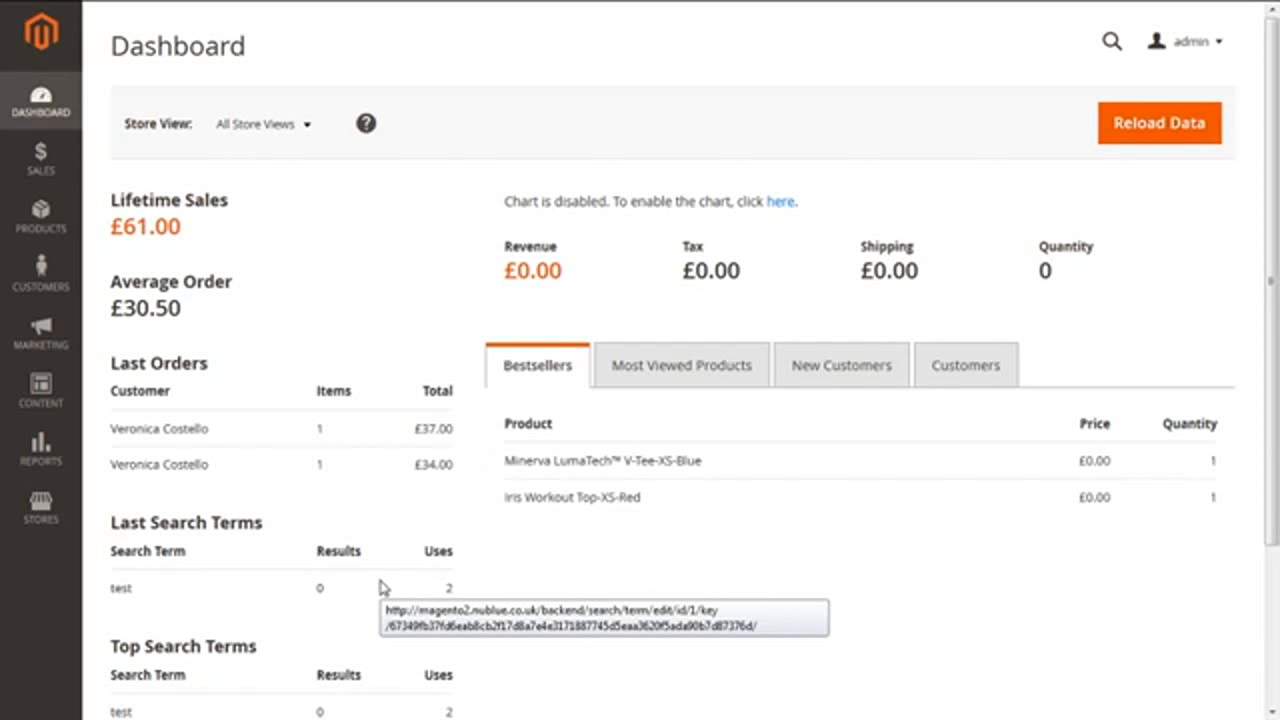
pyautogui.moveTo(40, 275)
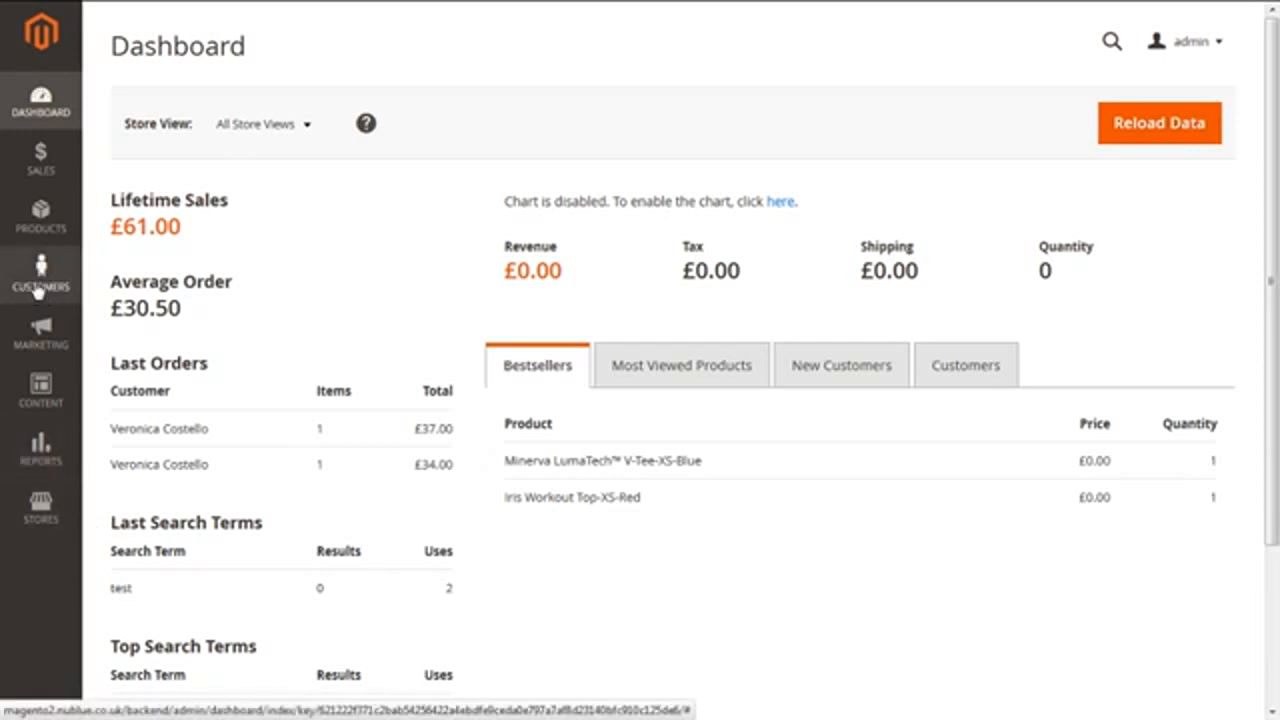
# Open the Customers sidebar menu to reveal All Customers and Now Online
pyautogui.click(40, 273)
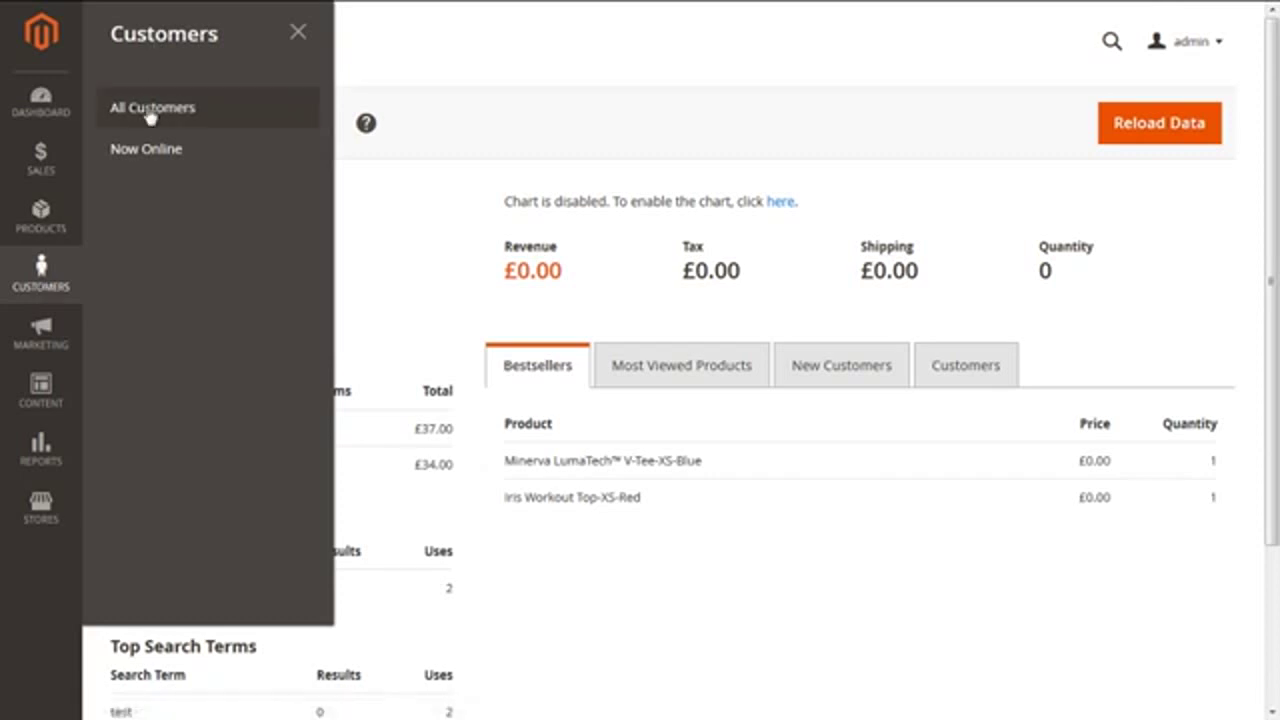
pyautogui.moveTo(151, 107)
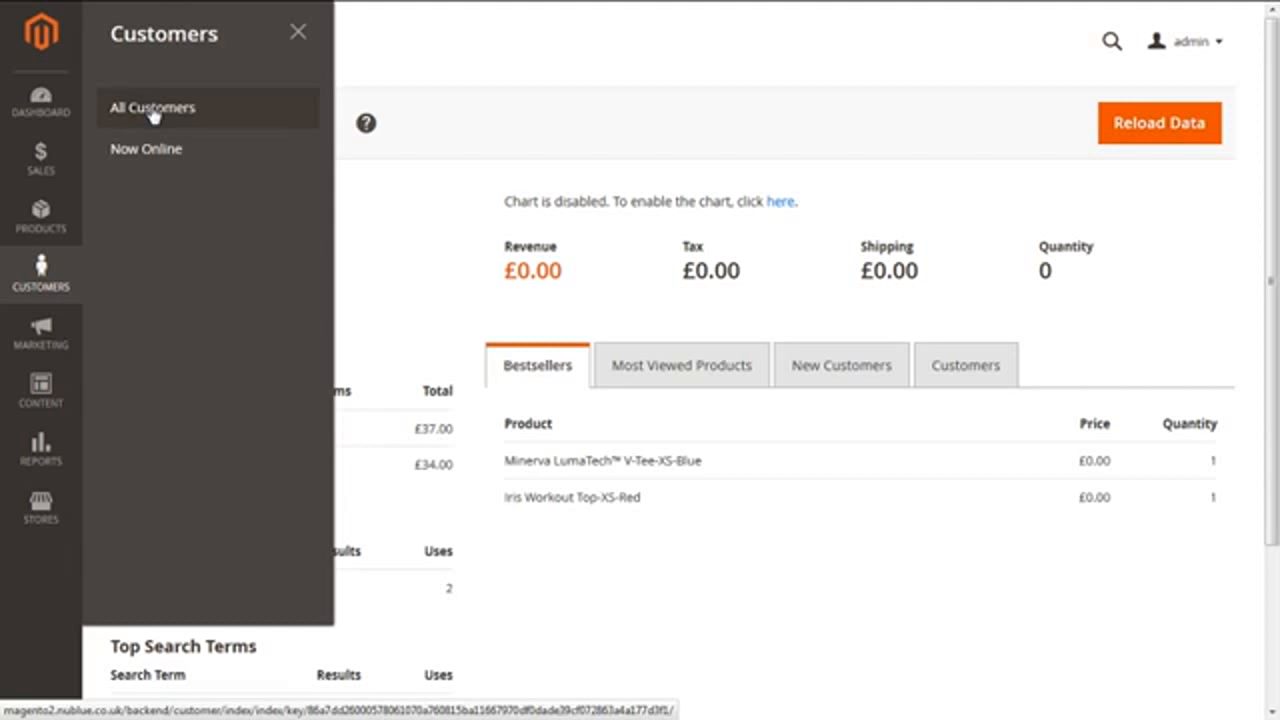
# Open the All Customers grid, which currently lists one customer record
pyautogui.click(151, 108)
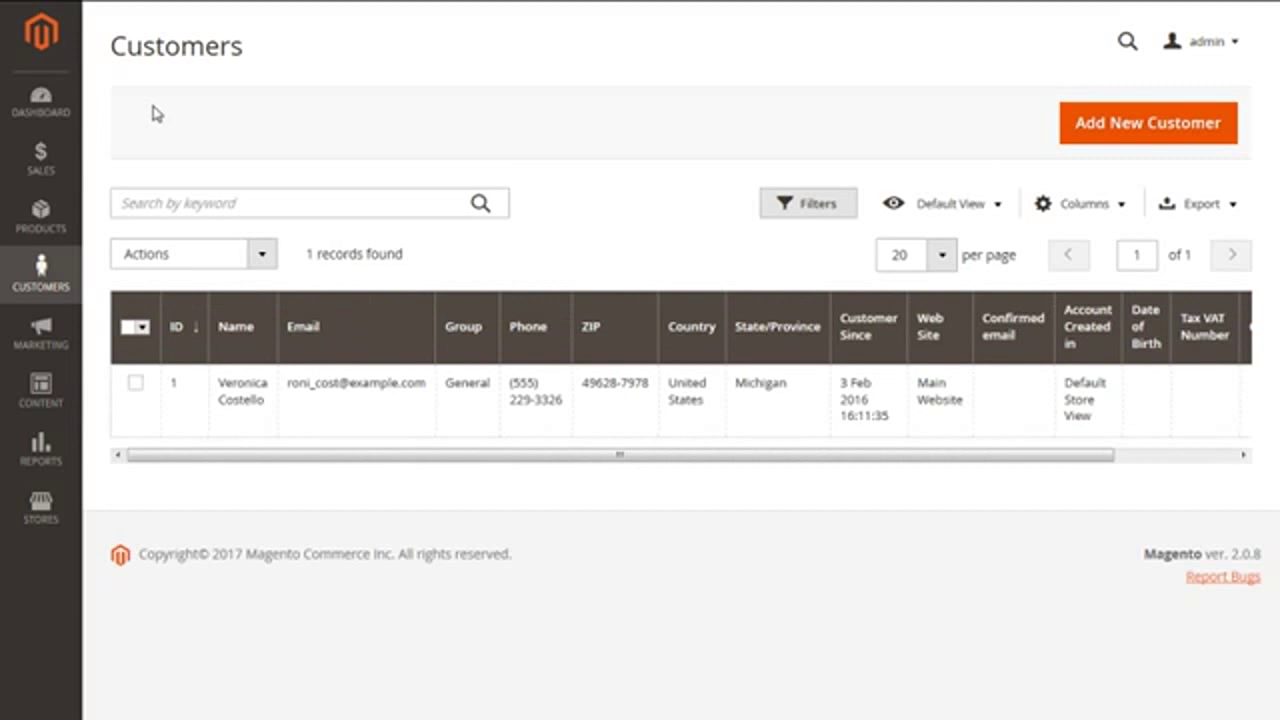
pyautogui.moveTo(967, 133)
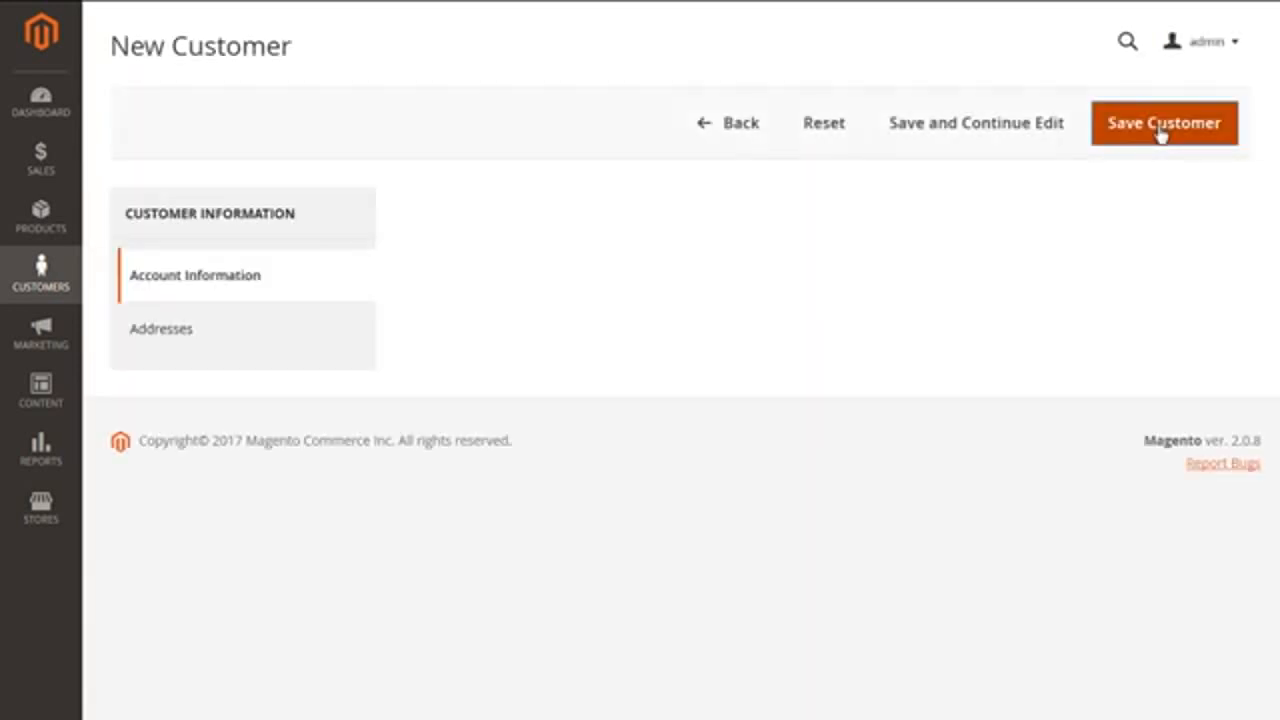
pyautogui.click(195, 275)
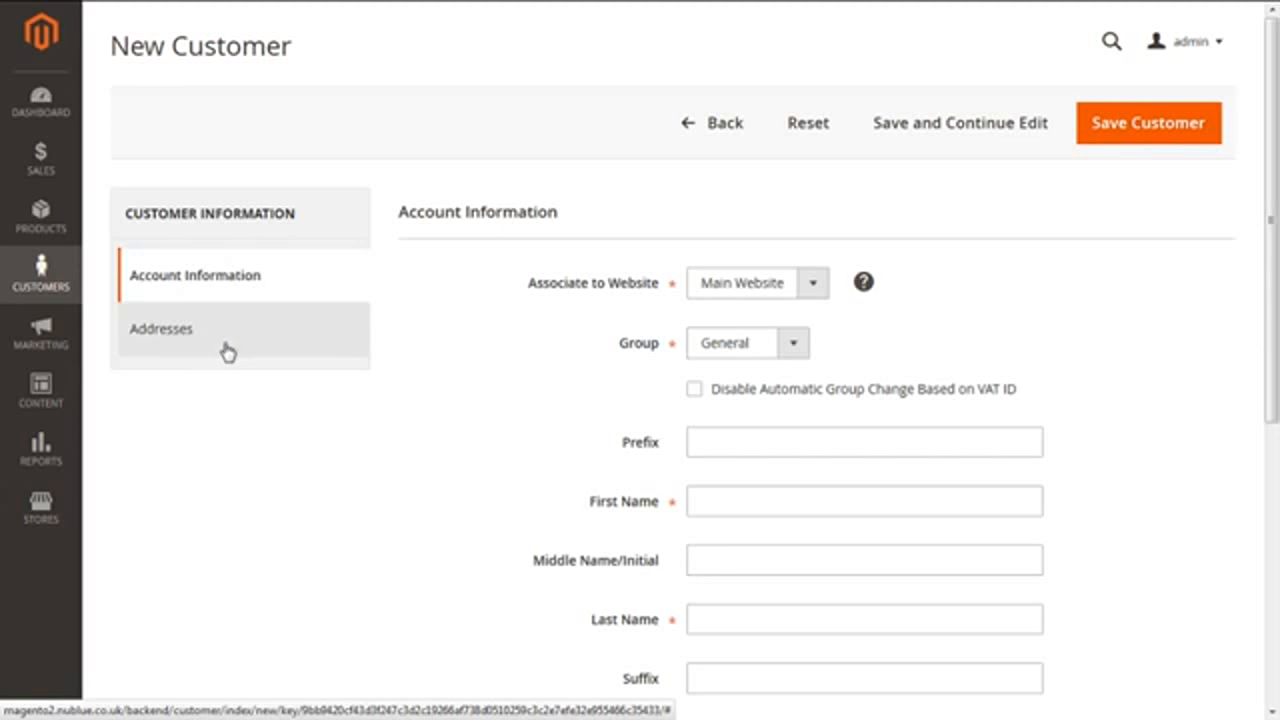
pyautogui.moveTo(705, 294)
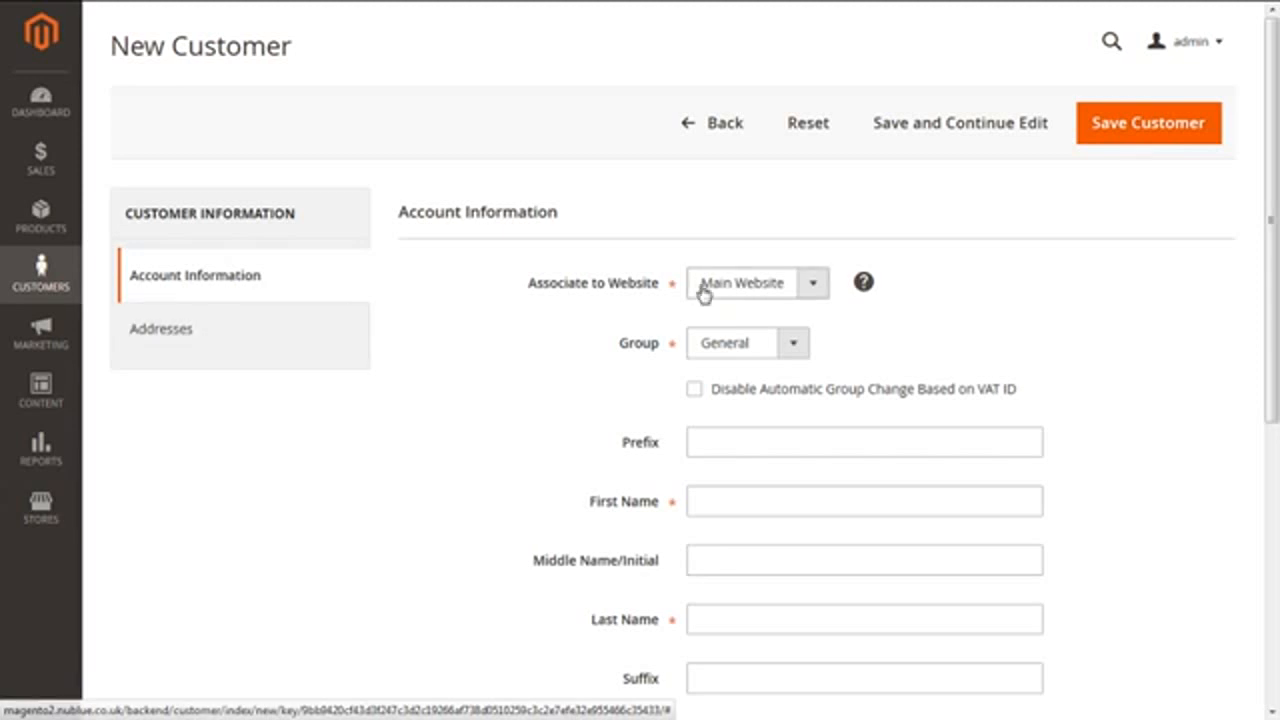
pyautogui.scroll(-3)
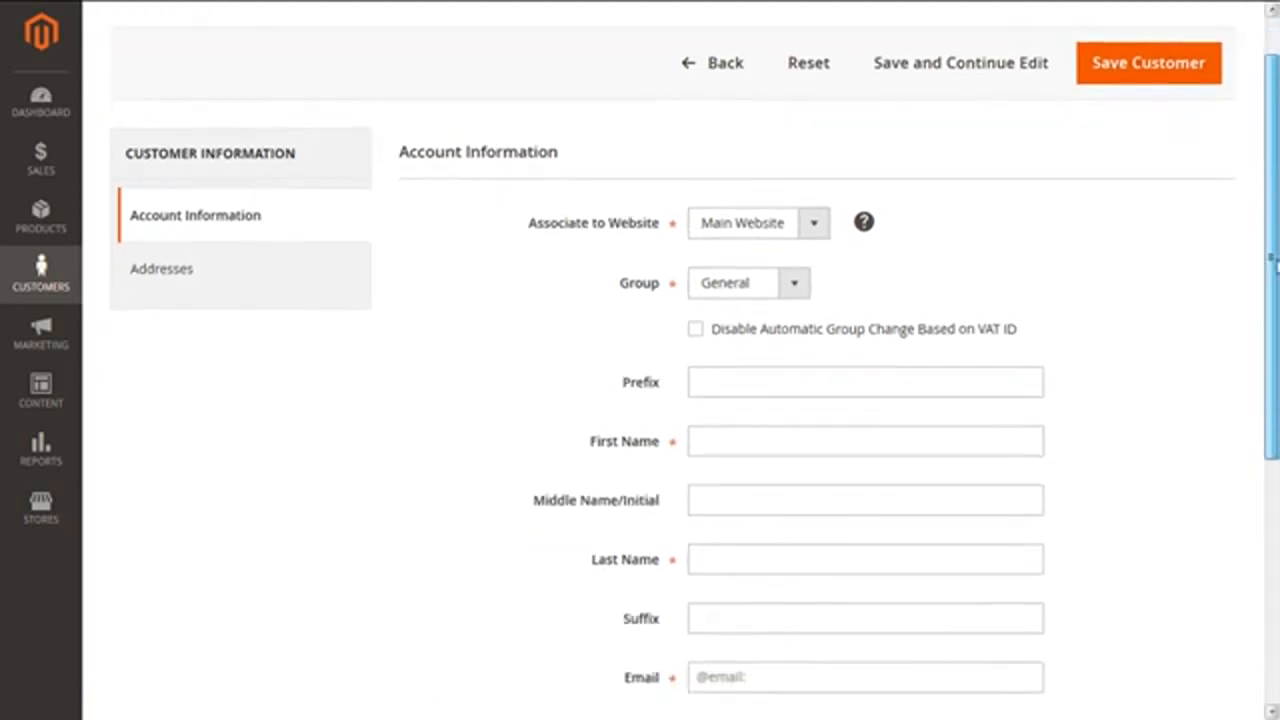
pyautogui.scroll(3)
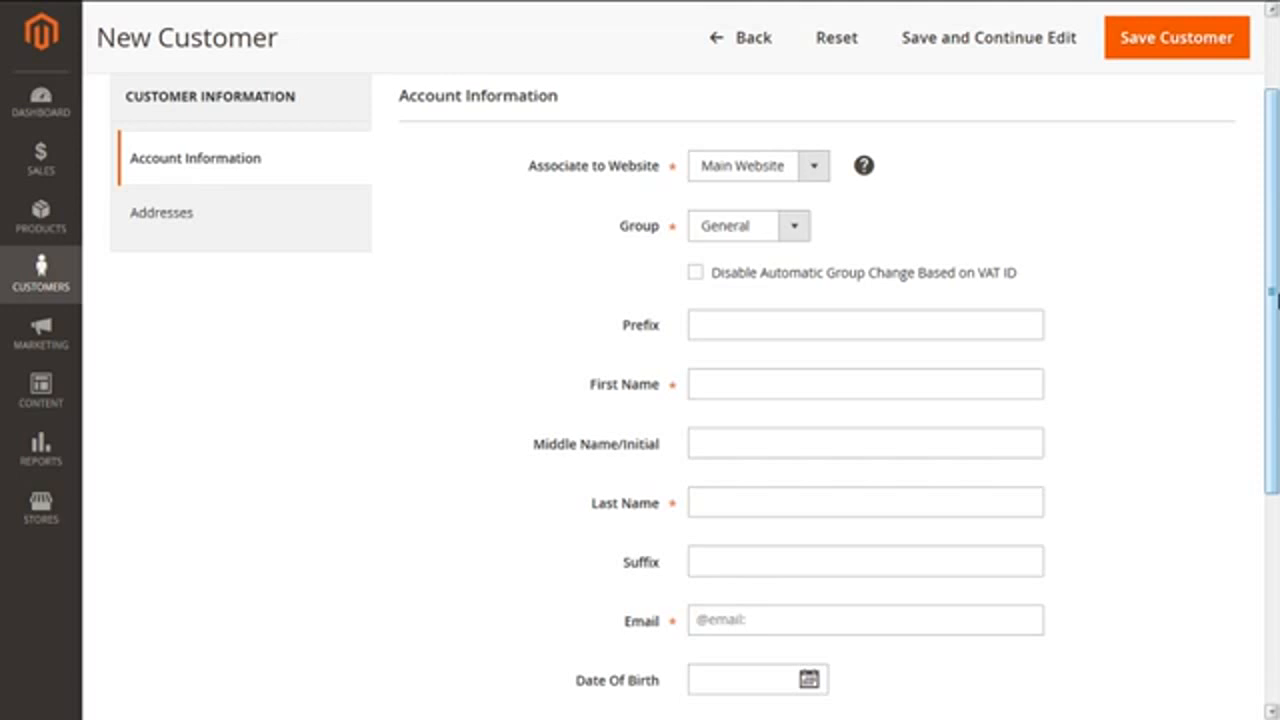
pyautogui.moveTo(686, 210)
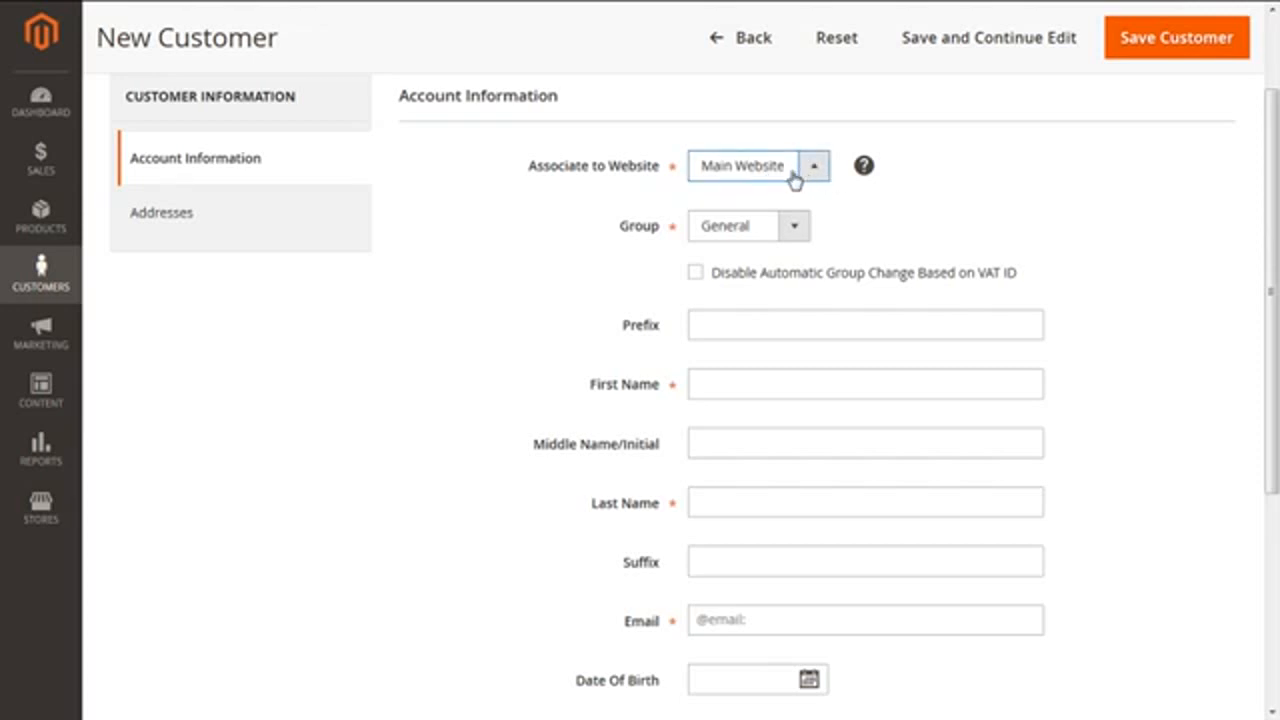
pyautogui.scroll(-3)
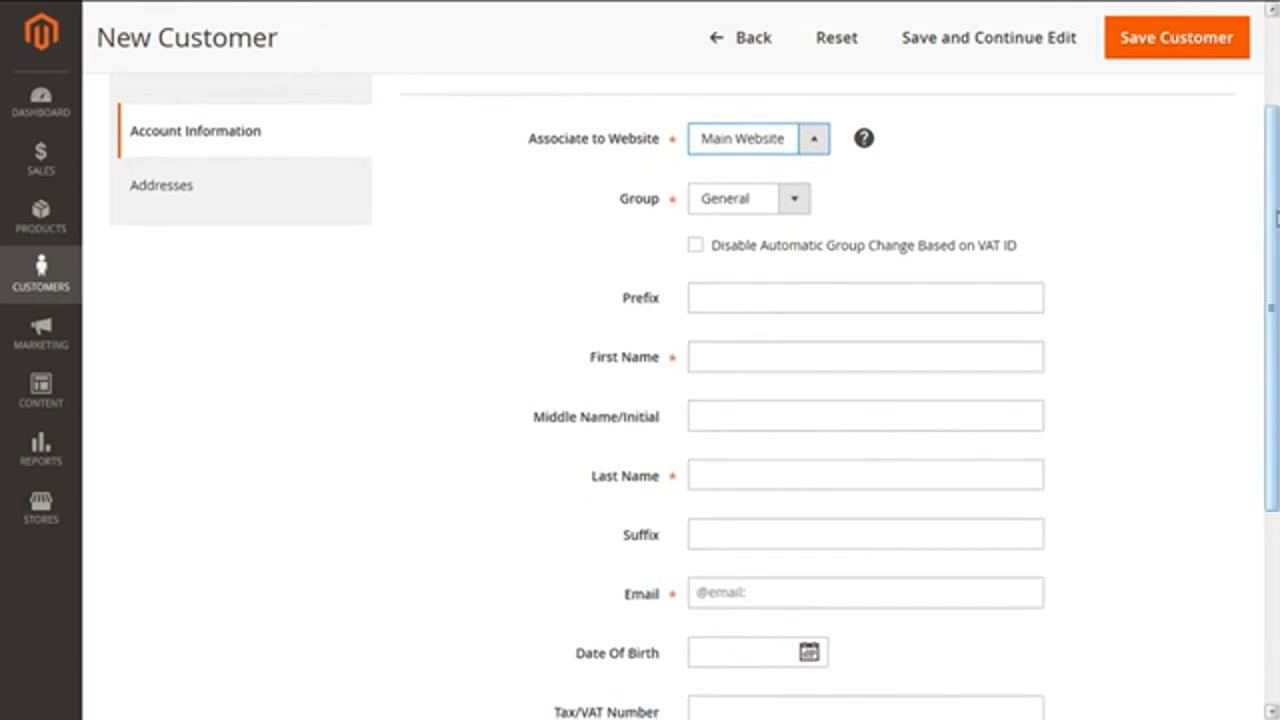
pyautogui.moveTo(800, 215)
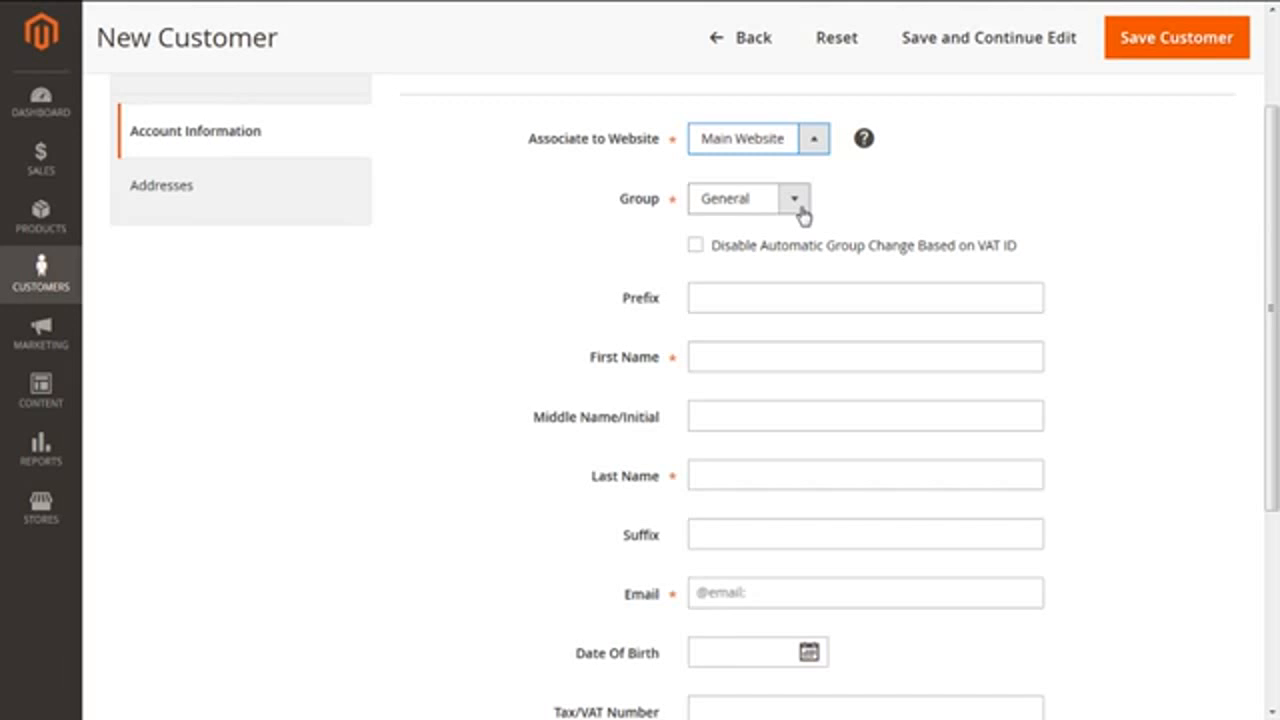
pyautogui.click(793, 198)
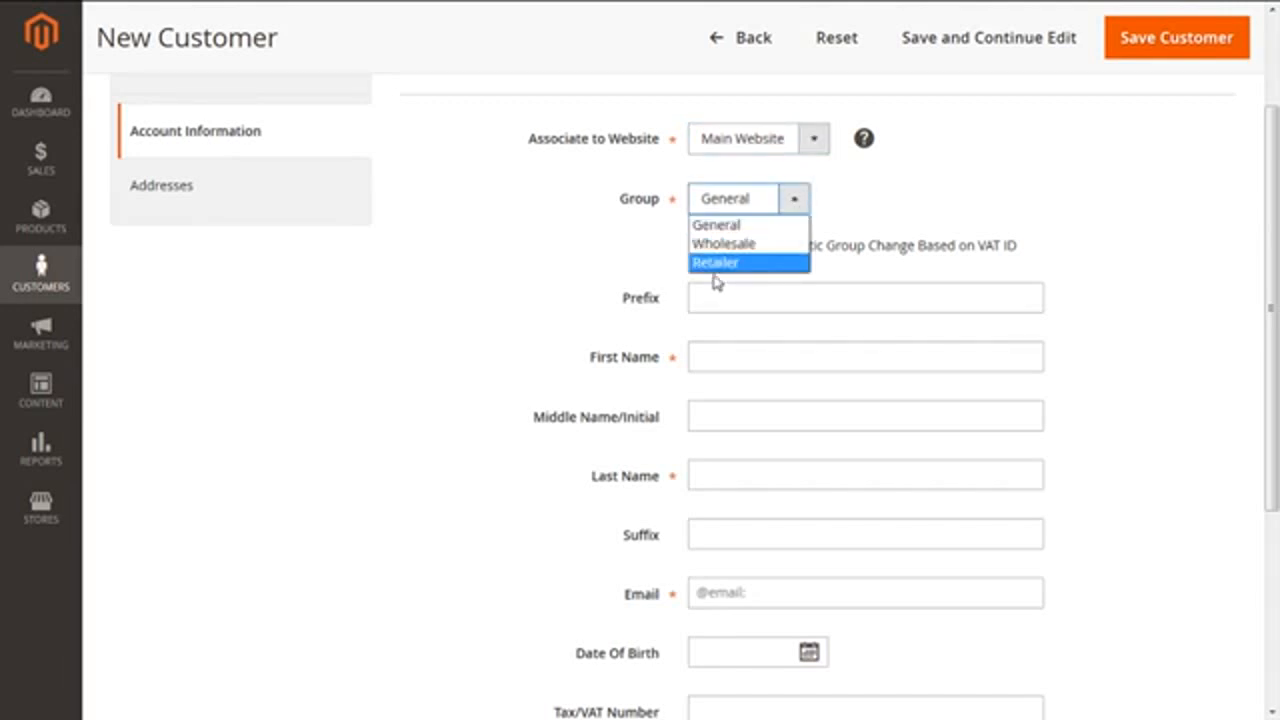
pyautogui.moveTo(718, 225)
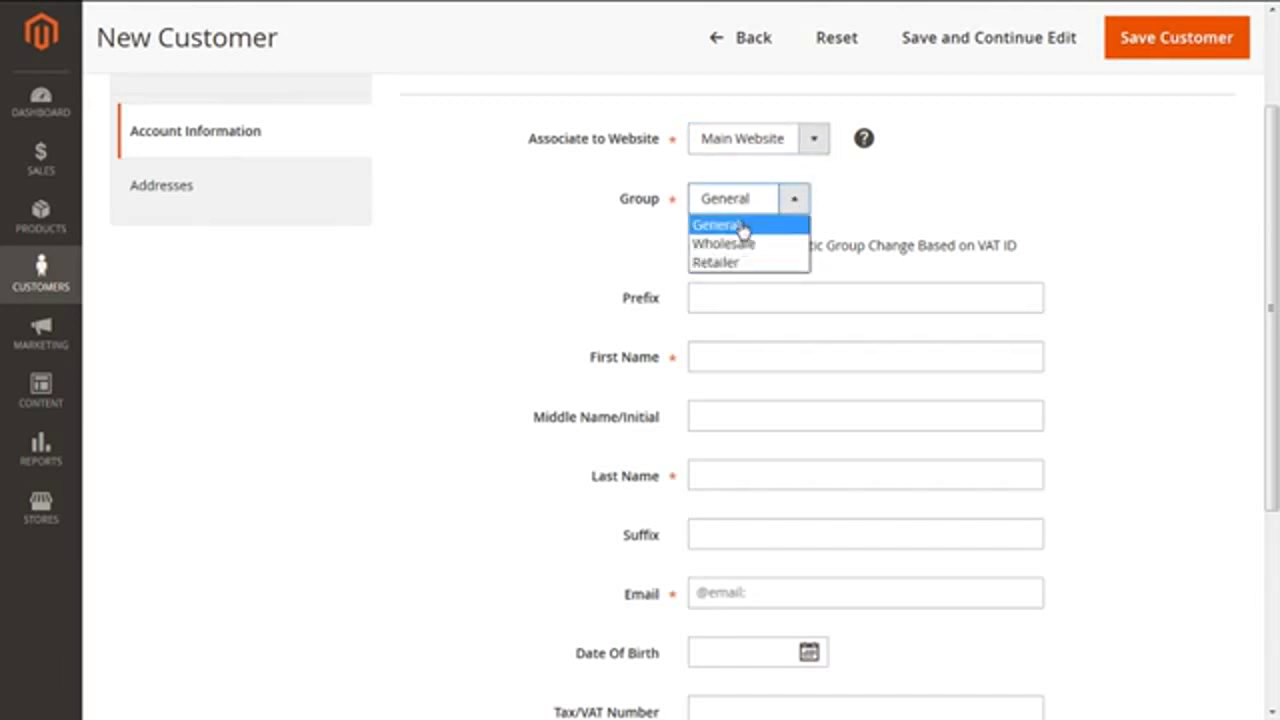
pyautogui.moveTo(797, 218)
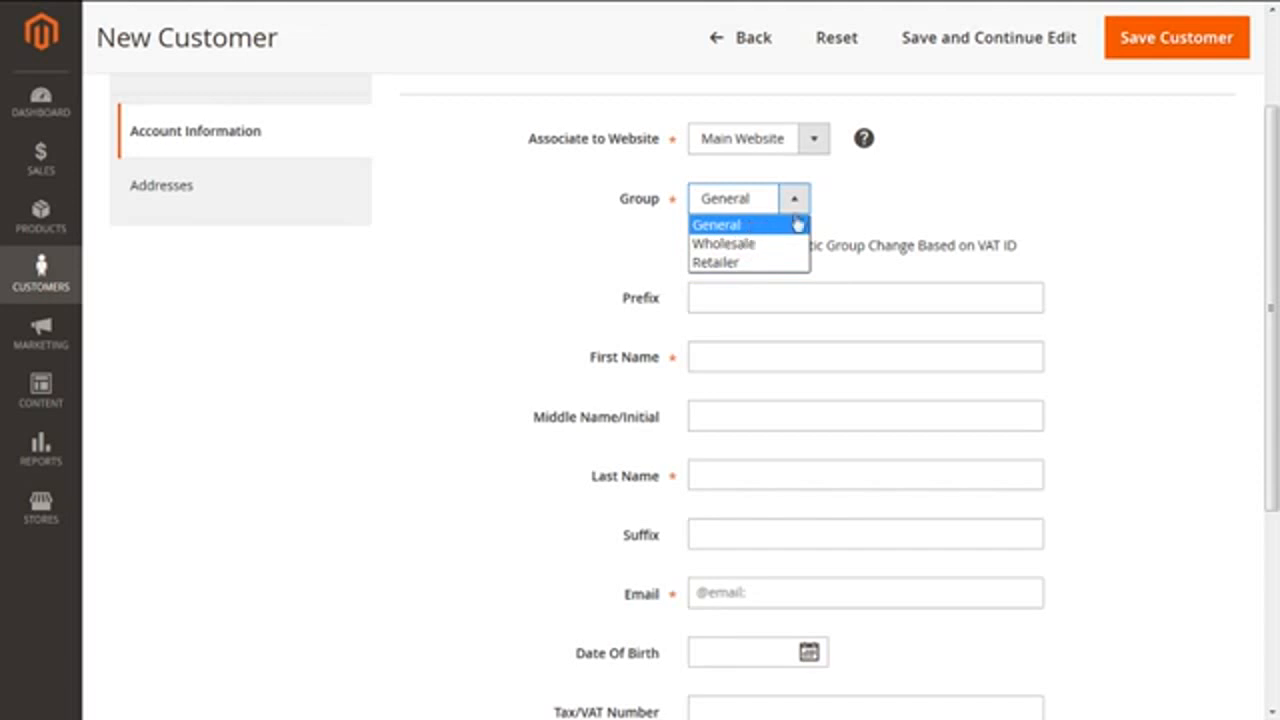
pyautogui.click(717, 224)
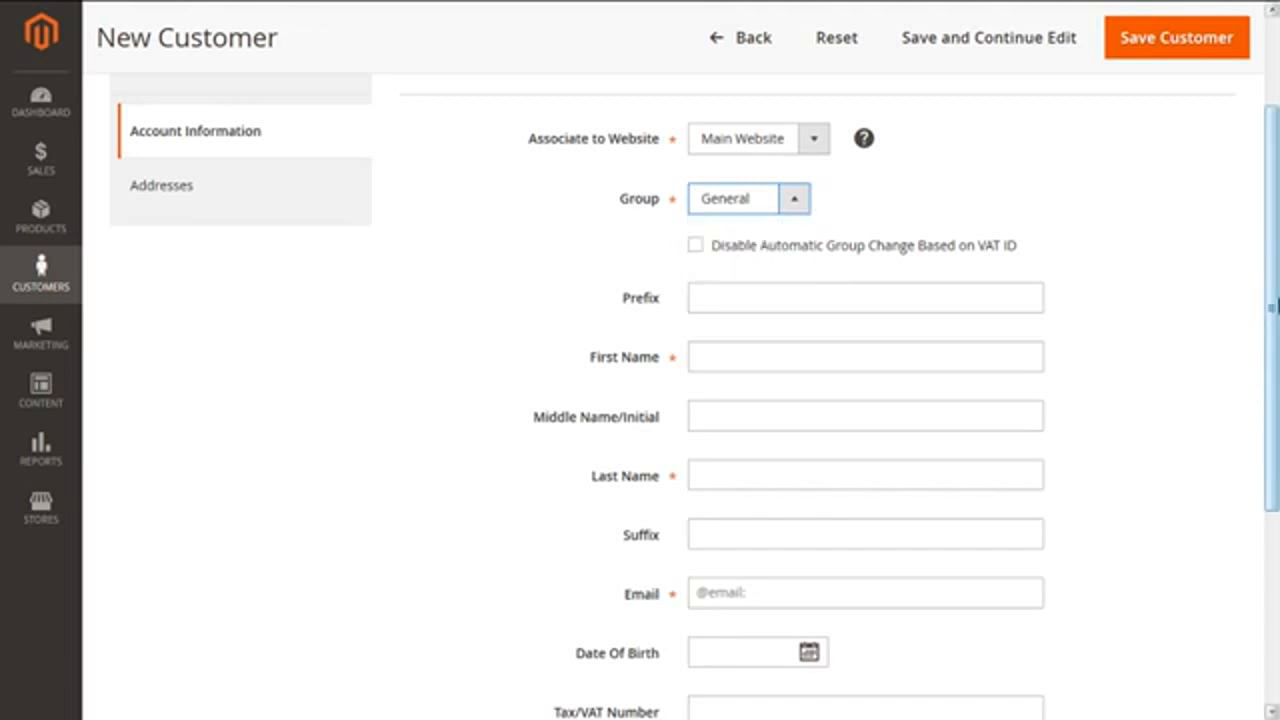
pyautogui.scroll(-3)
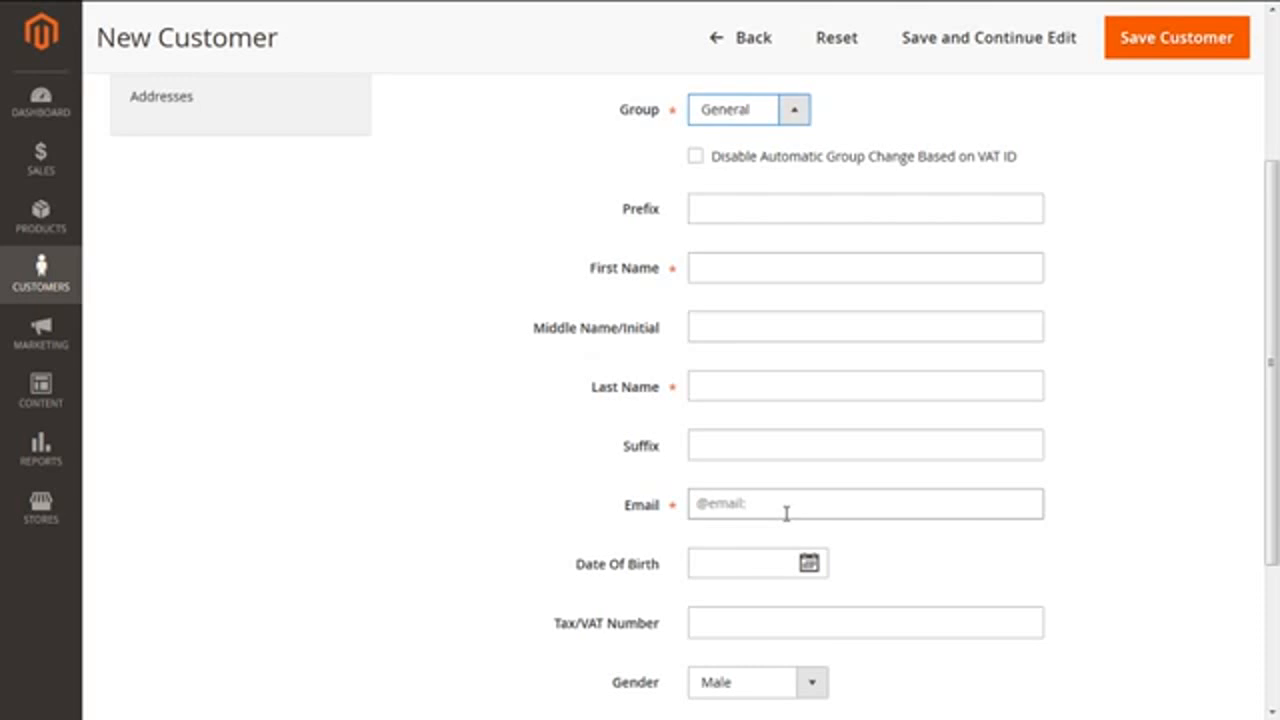
pyautogui.scroll(-3)
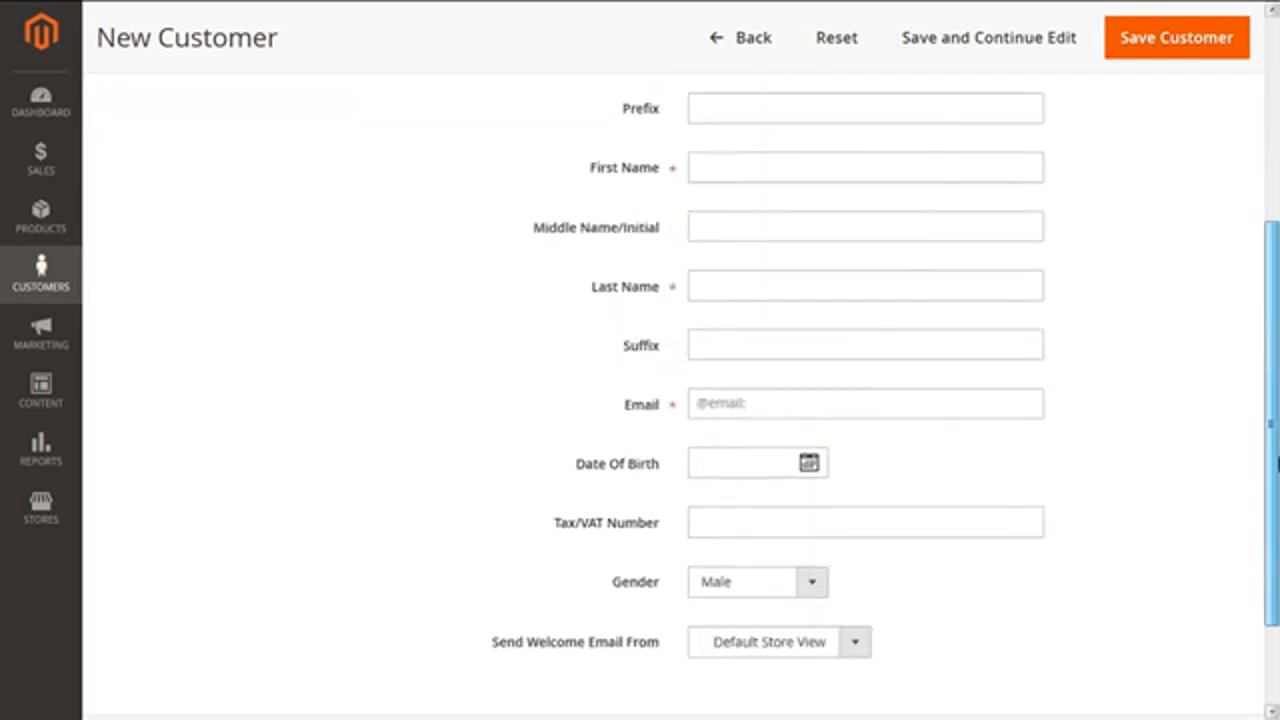
pyautogui.scroll(3)
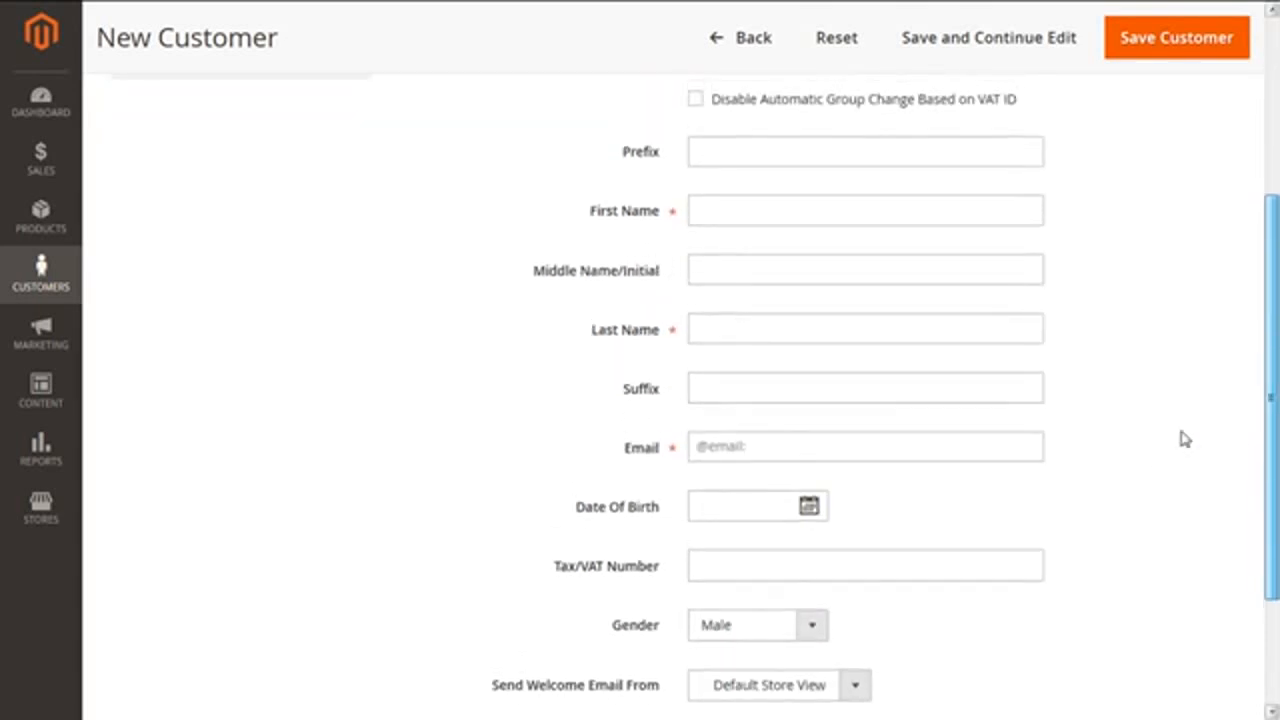
pyautogui.moveTo(1100, 304)
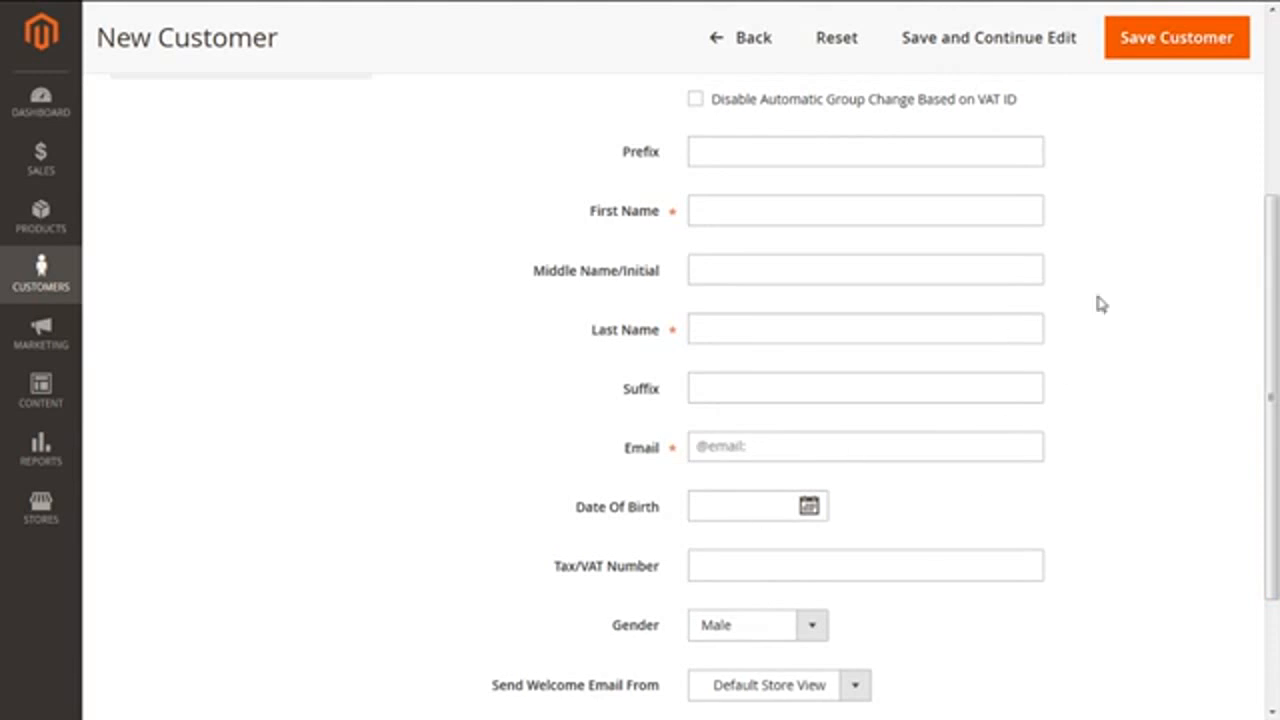
pyautogui.moveTo(700, 608)
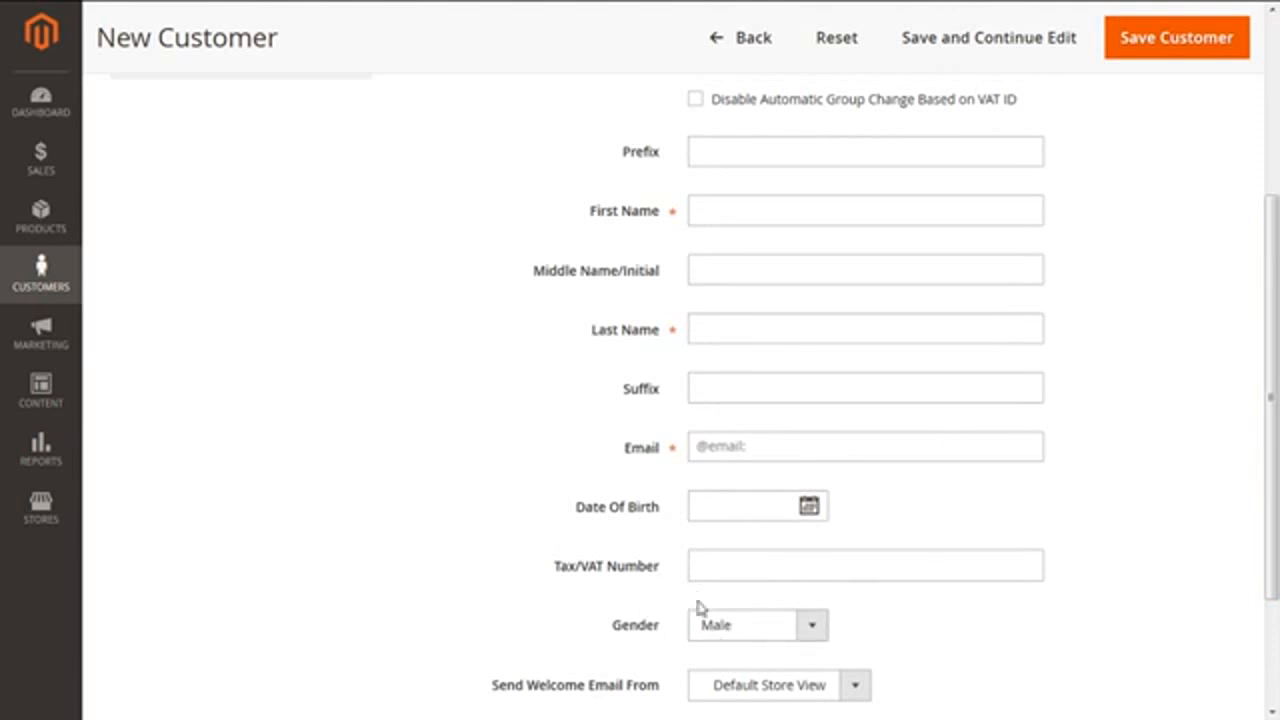
pyautogui.moveTo(885, 498)
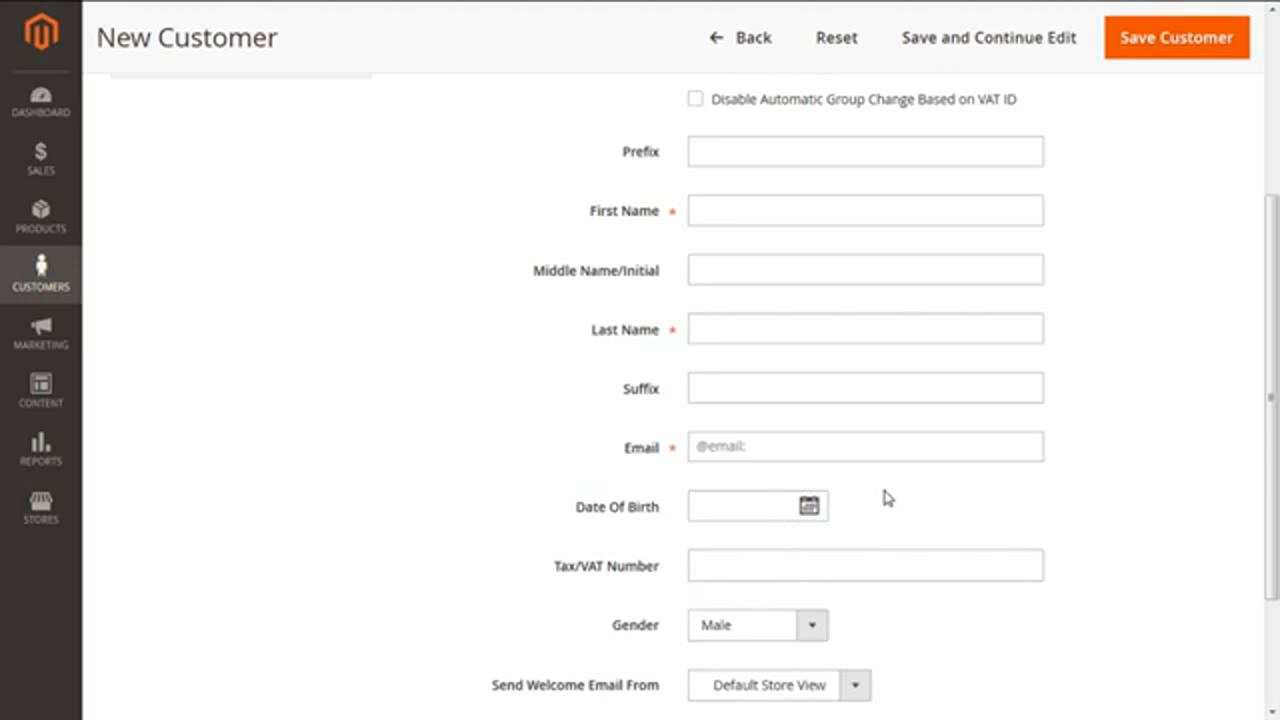
pyautogui.moveTo(1226, 478)
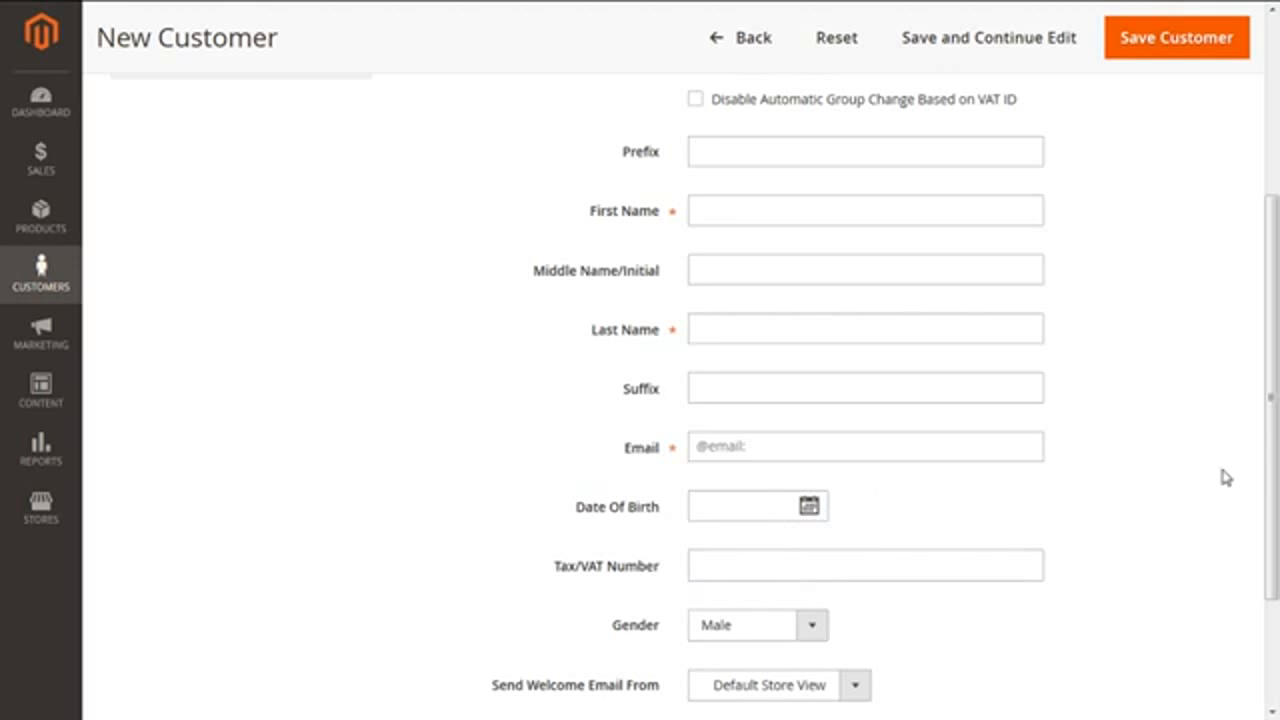
pyautogui.scroll(3)
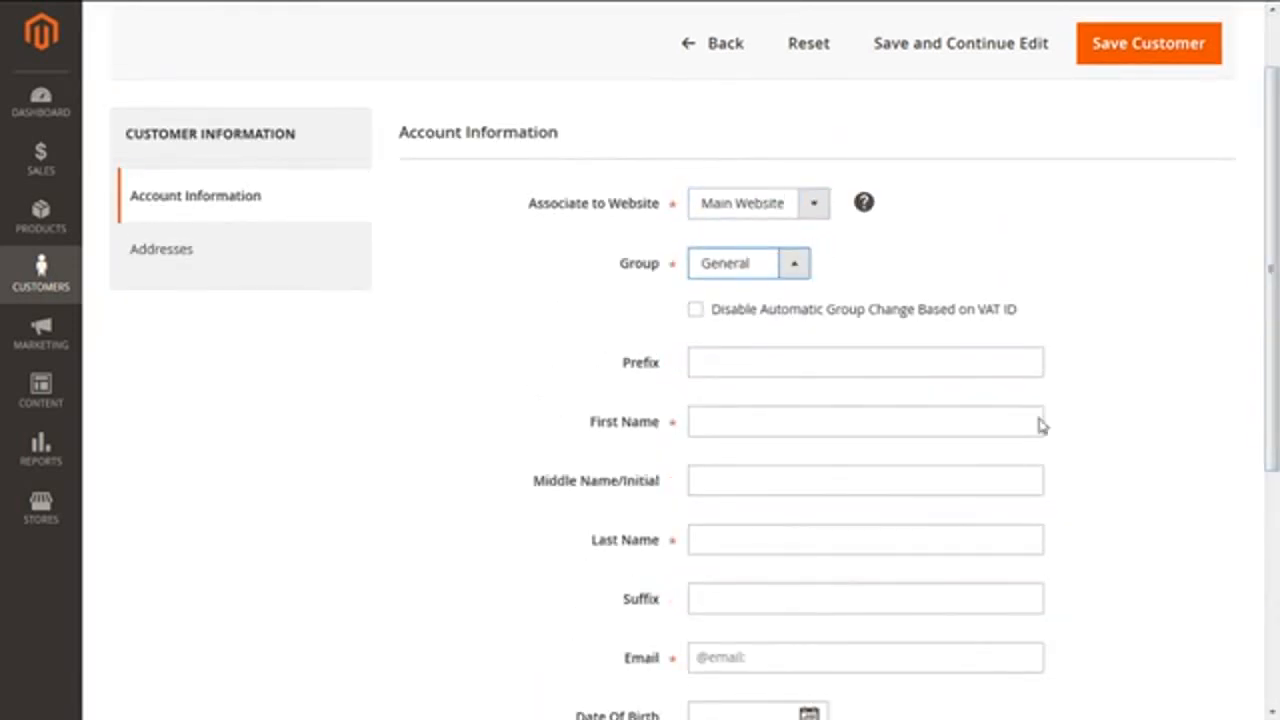
# Enter the customer's first and last name, Matrid Technologies
pyautogui.click(864, 421)
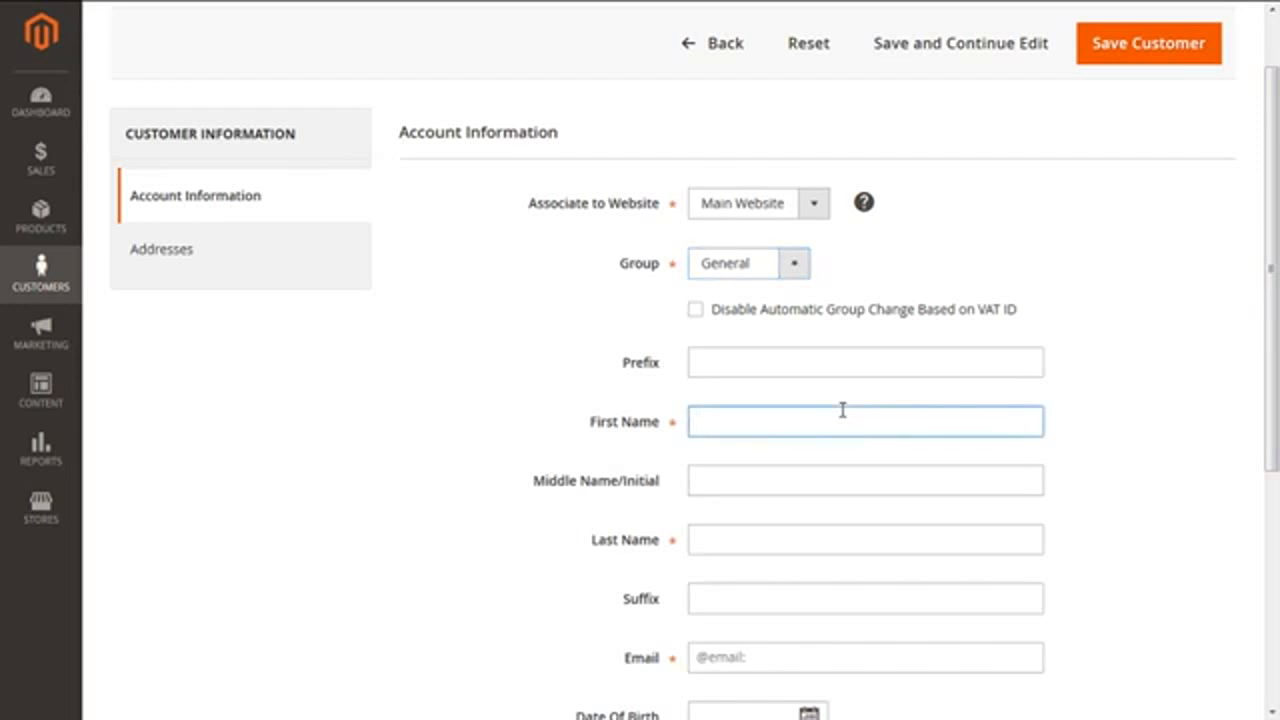
pyautogui.write('Matric')
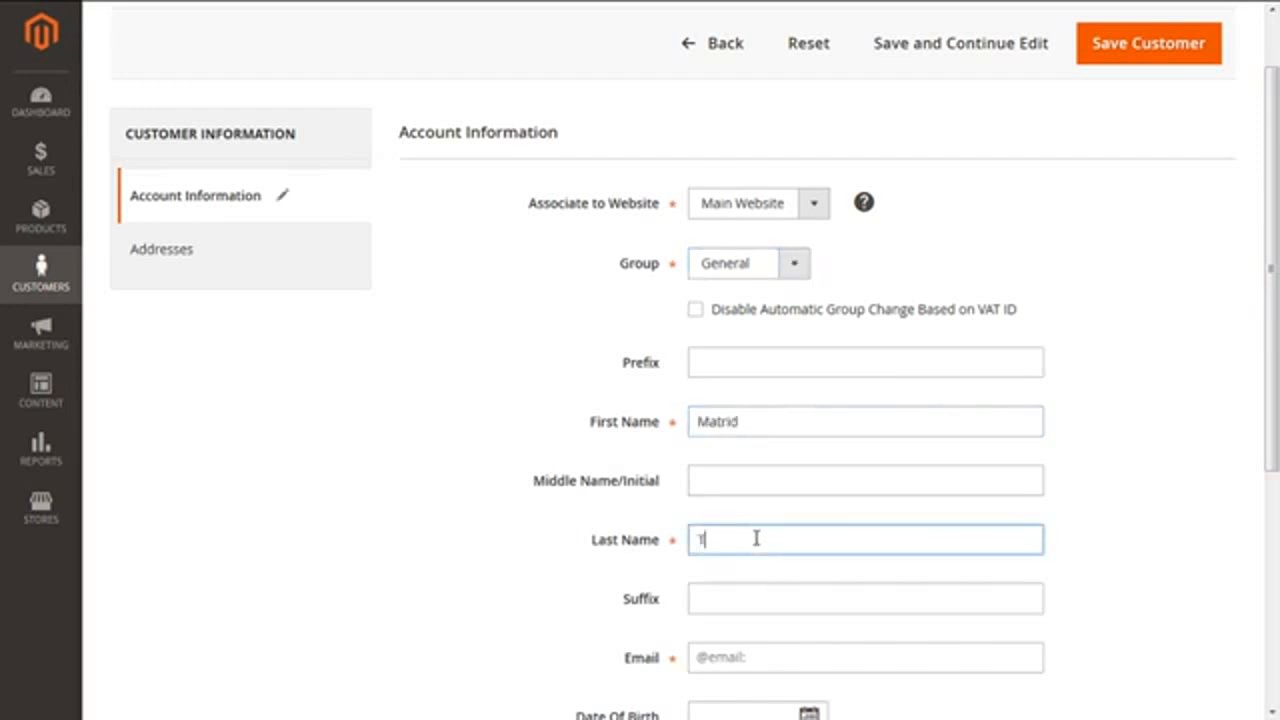
pyautogui.write('Technolog')
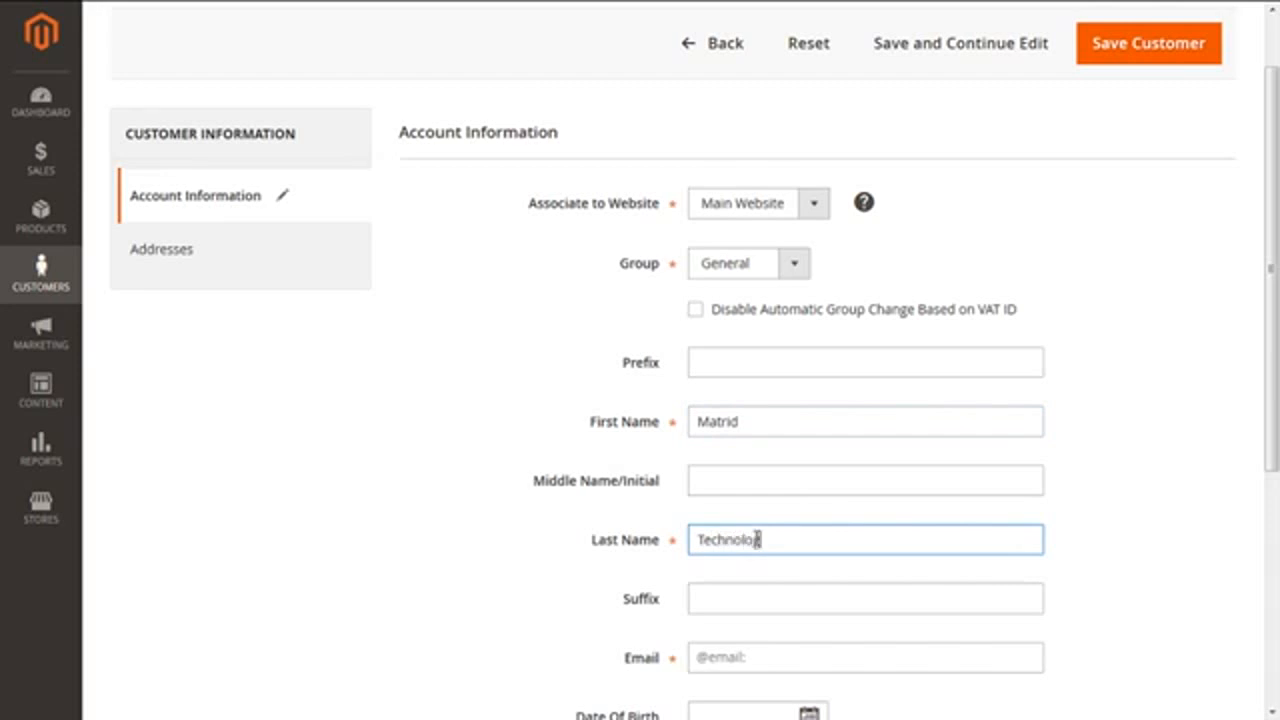
pyautogui.write('gies')
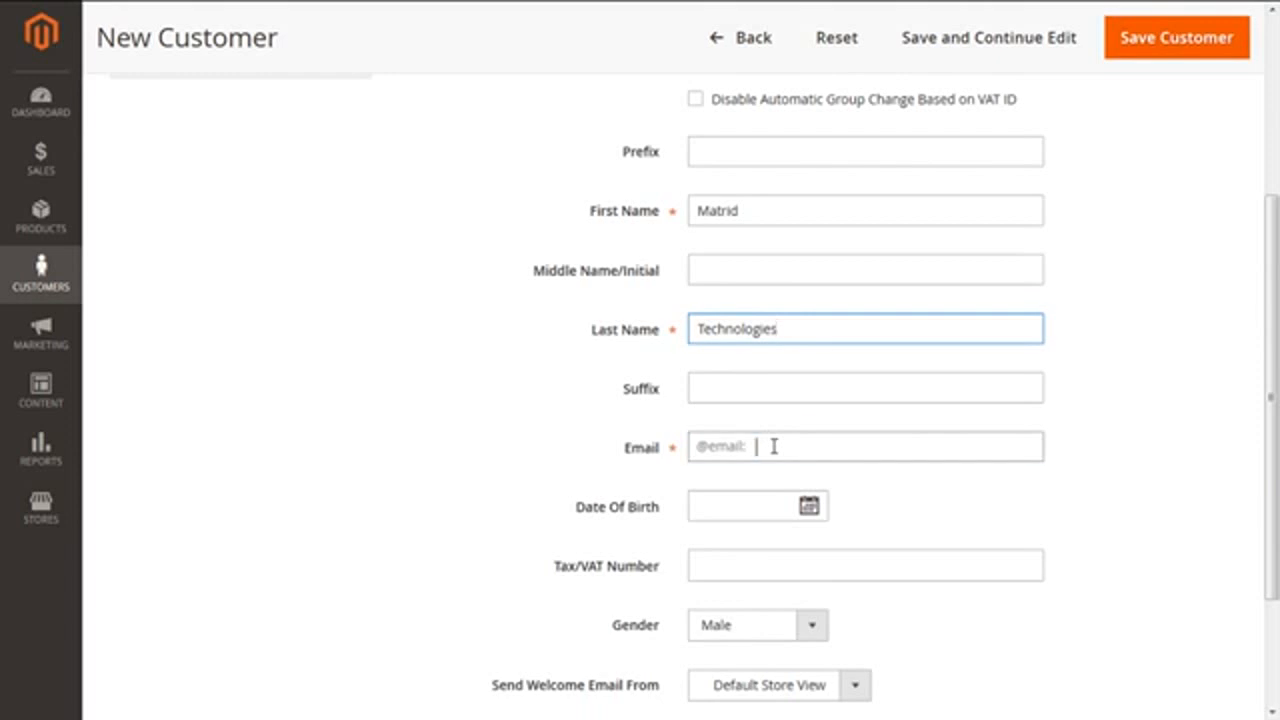
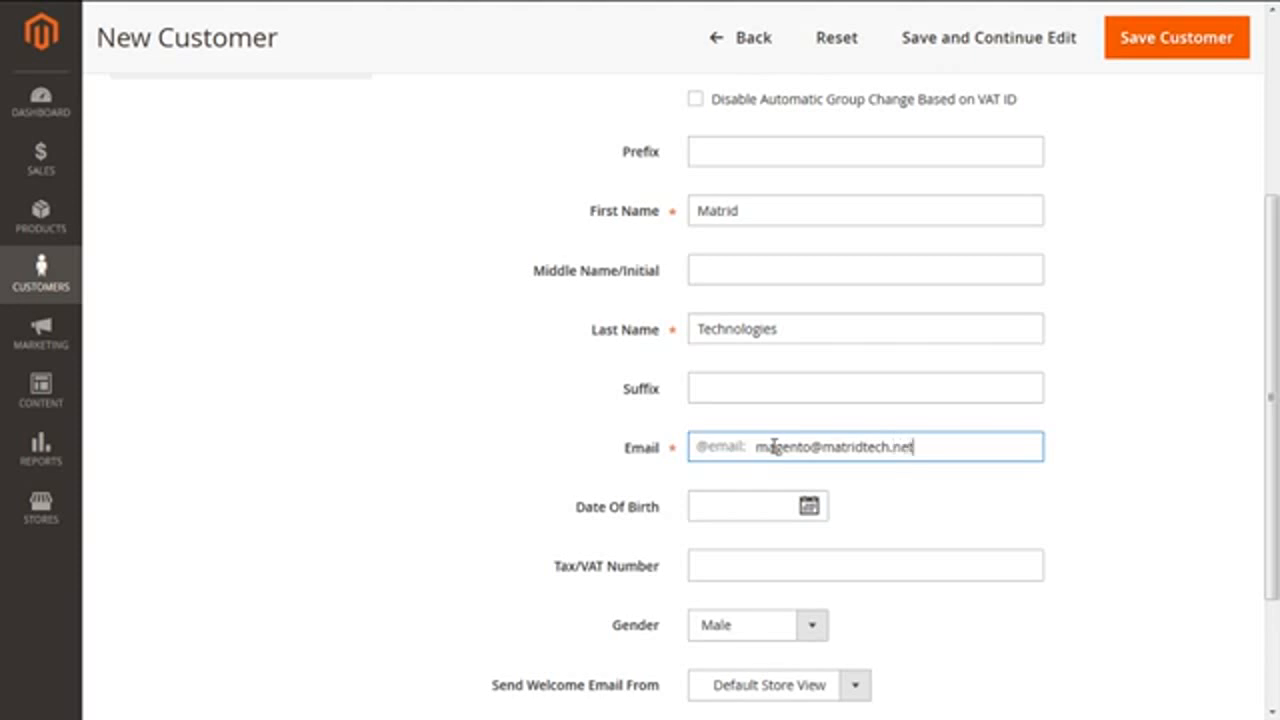
pyautogui.scroll(-3)
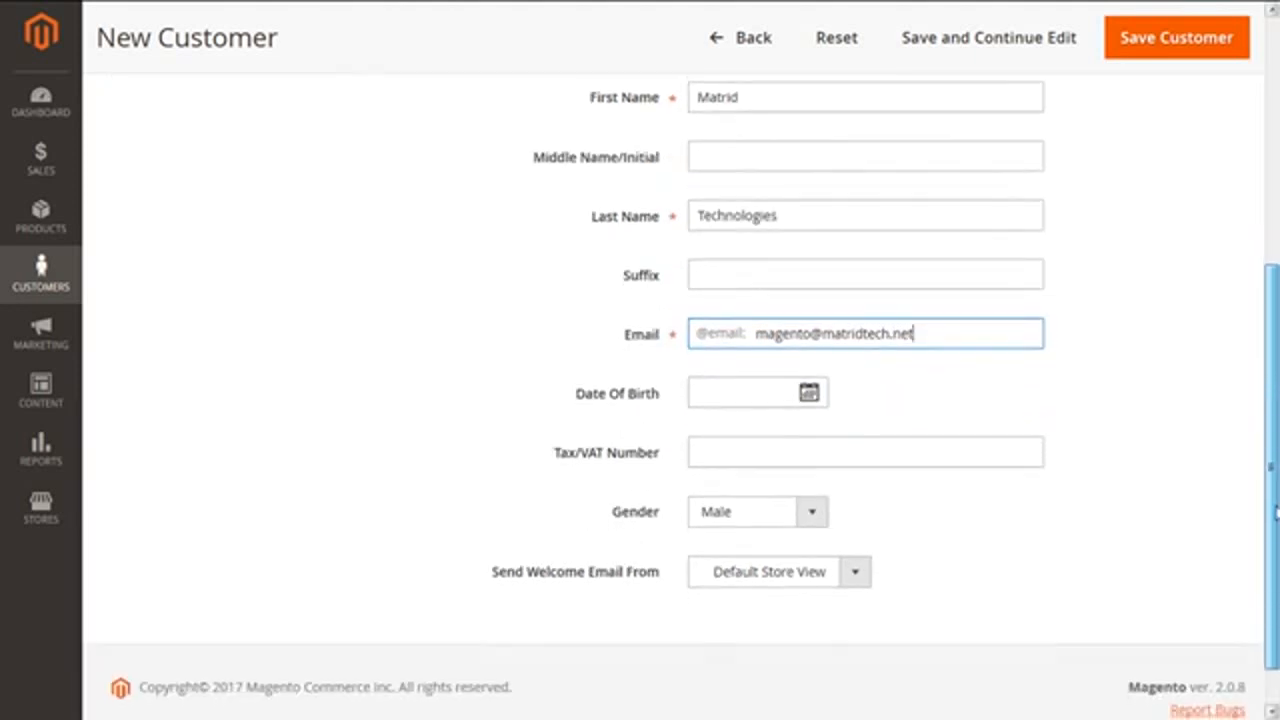
pyautogui.moveTo(810, 393)
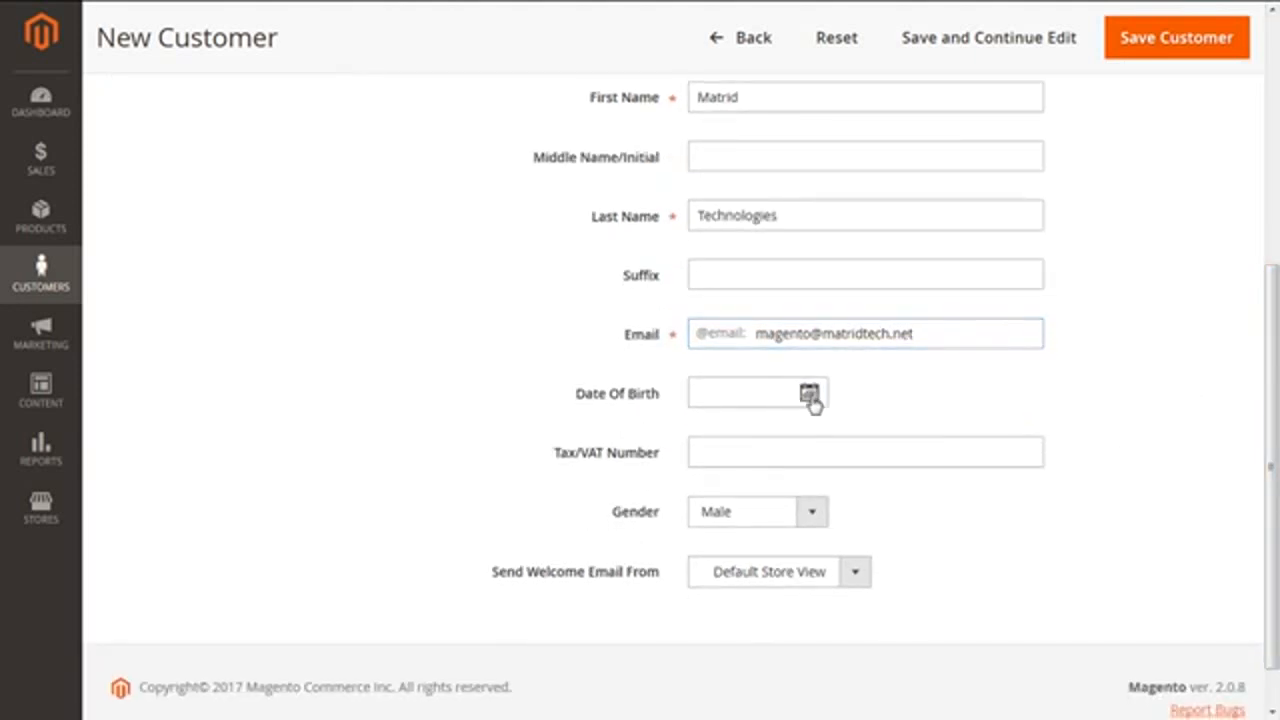
# Set Date Of Birth to 11/09/2000 using the calendar picker
pyautogui.click(808, 392)
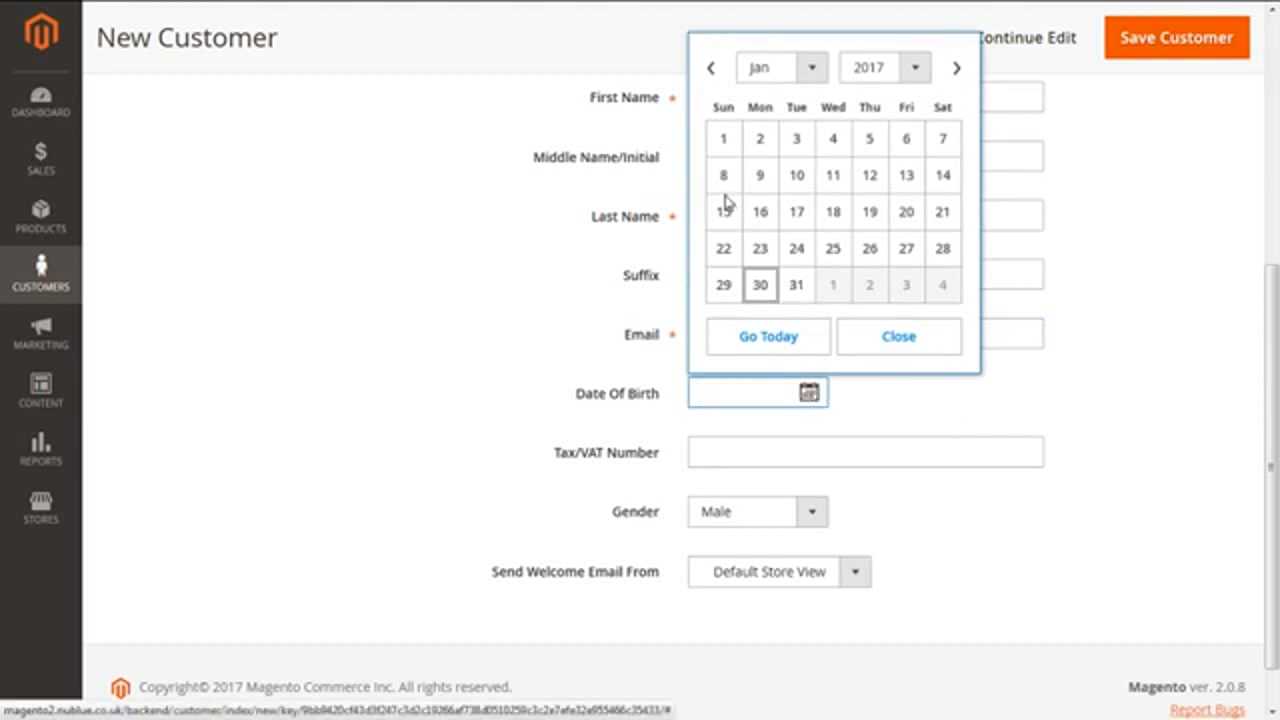
pyautogui.moveTo(768, 189)
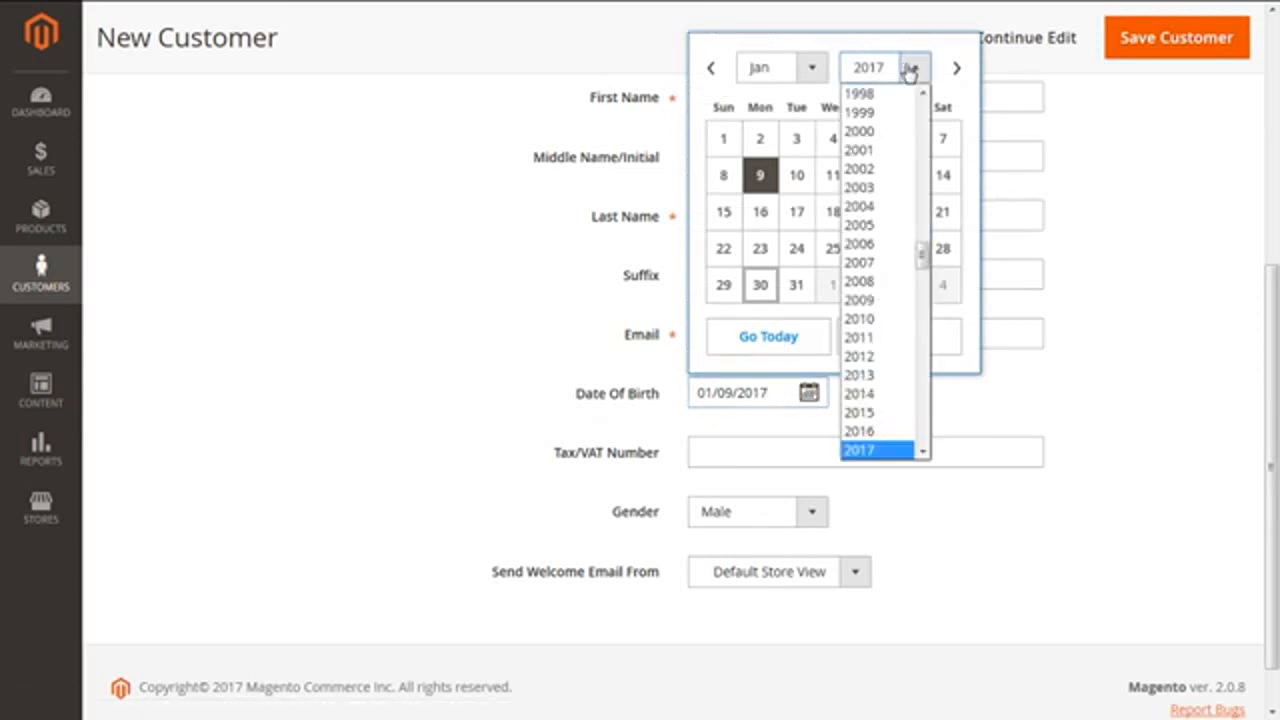
pyautogui.click(858, 131)
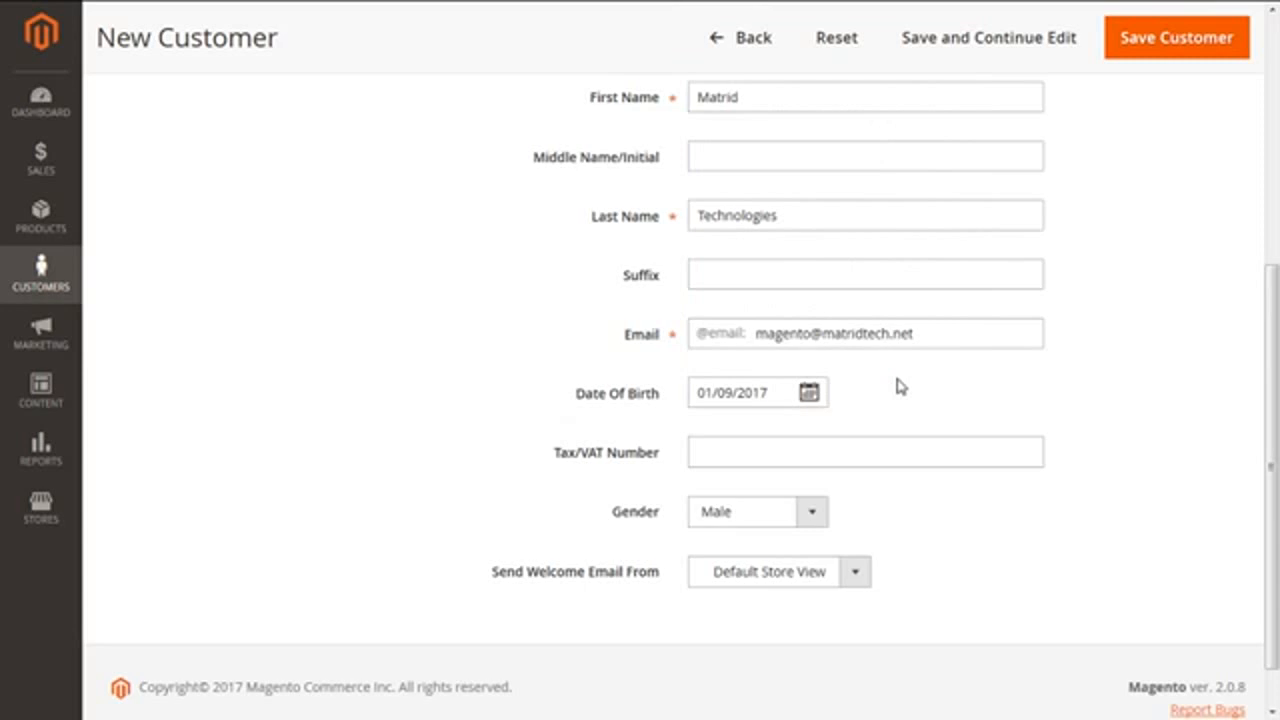
pyautogui.click(810, 391)
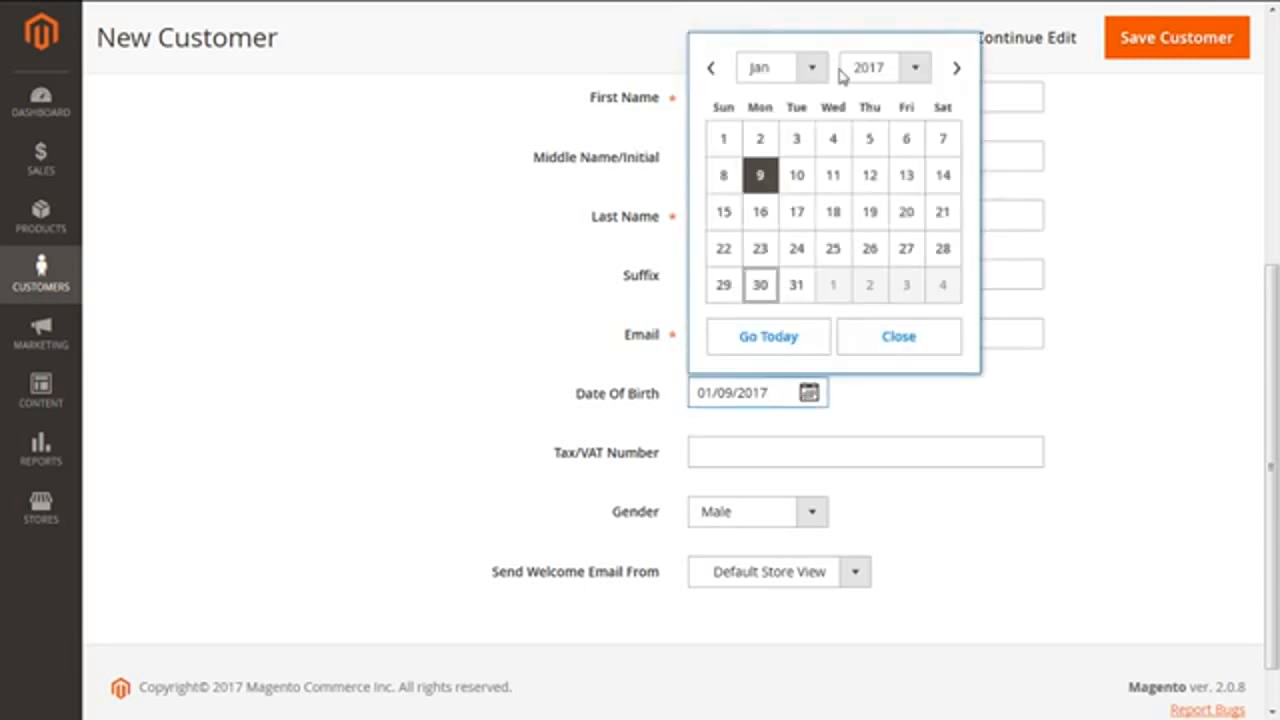
pyautogui.click(810, 67)
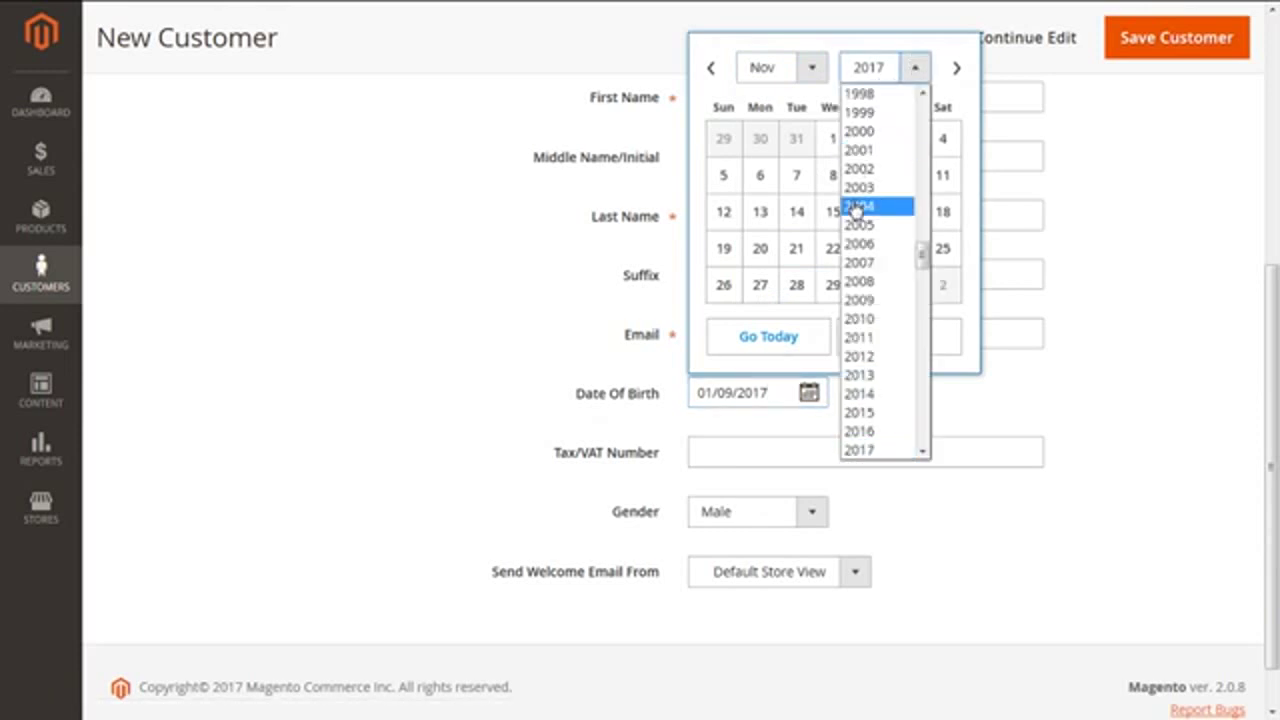
pyautogui.click(859, 130)
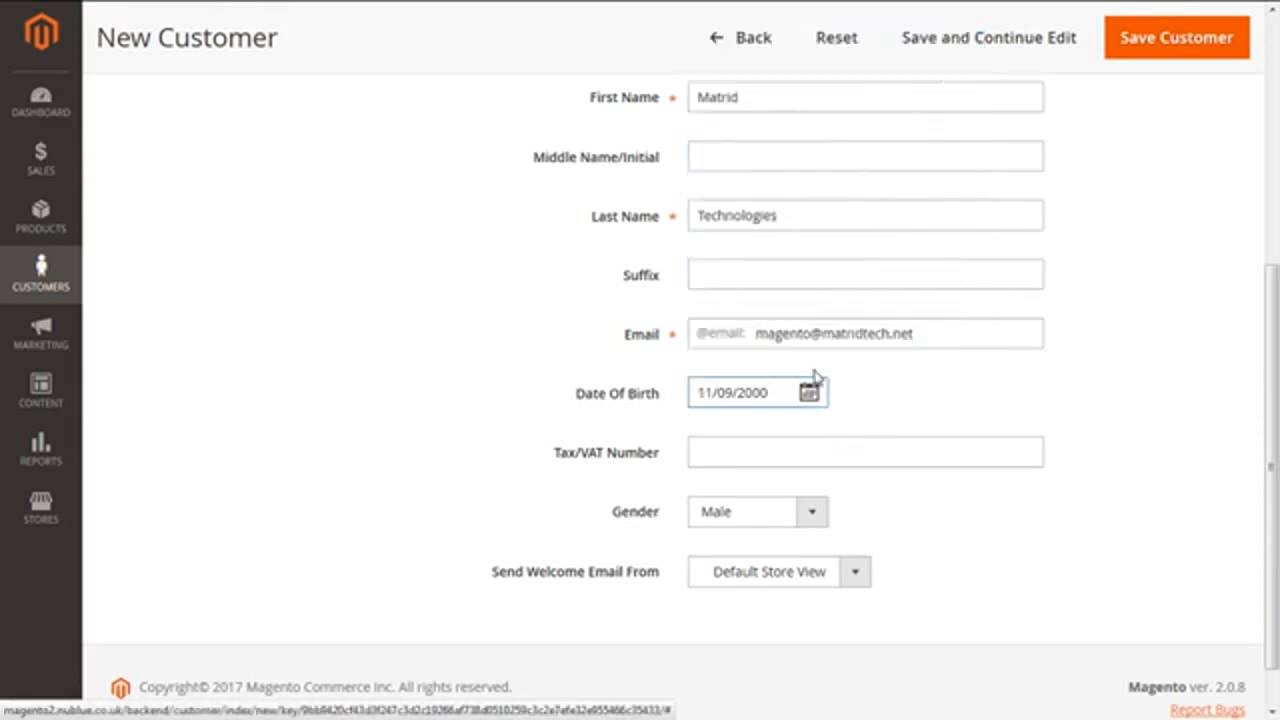
pyautogui.scroll(3)
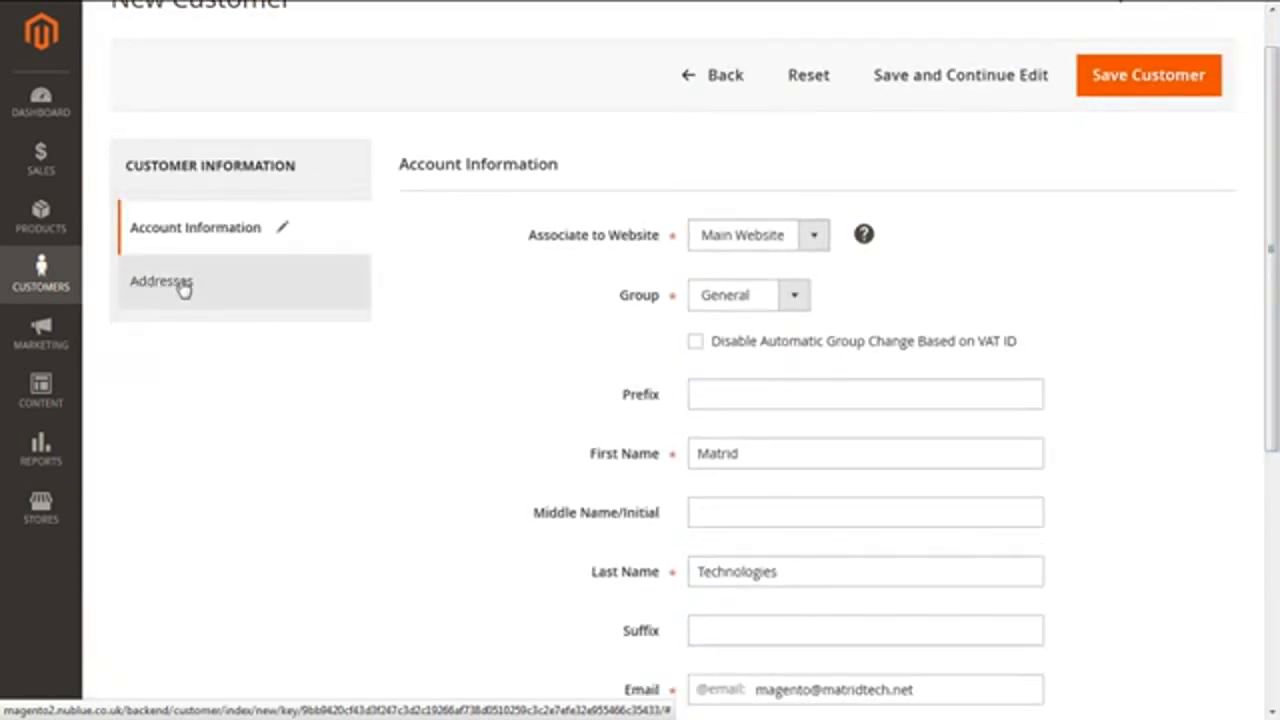
# Add a new address entry in the Addresses section for Matrid Technologies
pyautogui.click(161, 281)
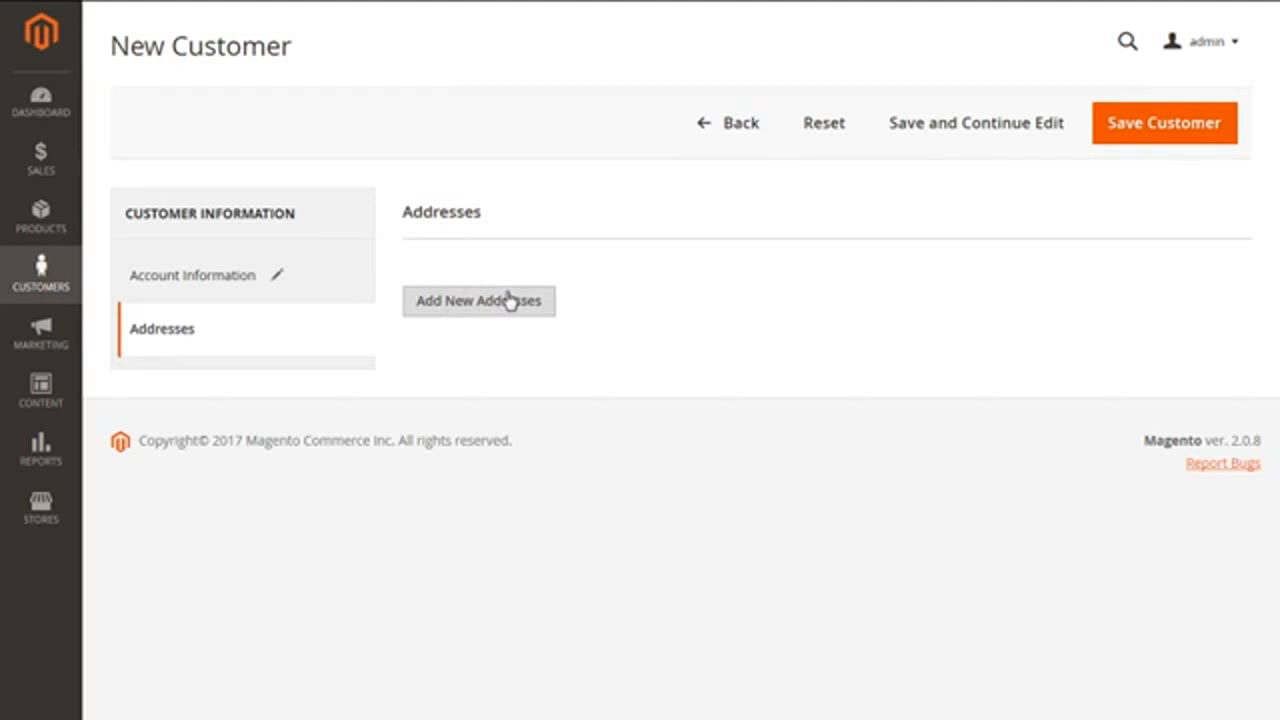
pyautogui.click(478, 301)
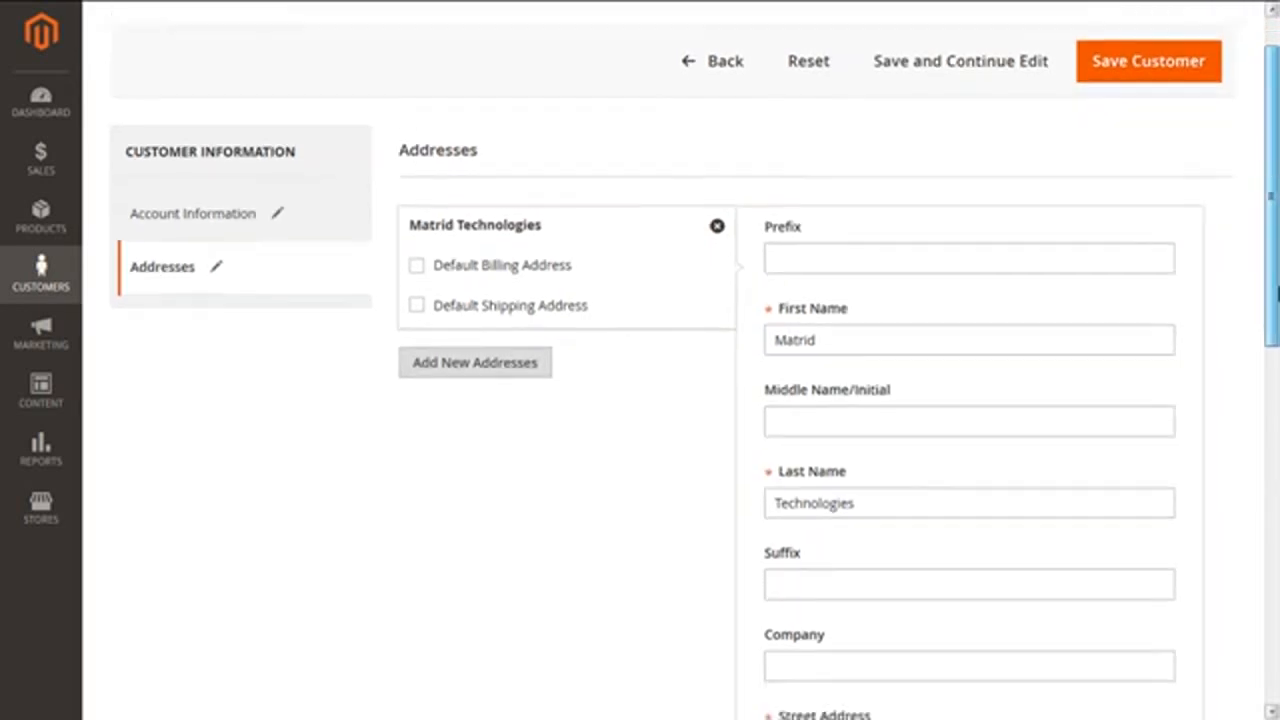
pyautogui.scroll(-3)
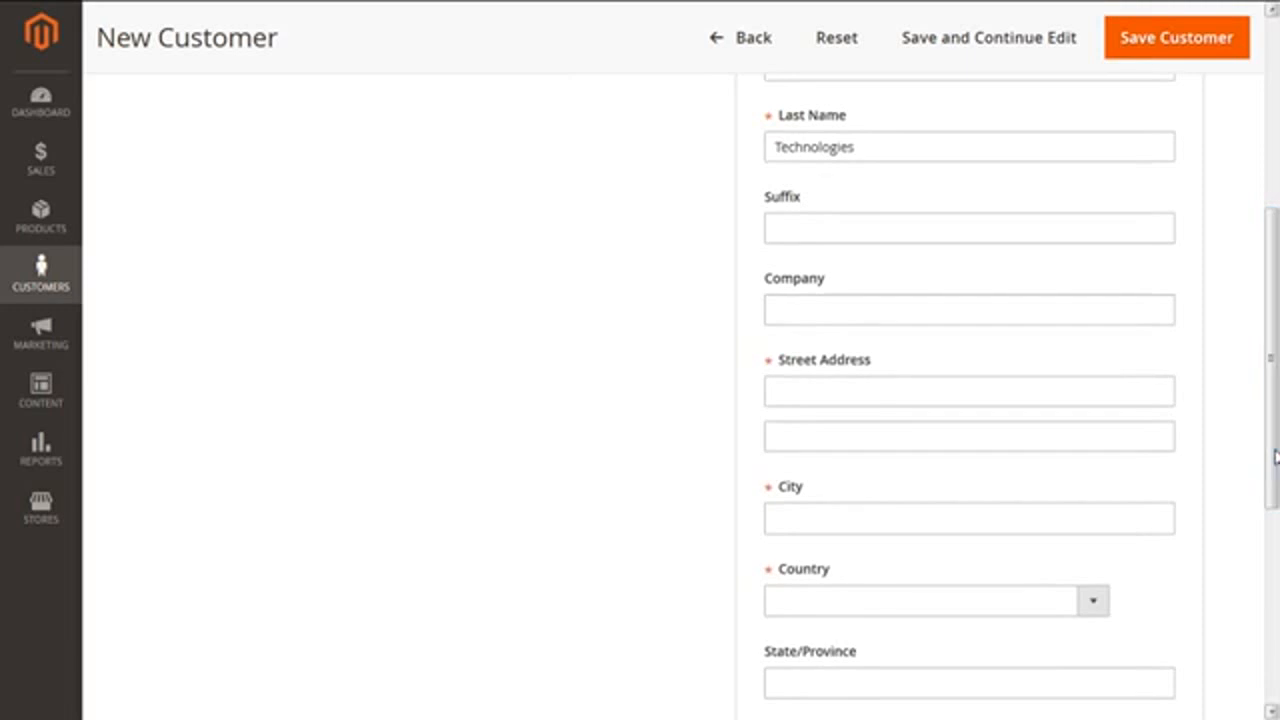
pyautogui.scroll(-3)
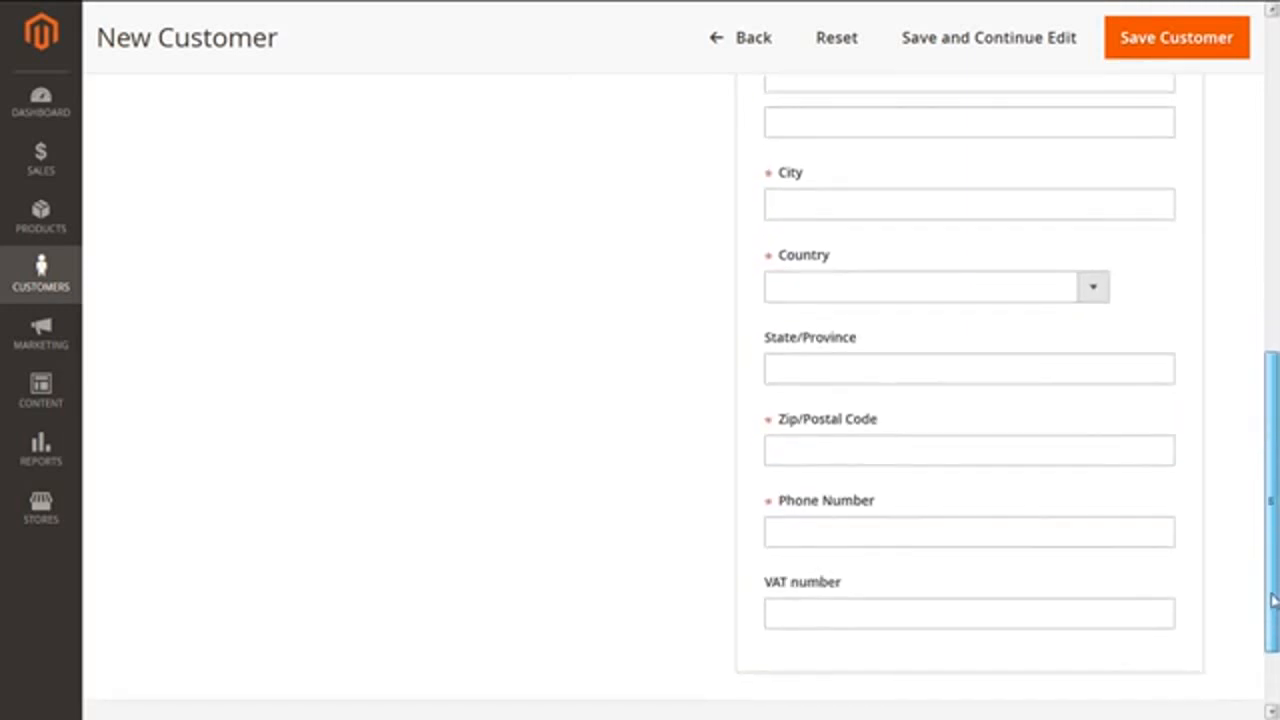
pyautogui.scroll(3)
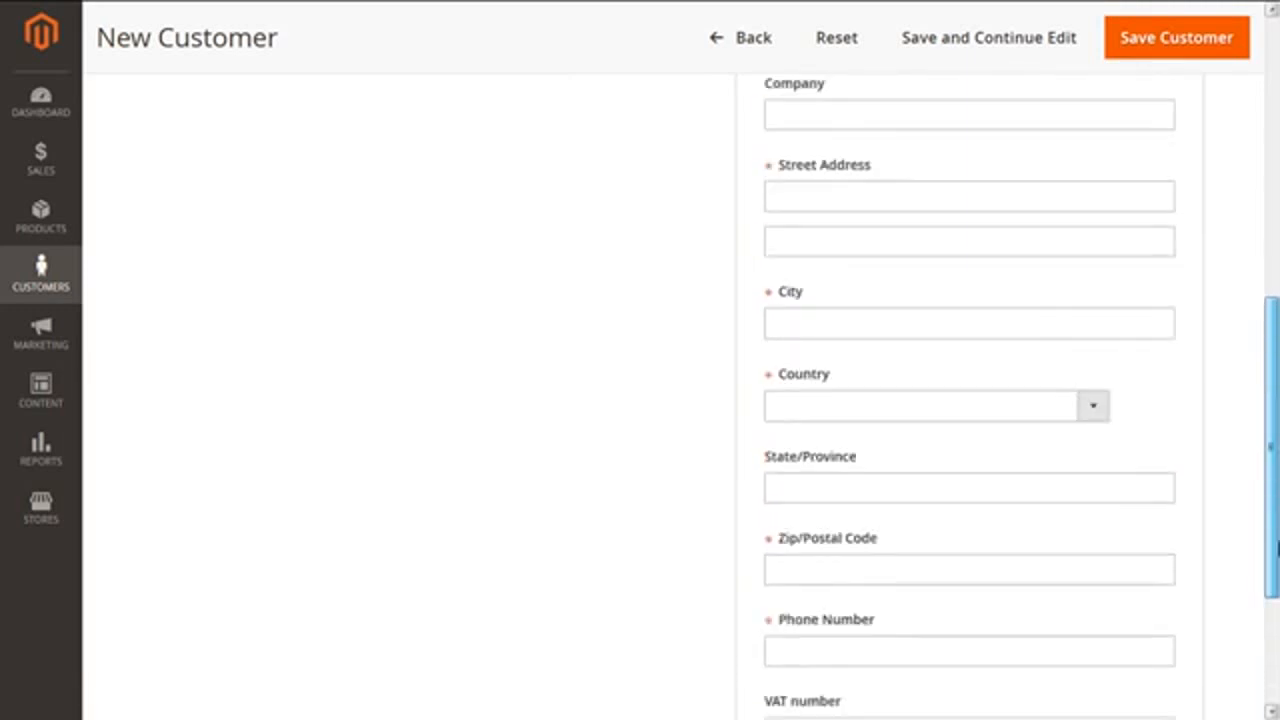
pyautogui.scroll(3)
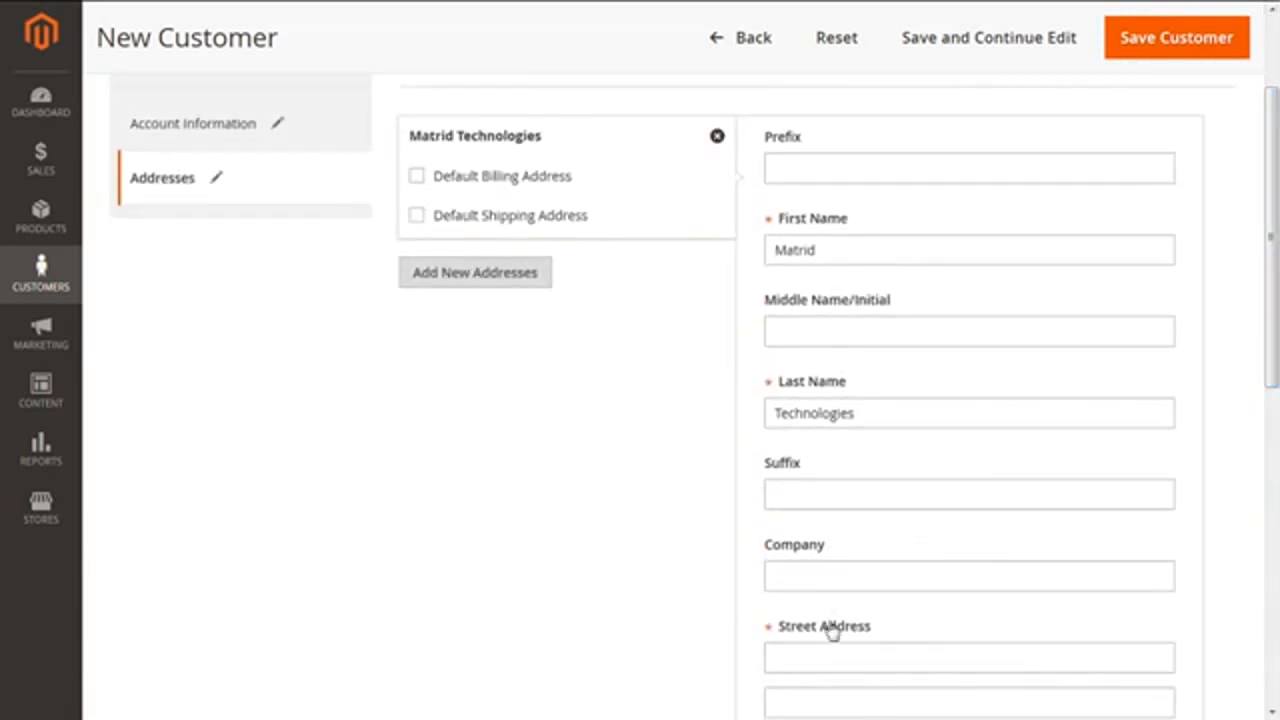
pyautogui.moveTo(400, 250)
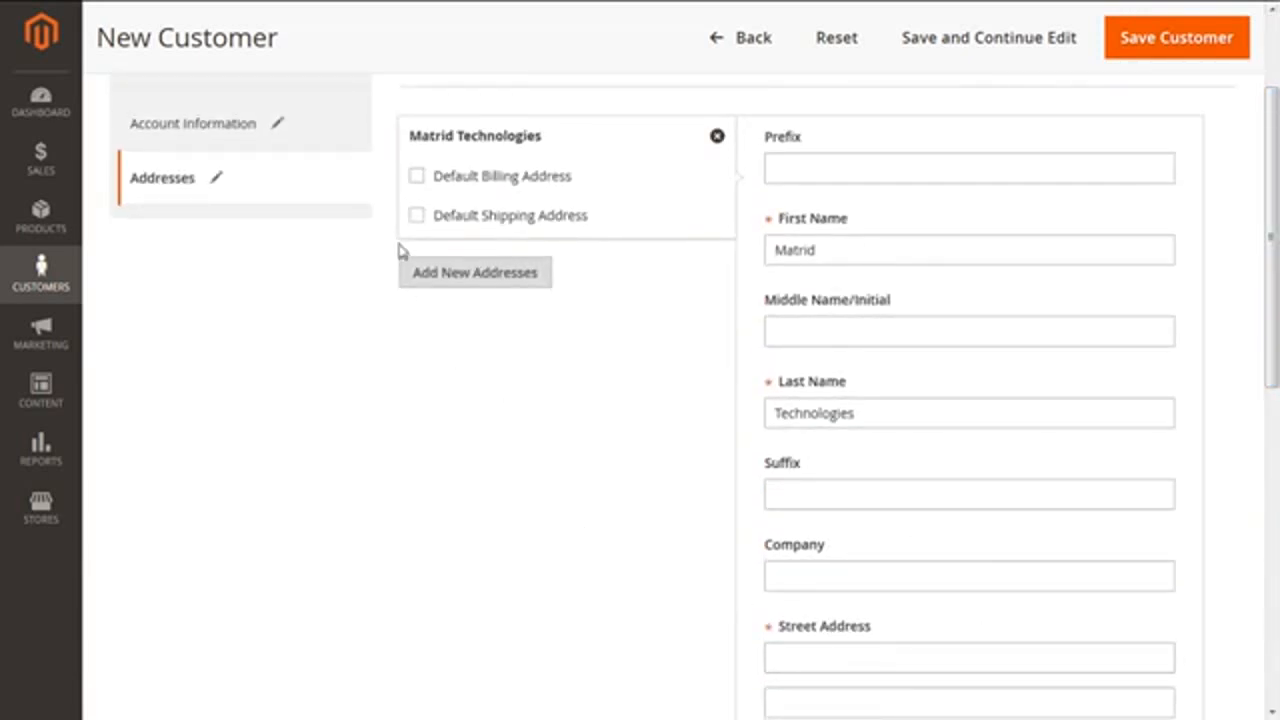
pyautogui.moveTo(447, 233)
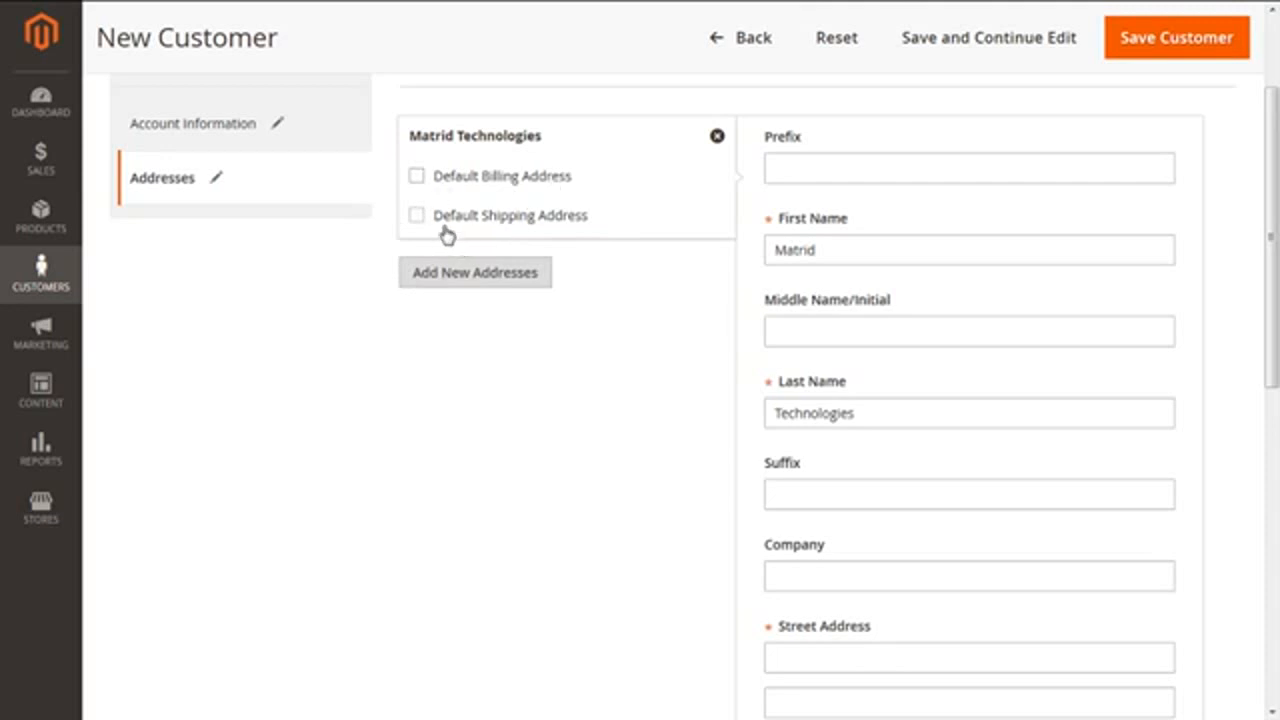
pyautogui.moveTo(549, 228)
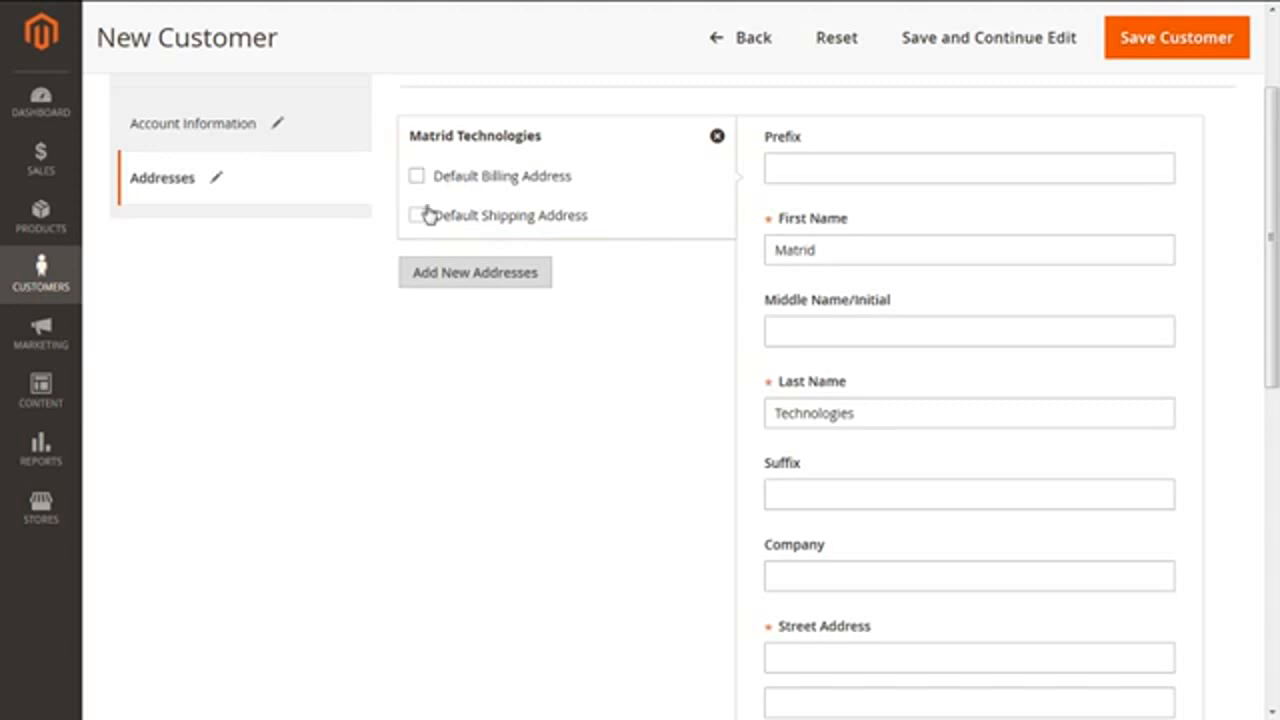
pyautogui.moveTo(497, 163)
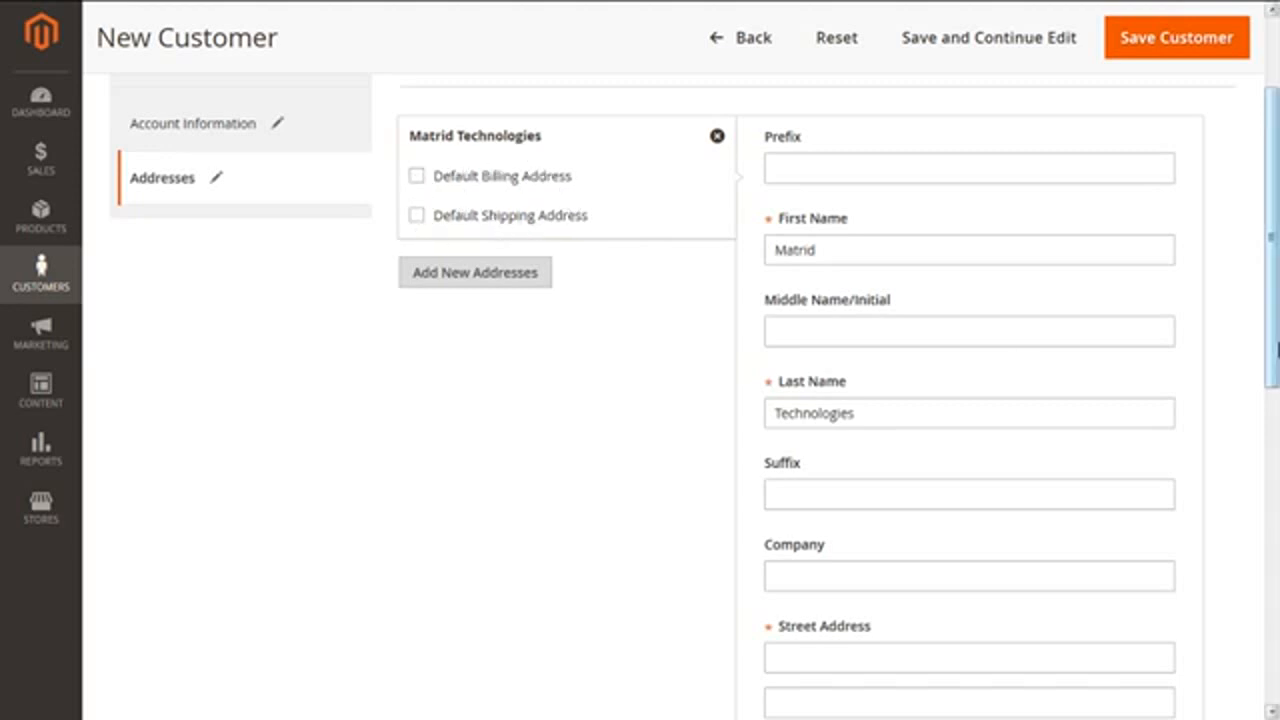
pyautogui.scroll(-3)
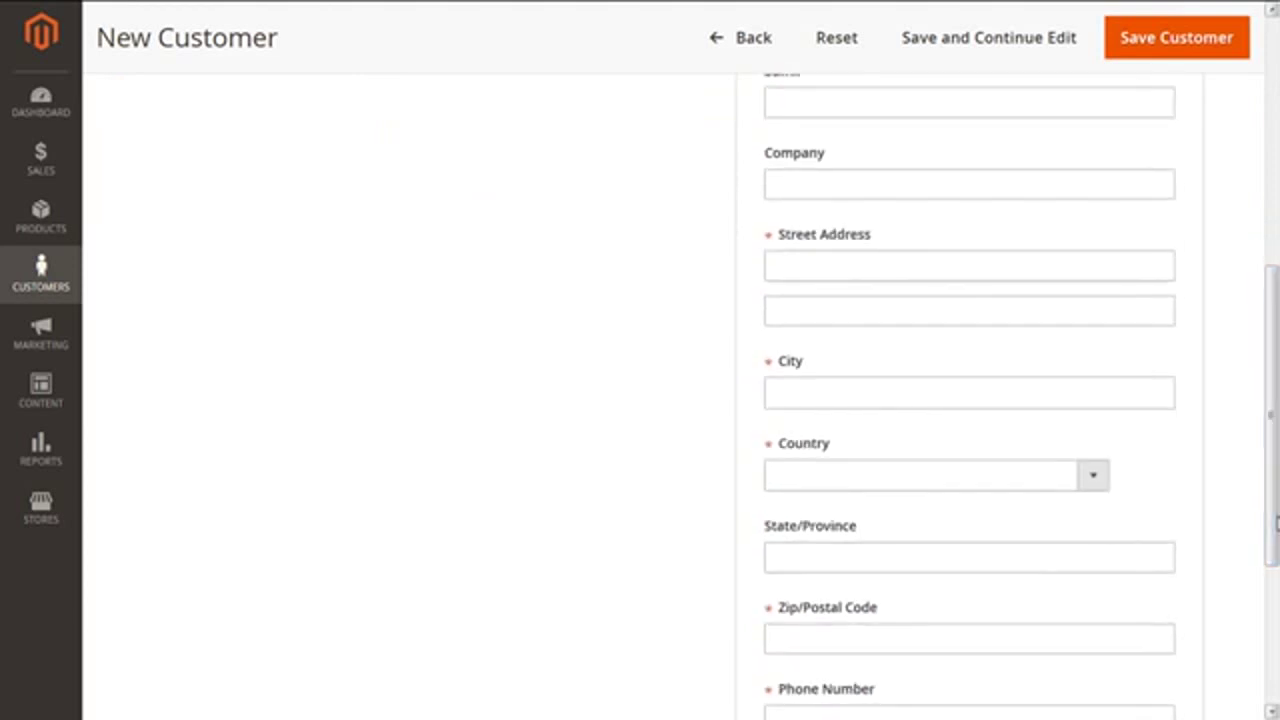
pyautogui.click(968, 265)
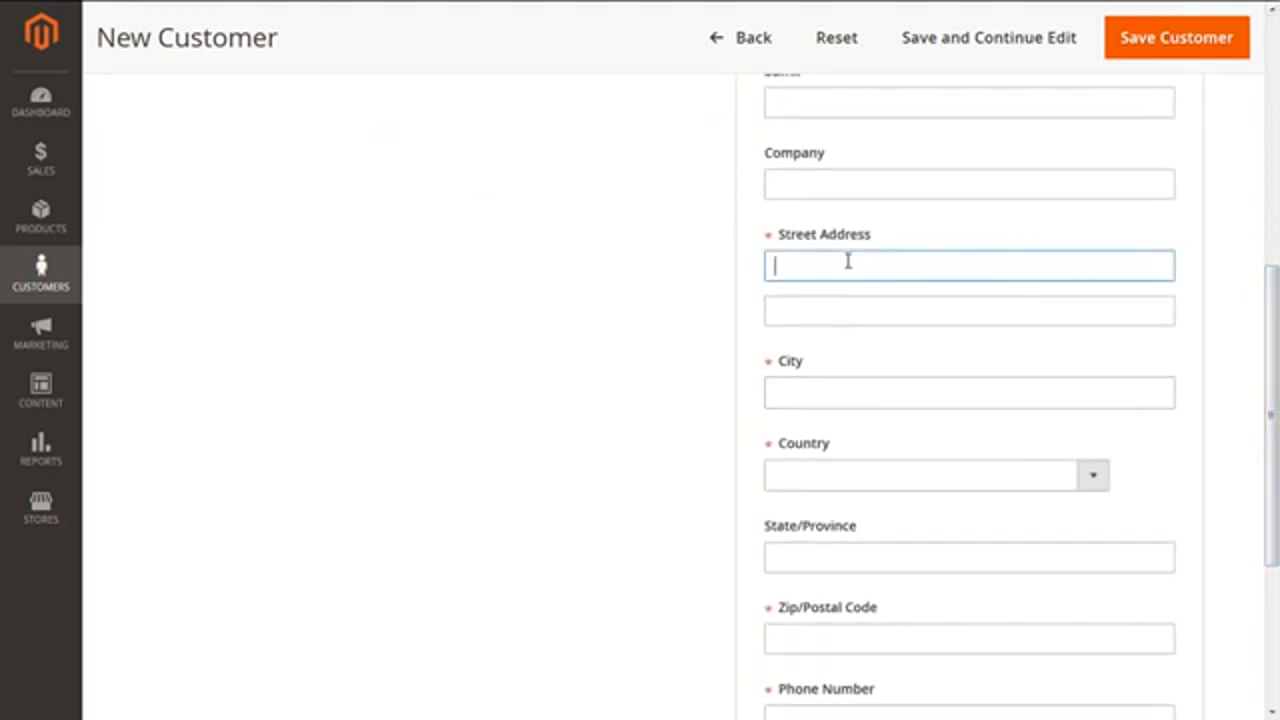
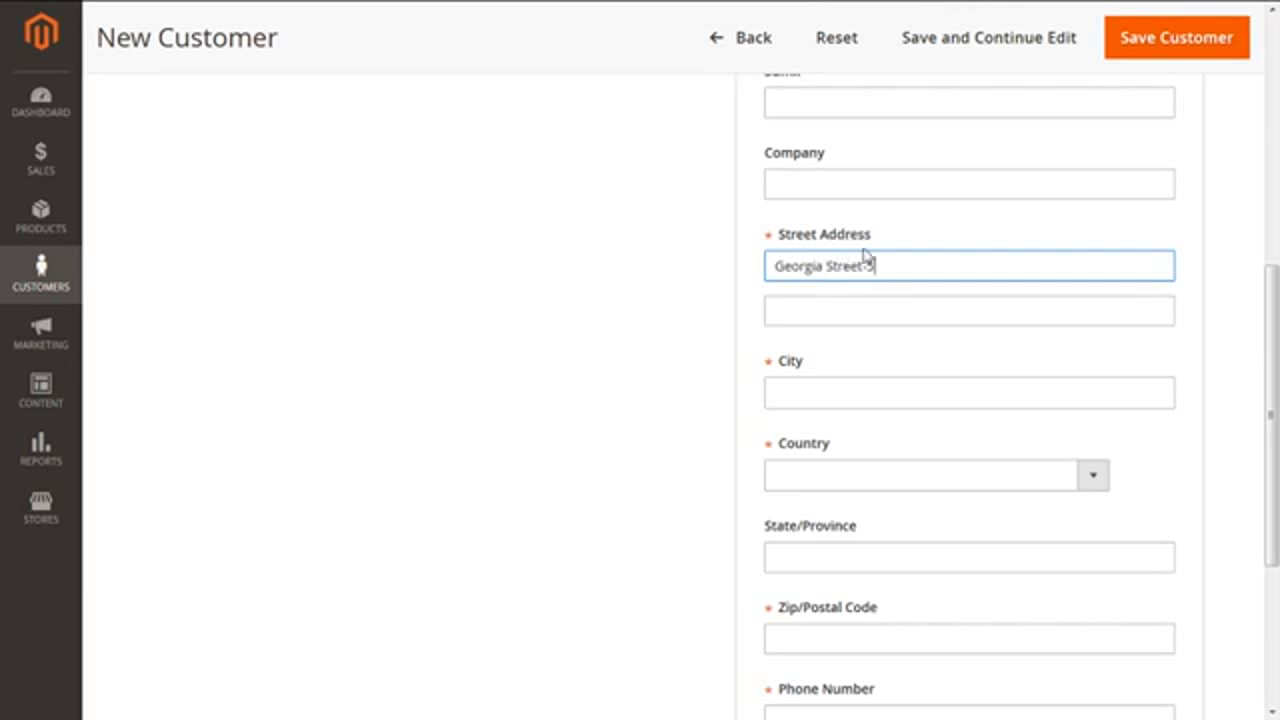
pyautogui.click(968, 392)
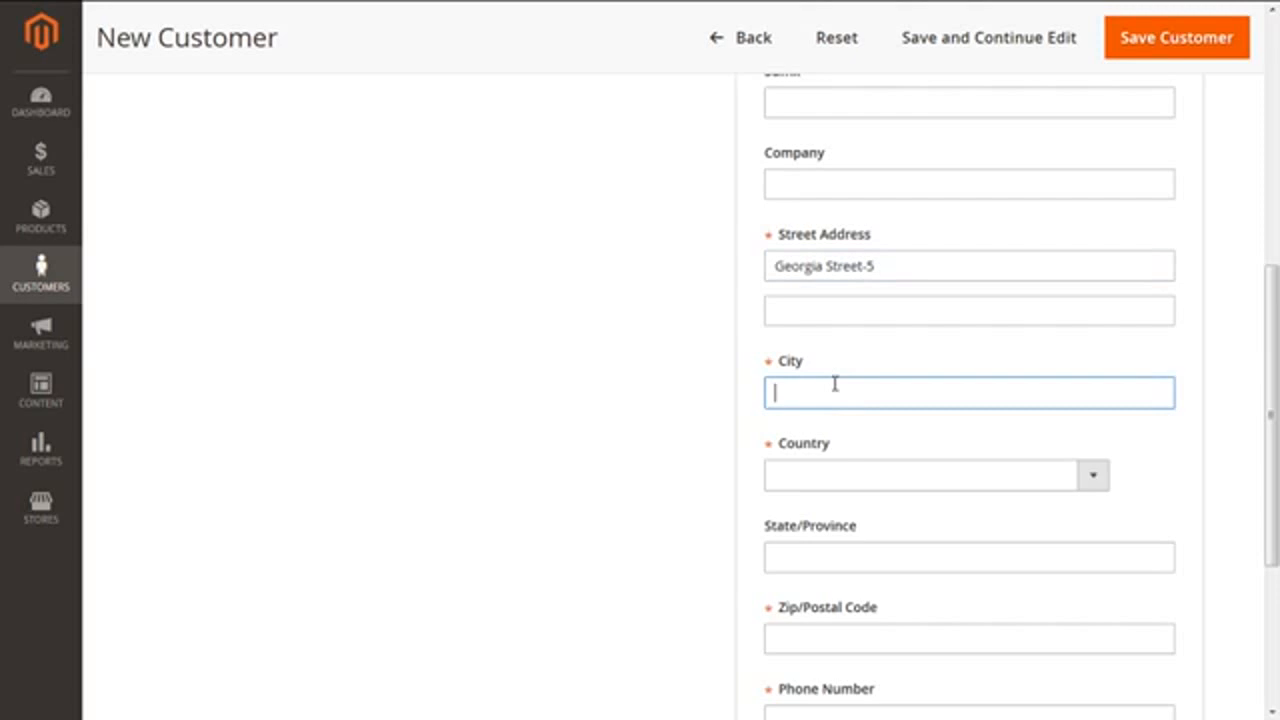
pyautogui.write('Atlant')
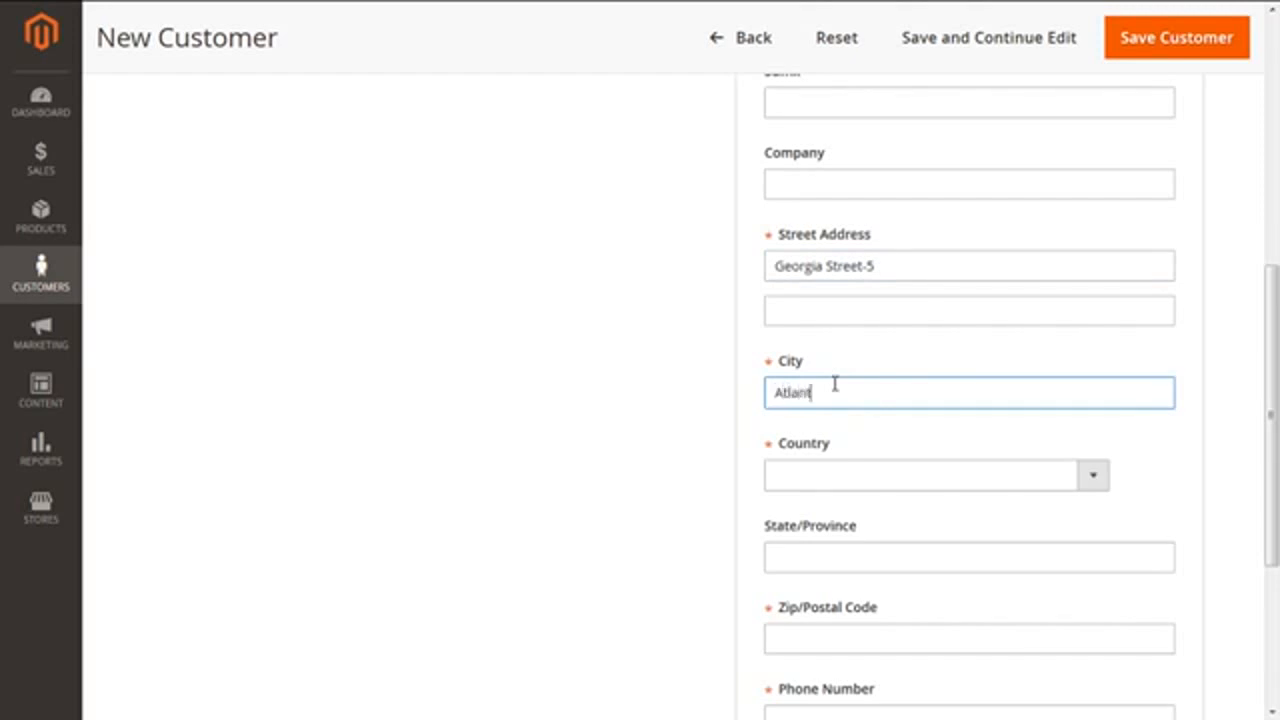
# Set country United States, state Georgia, zip code 30305 and the phone number
pyautogui.click(1093, 475)
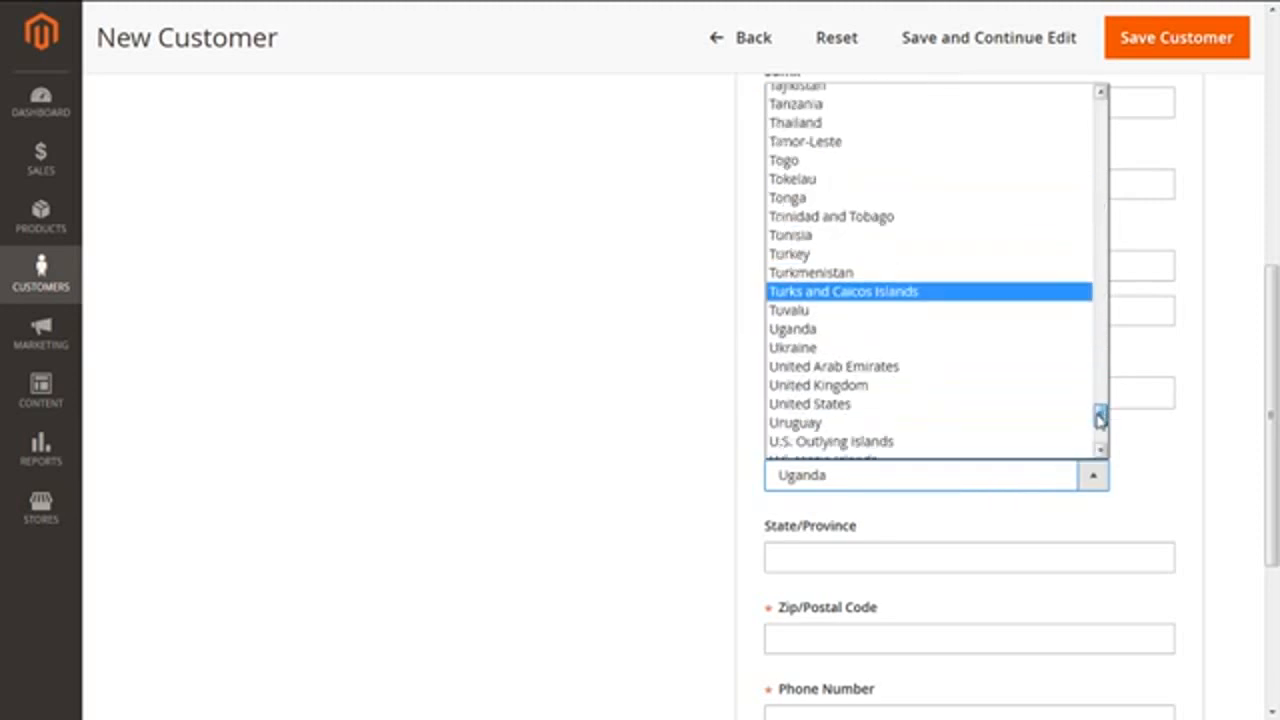
pyautogui.click(810, 403)
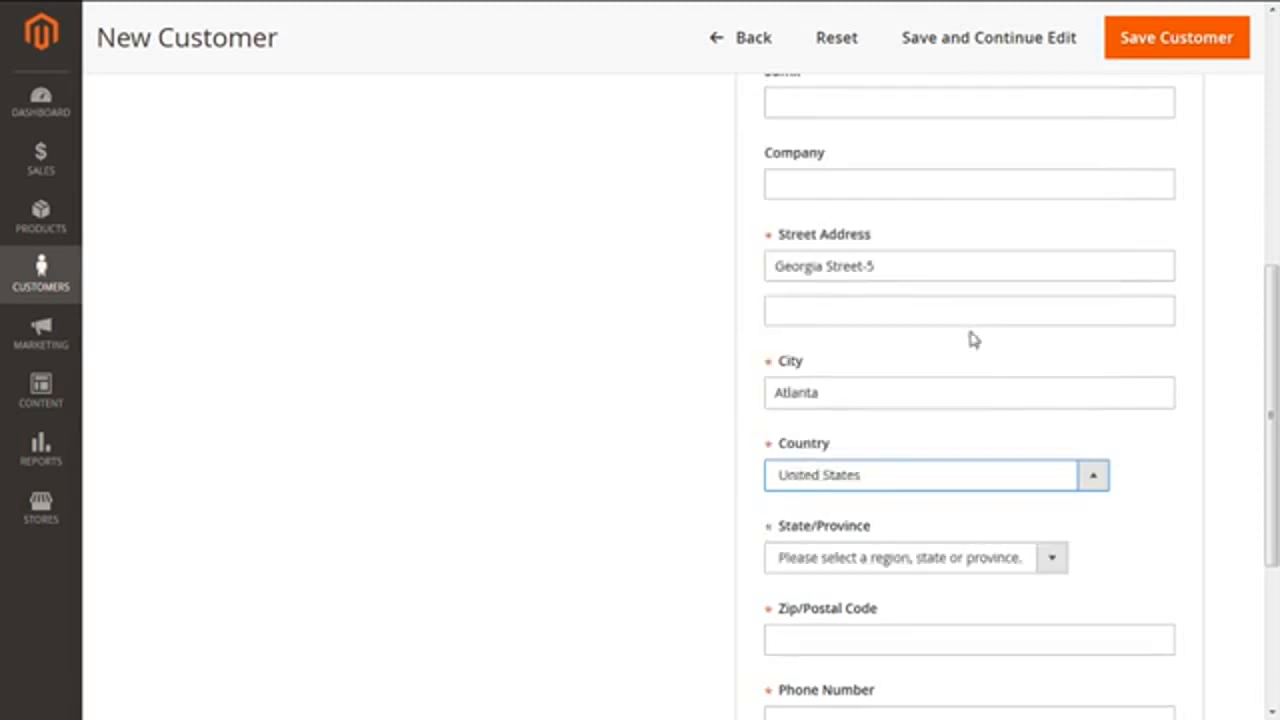
pyautogui.scroll(-3)
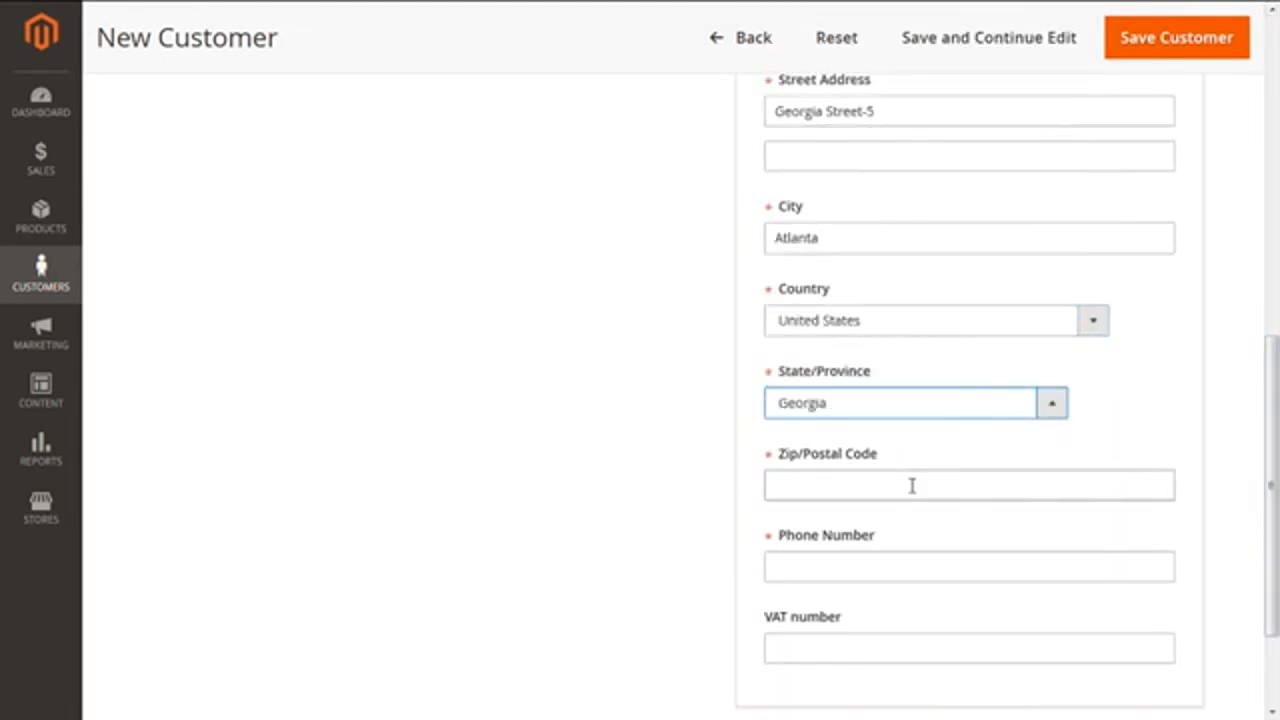
pyautogui.write('30305')
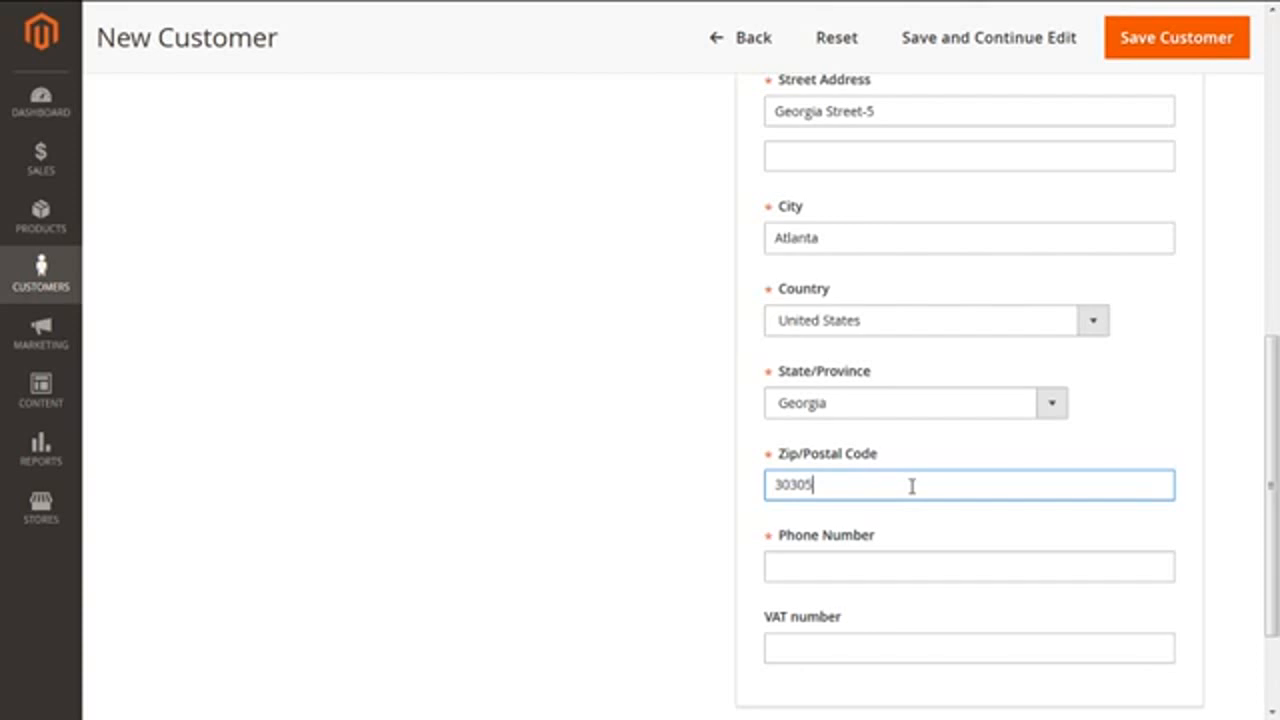
pyautogui.scroll(-3)
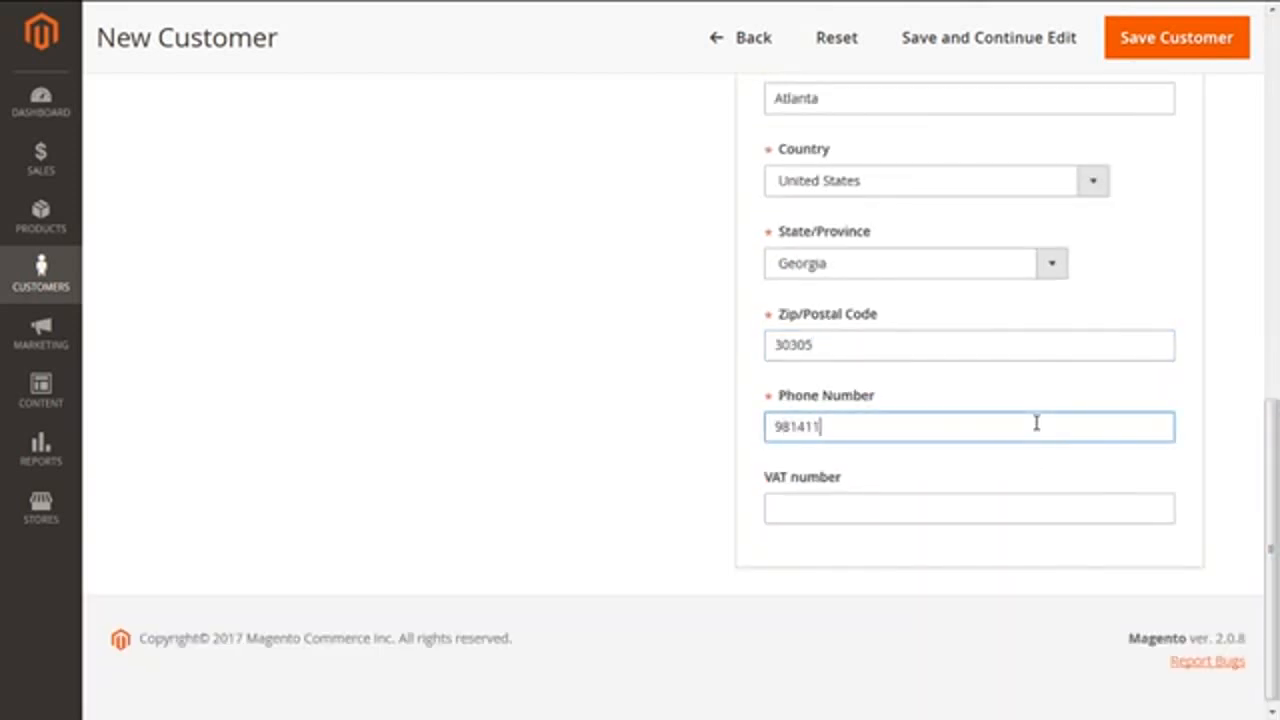
pyautogui.write('7817')
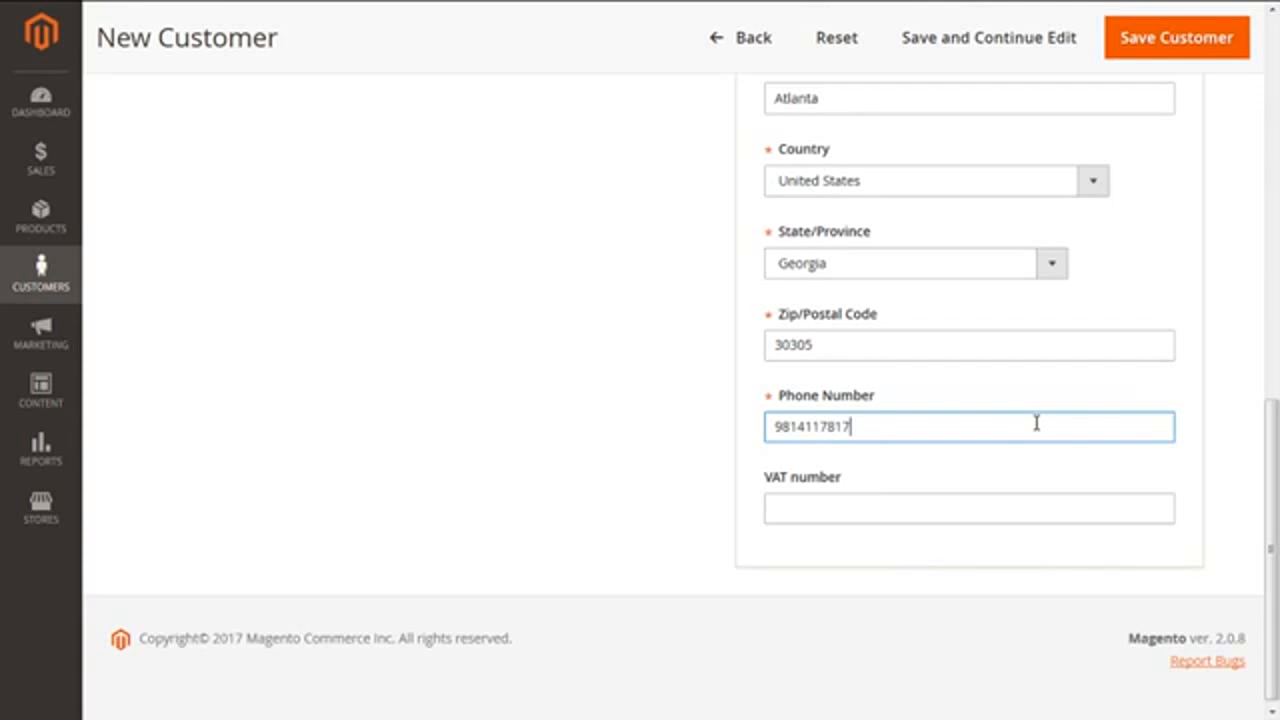
pyautogui.scroll(3)
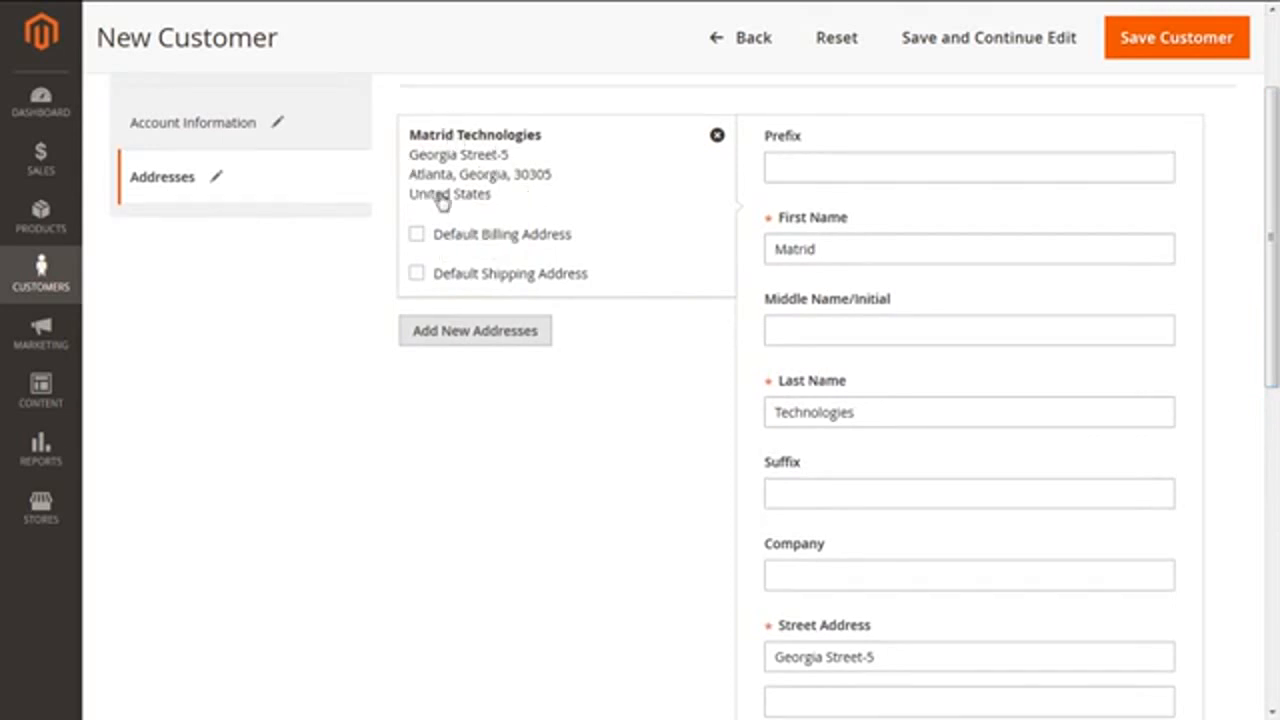
pyautogui.moveTo(380, 256)
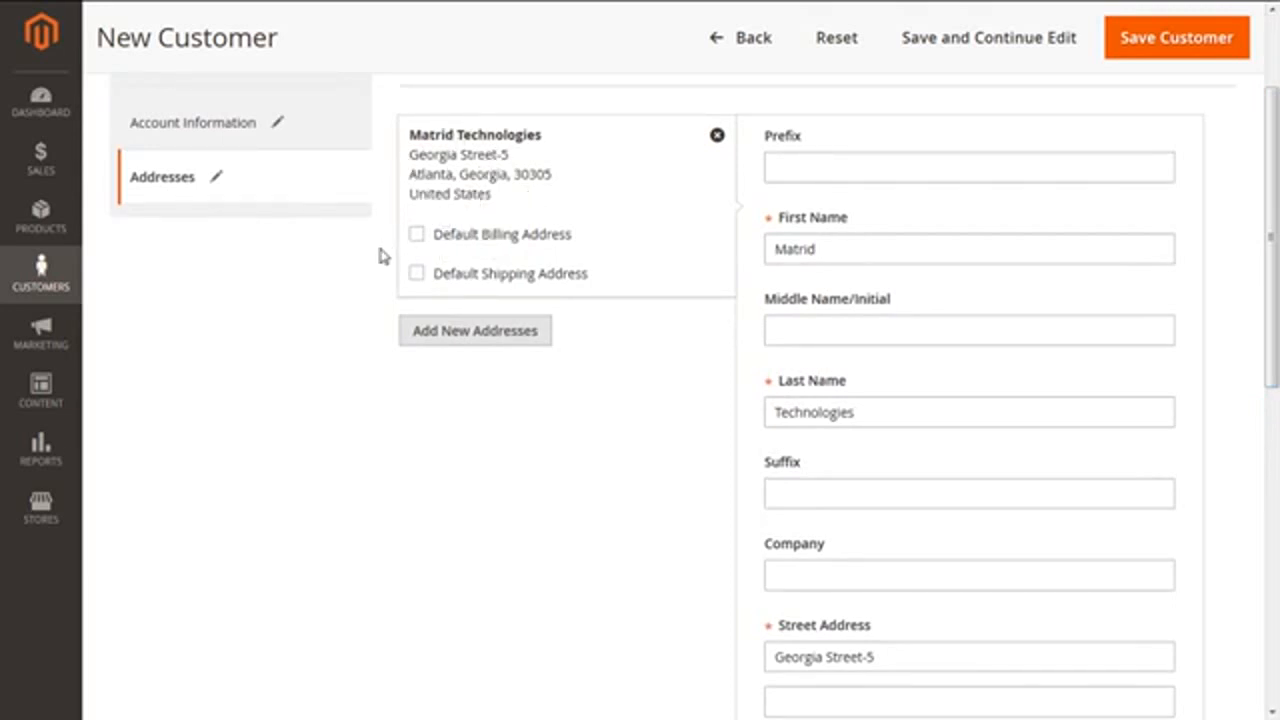
pyautogui.moveTo(470, 216)
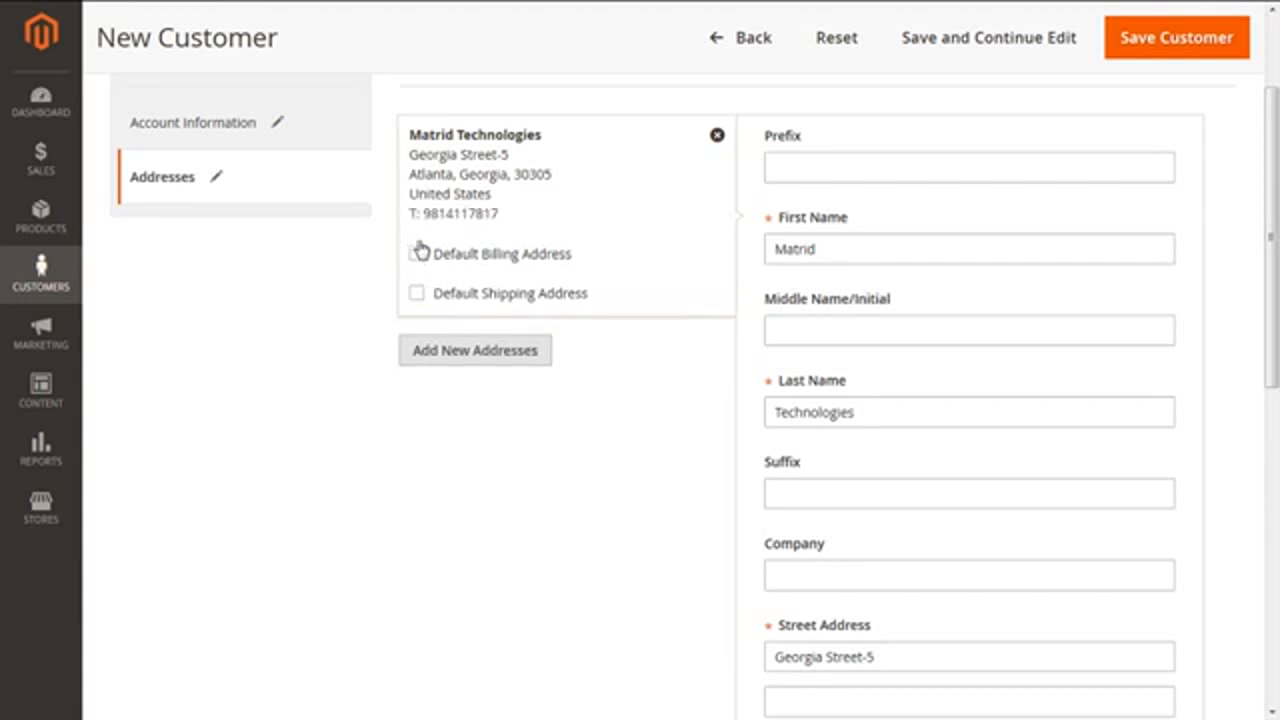
# Mark the Atlanta address as both default billing and default shipping address
pyautogui.click(416, 253)
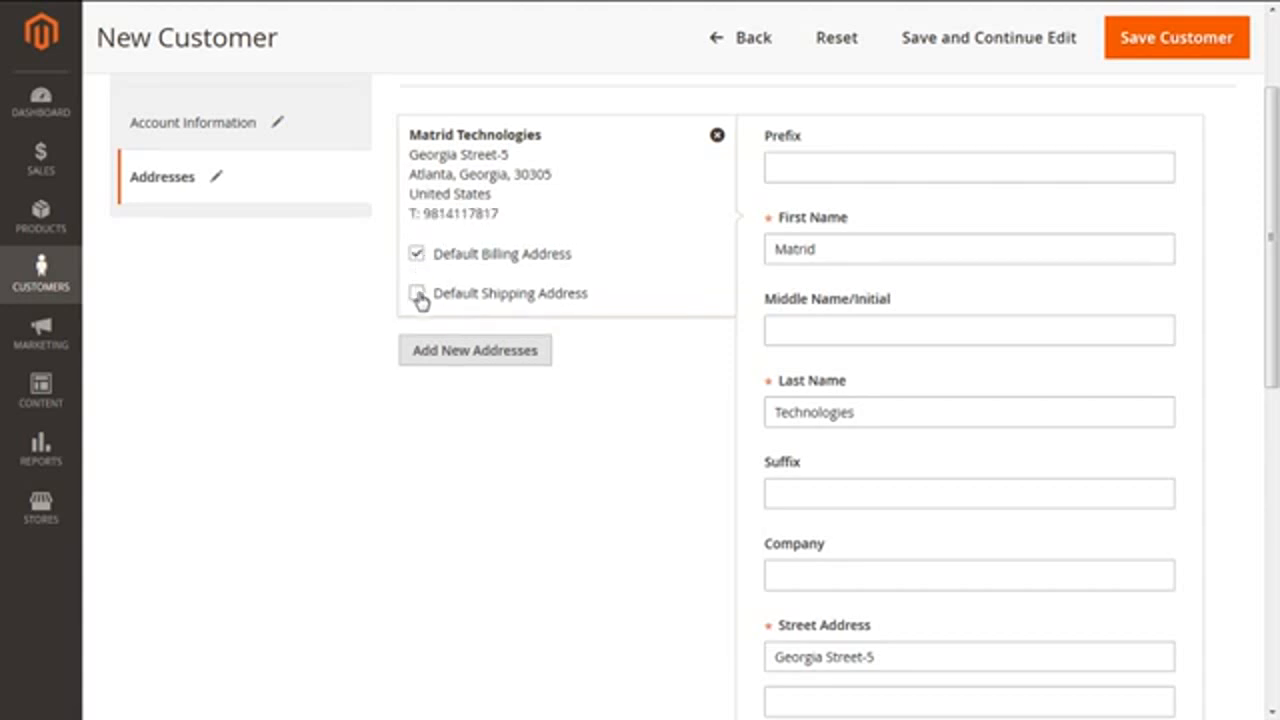
pyautogui.click(417, 293)
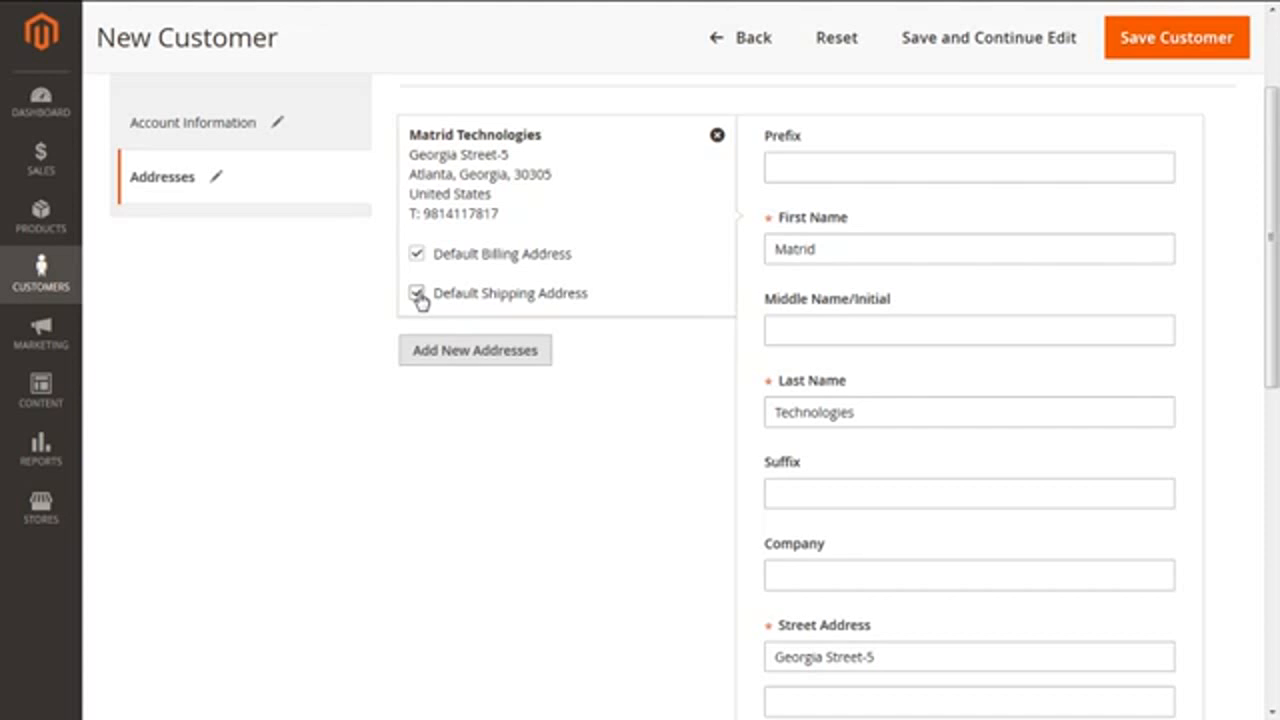
pyautogui.click(416, 293)
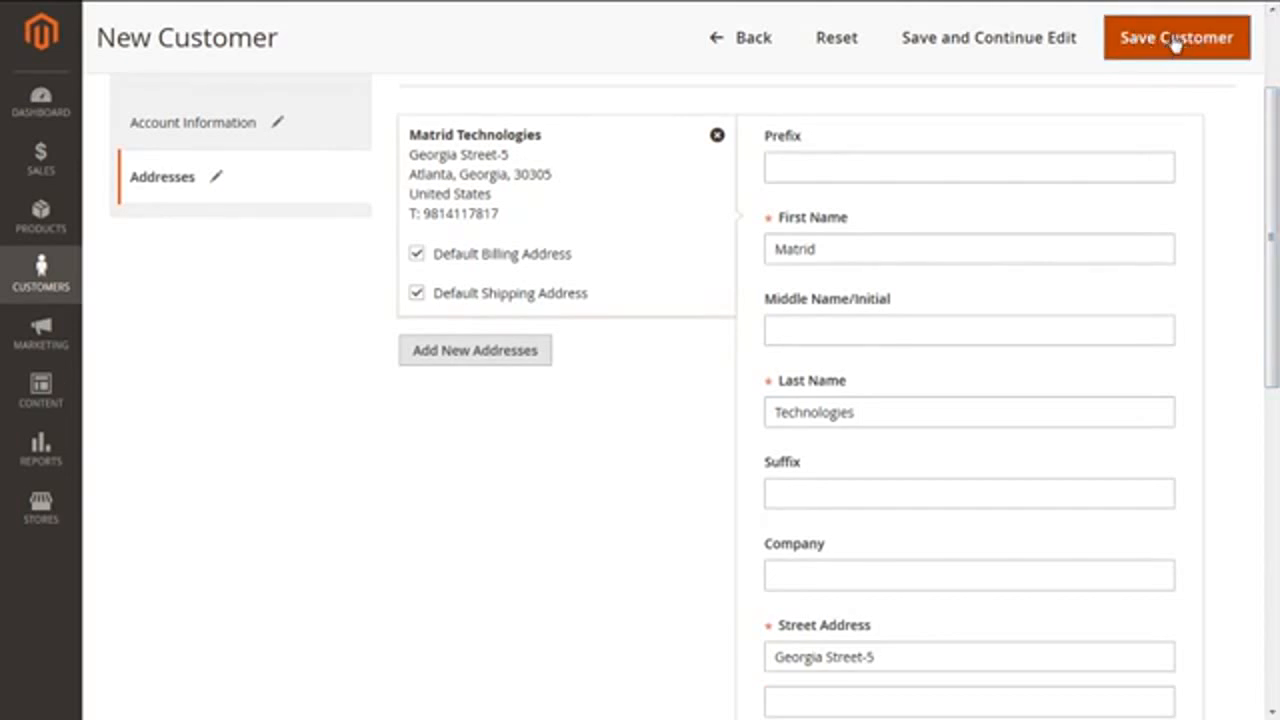
# Save the Matrid Technologies customer and review it in the customers grid
pyautogui.click(1176, 37)
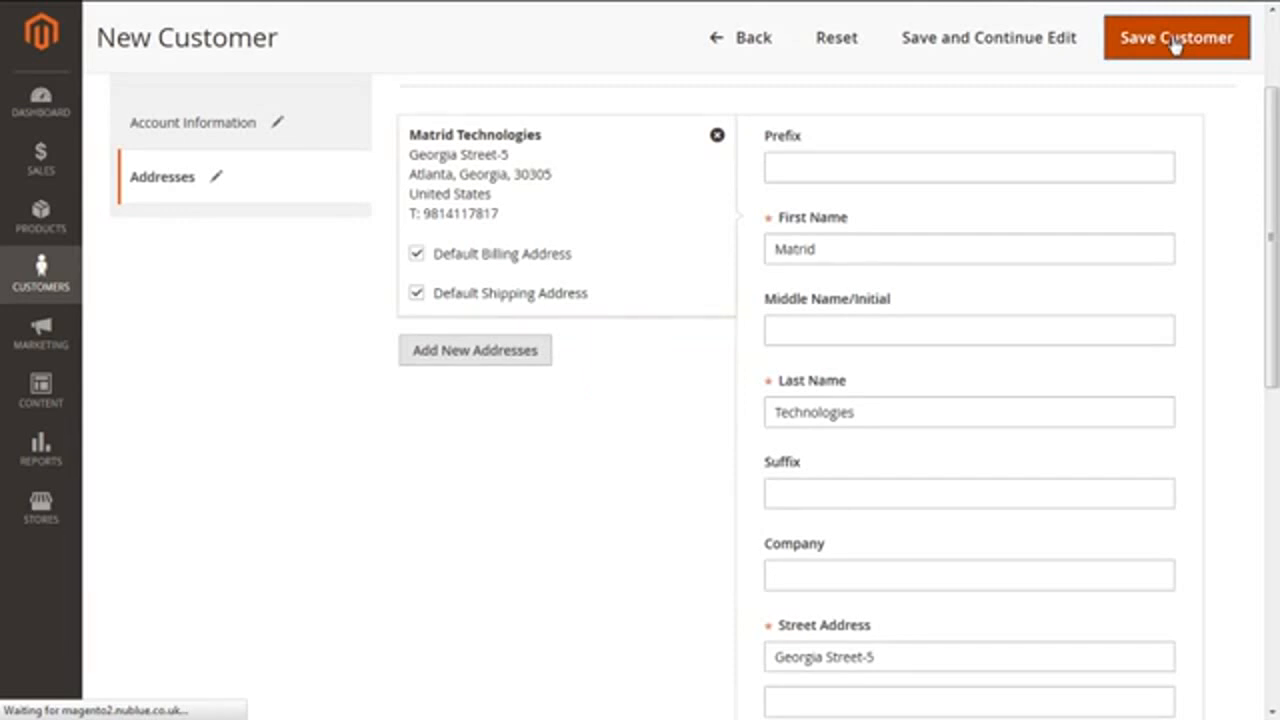
pyautogui.click(1176, 37)
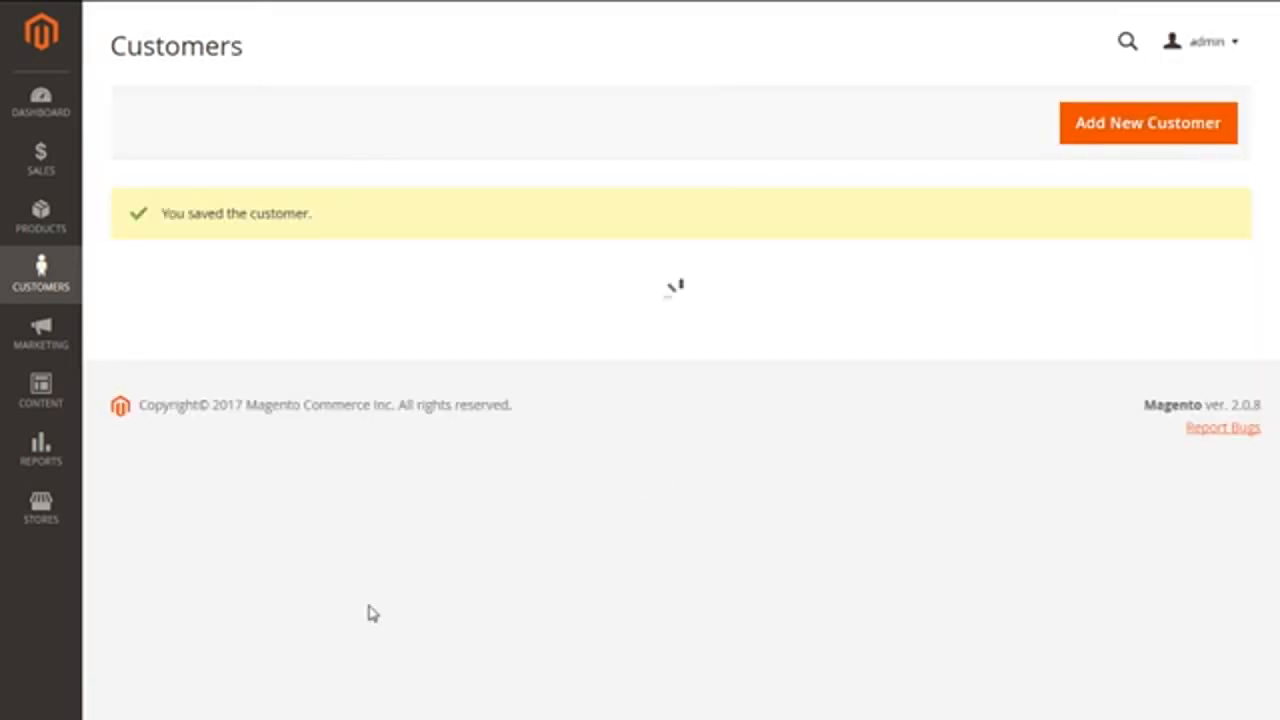
pyautogui.moveTo(694, 487)
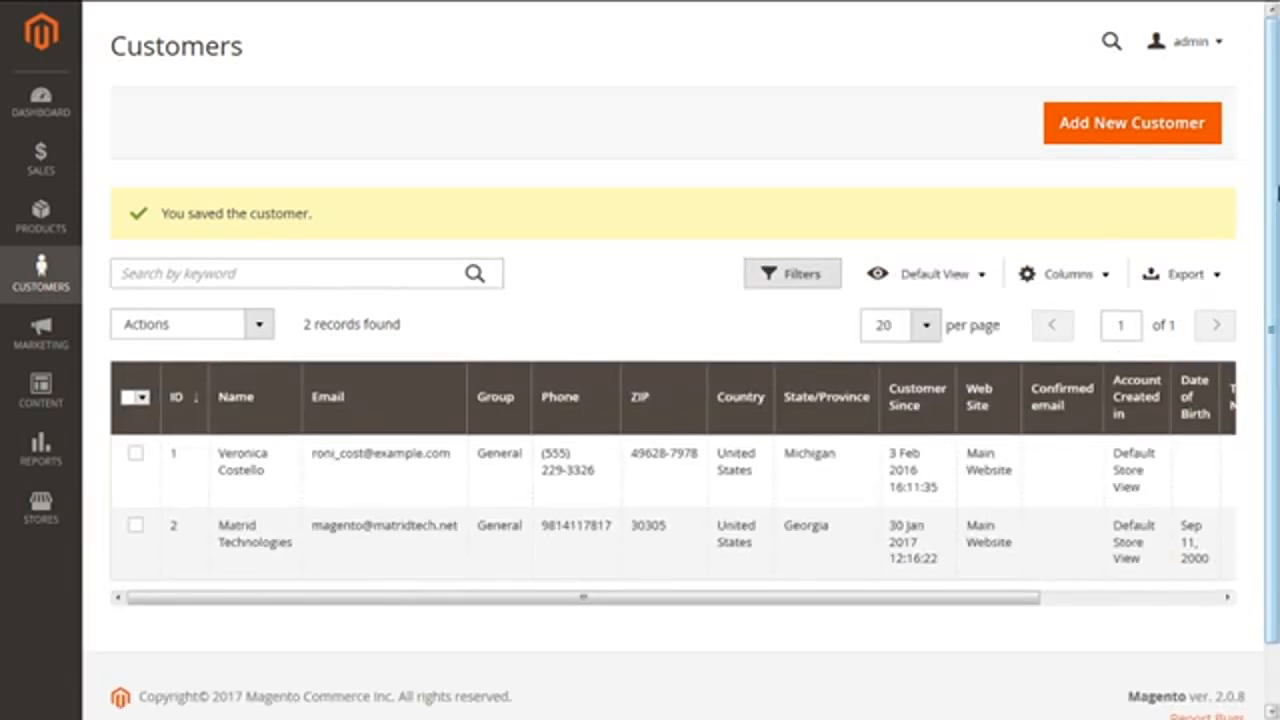
pyautogui.scroll(-3)
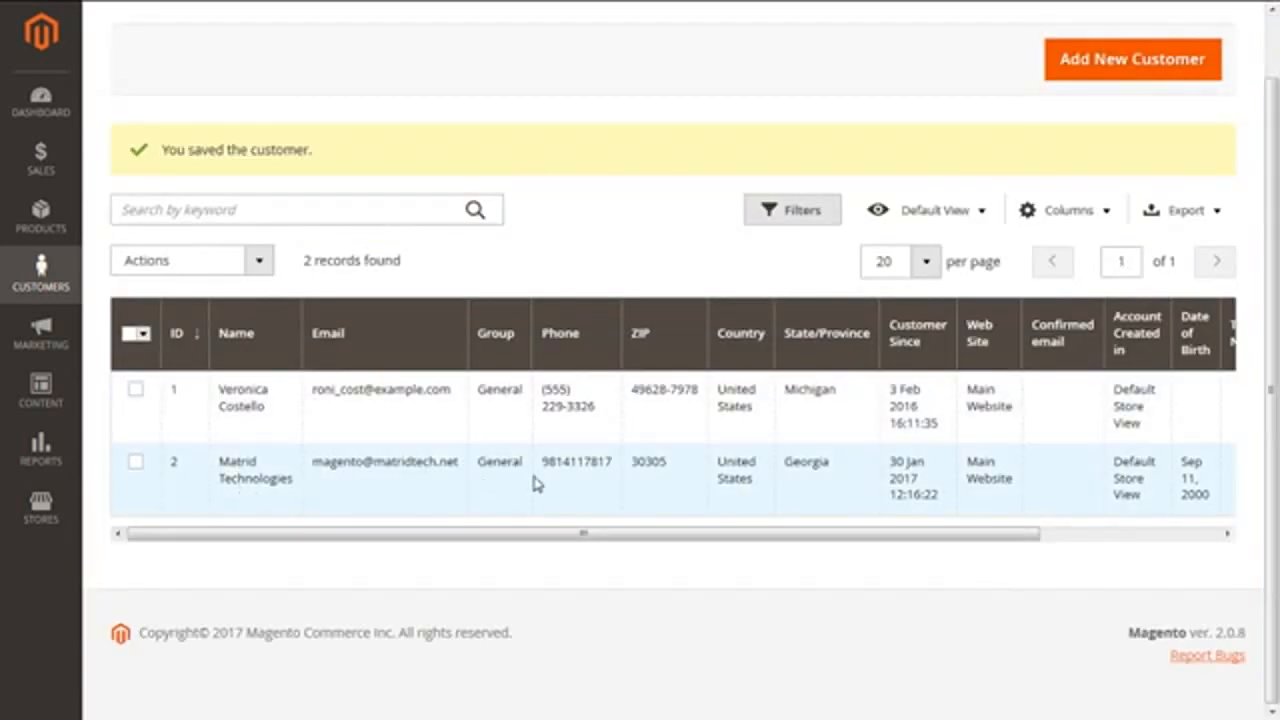
pyautogui.moveTo(313, 511)
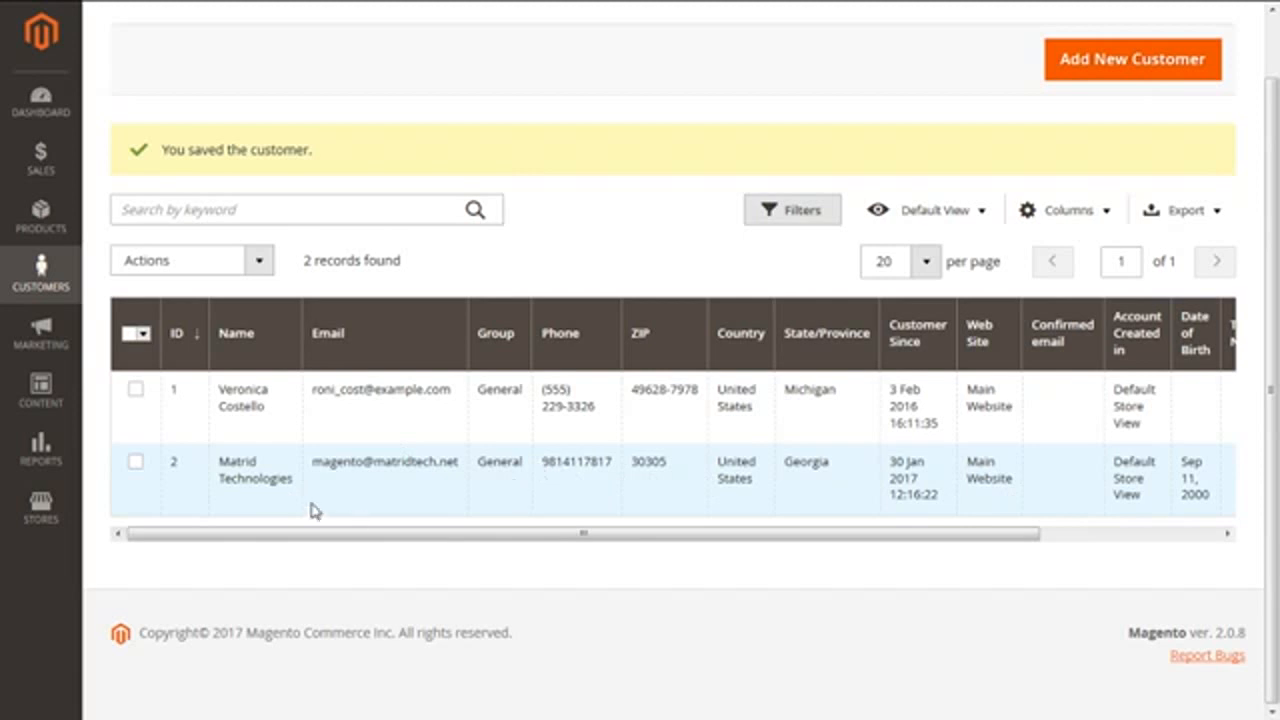
pyautogui.moveTo(618, 516)
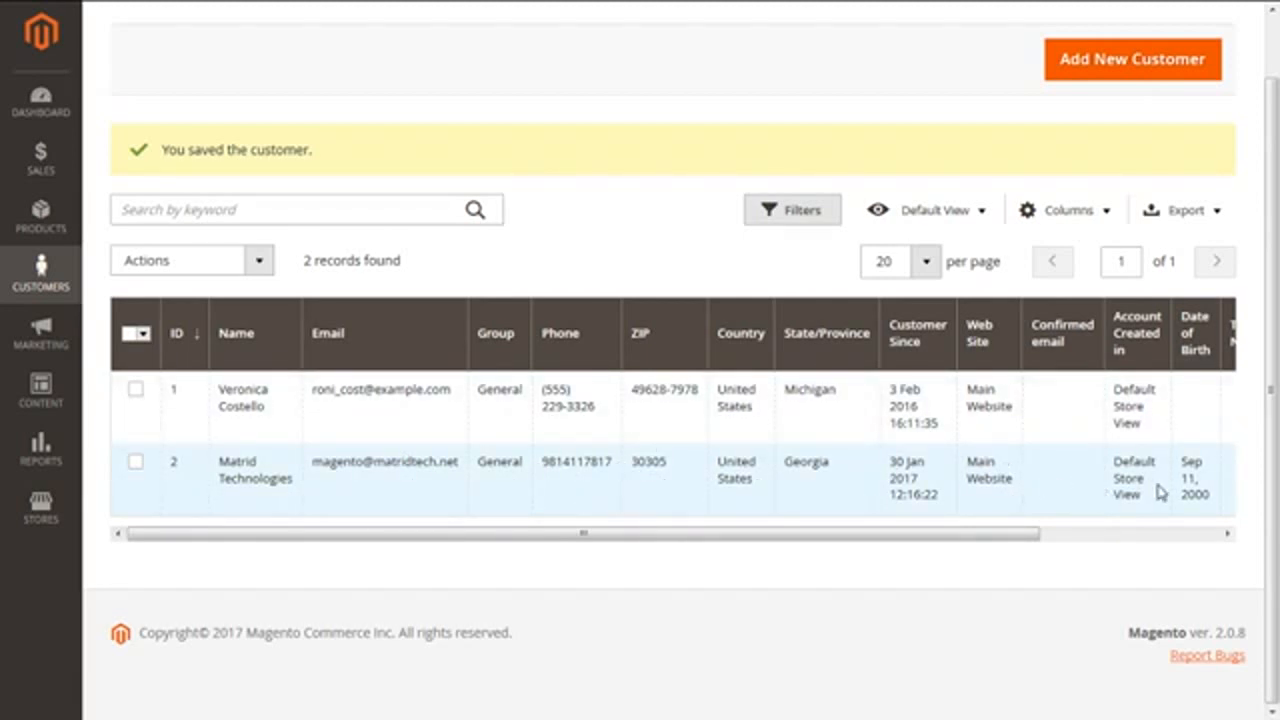
pyautogui.moveTo(930, 463)
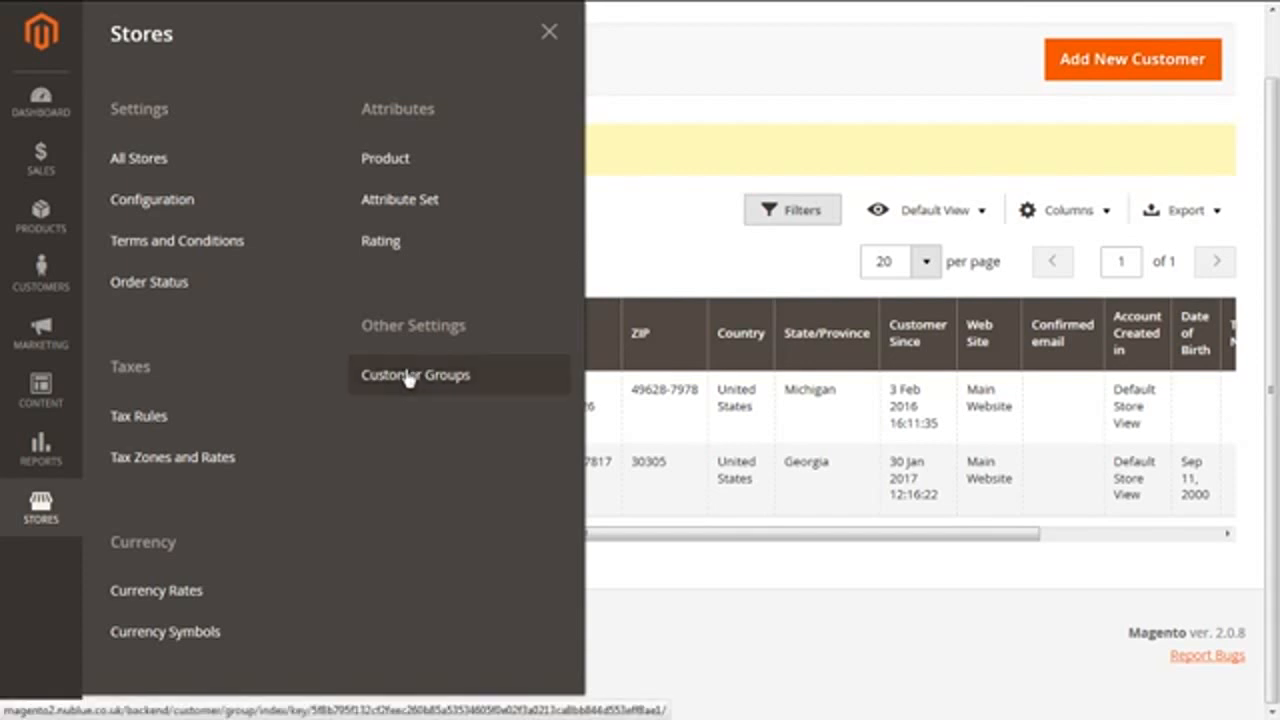
# Open the Customer Groups list and begin adding a new customer group
pyautogui.click(415, 374)
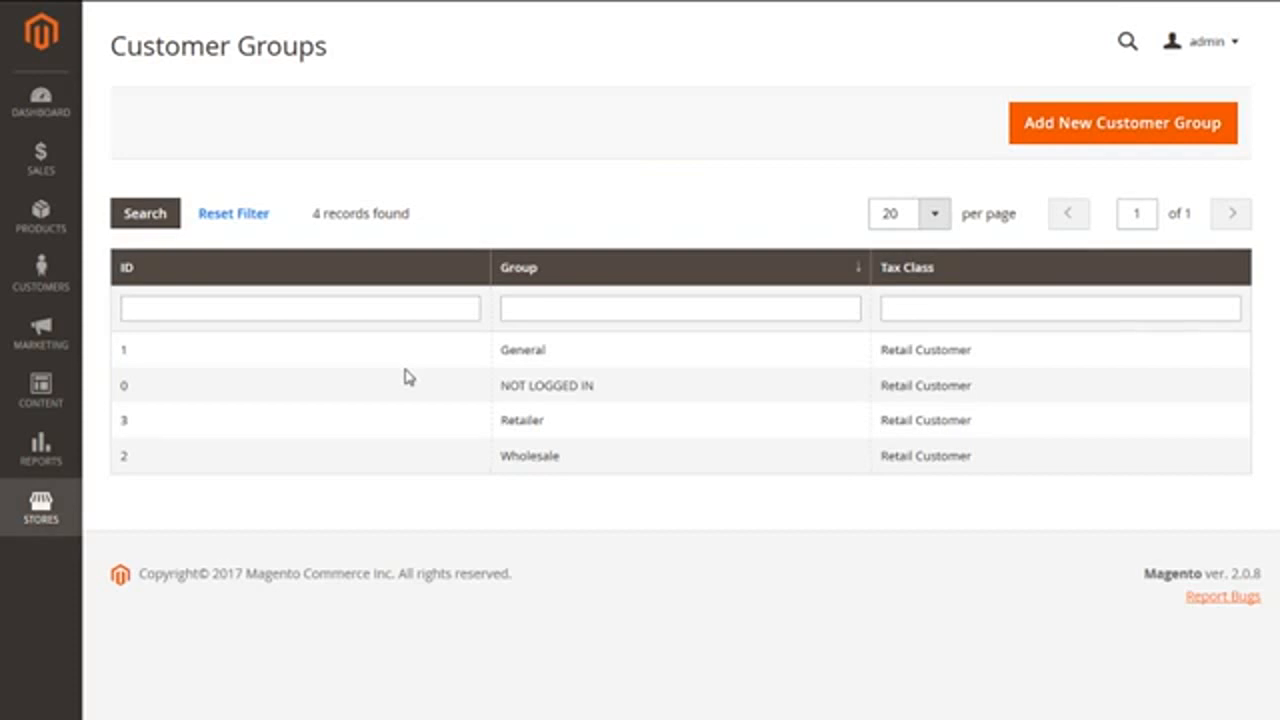
pyautogui.moveTo(563, 538)
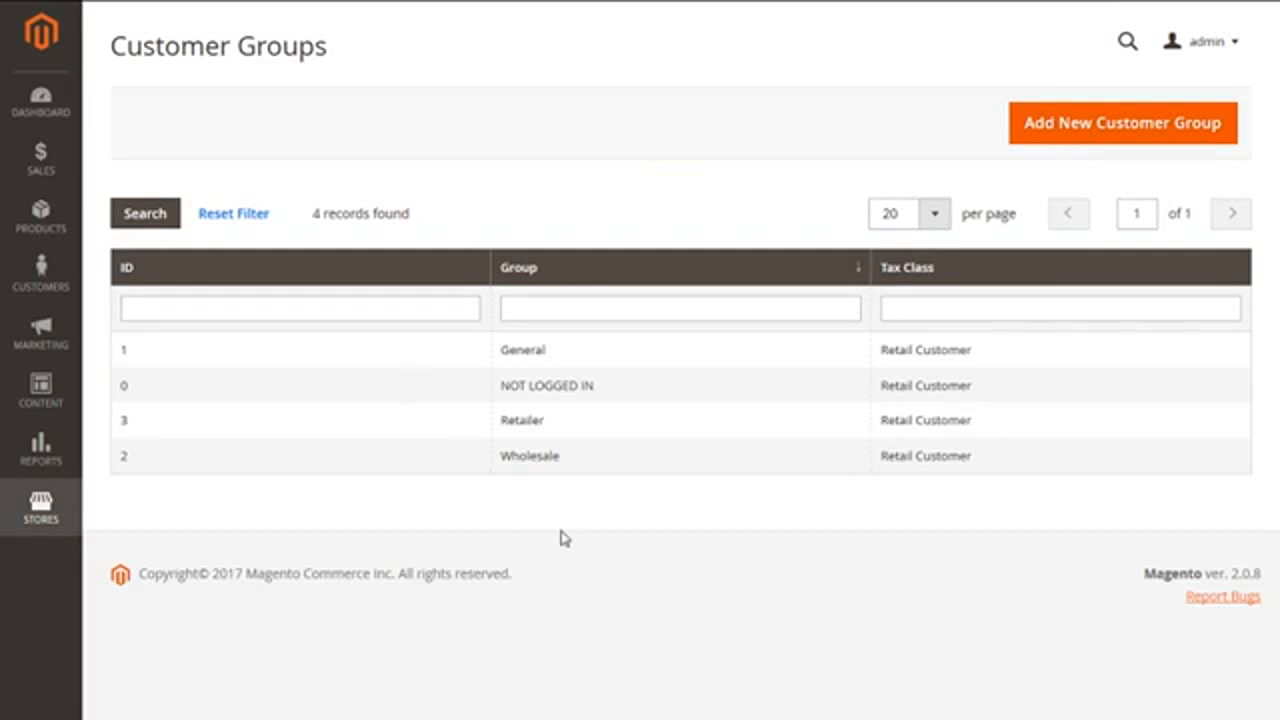
pyautogui.moveTo(643, 594)
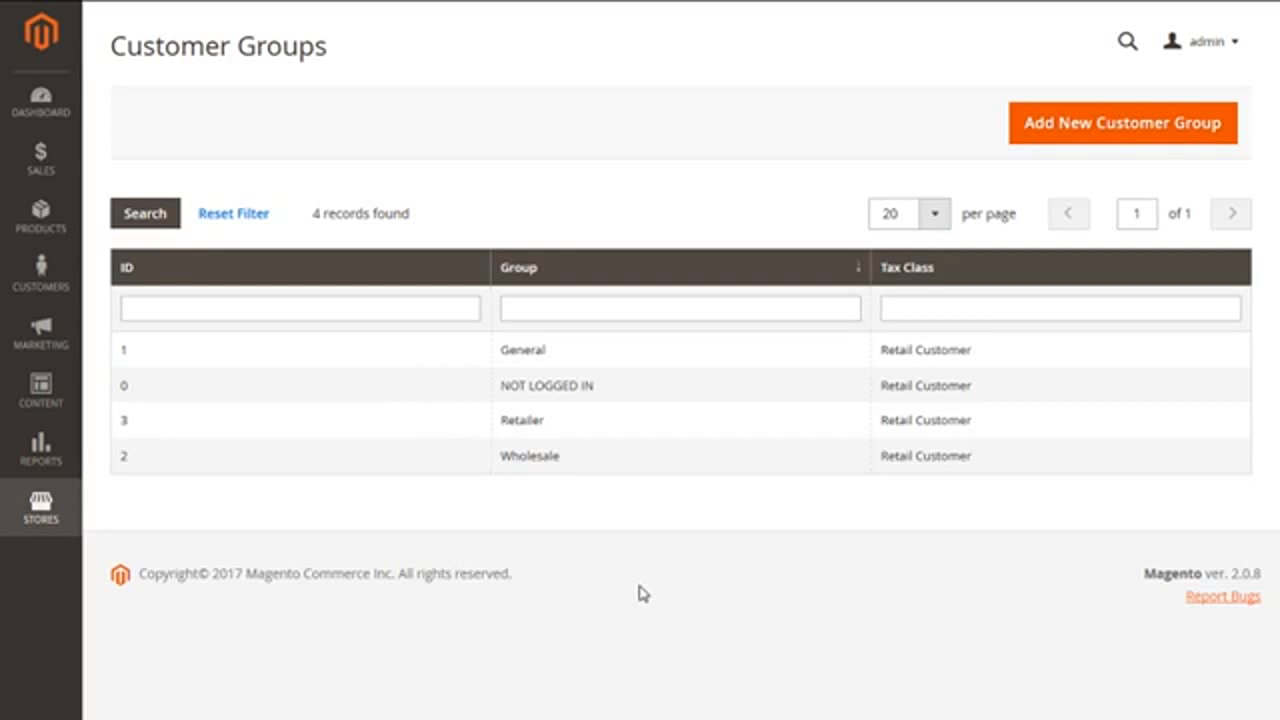
pyautogui.moveTo(1082, 132)
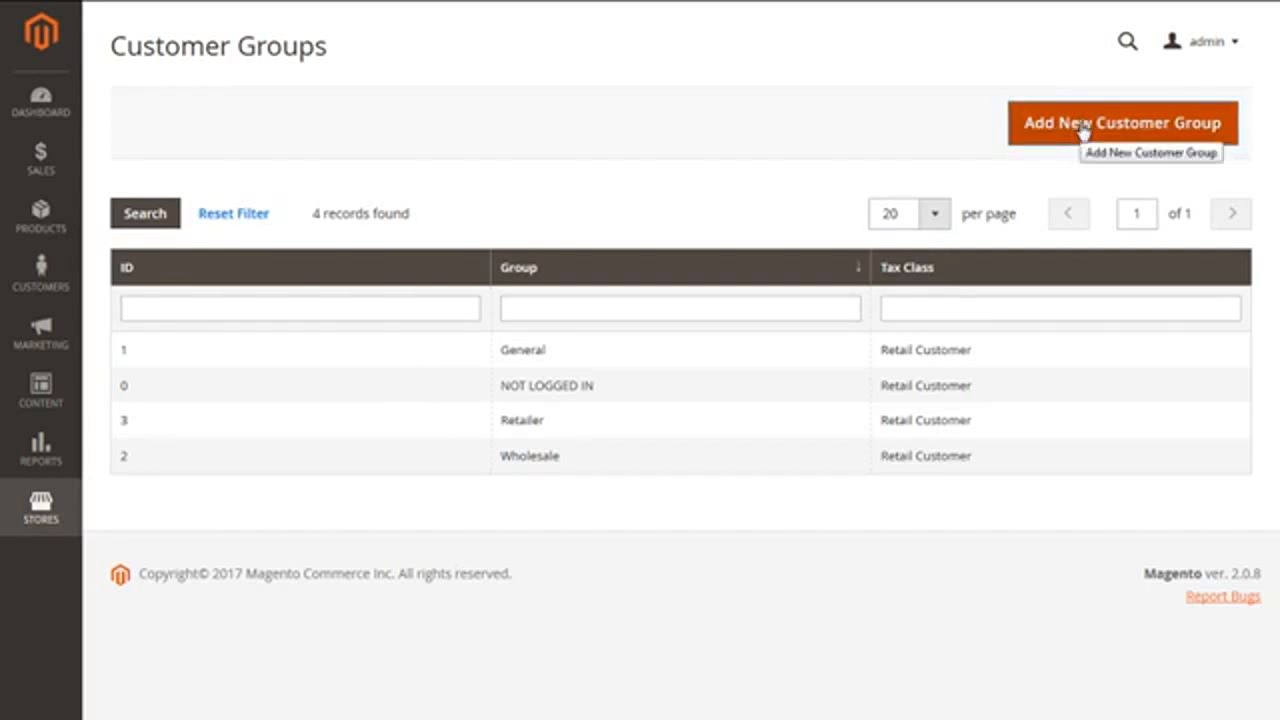
pyautogui.click(1122, 122)
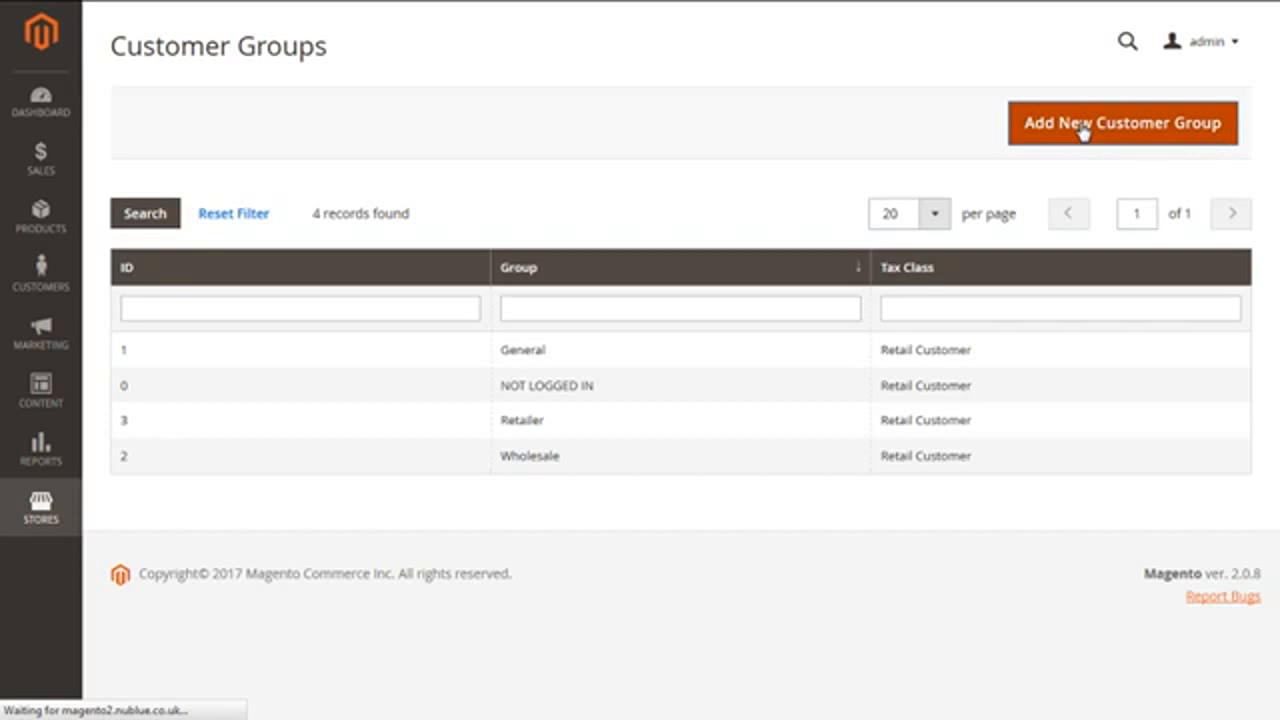
# Name the group Loyal Customers with tax class Retail Customer and save it
pyautogui.click(1123, 122)
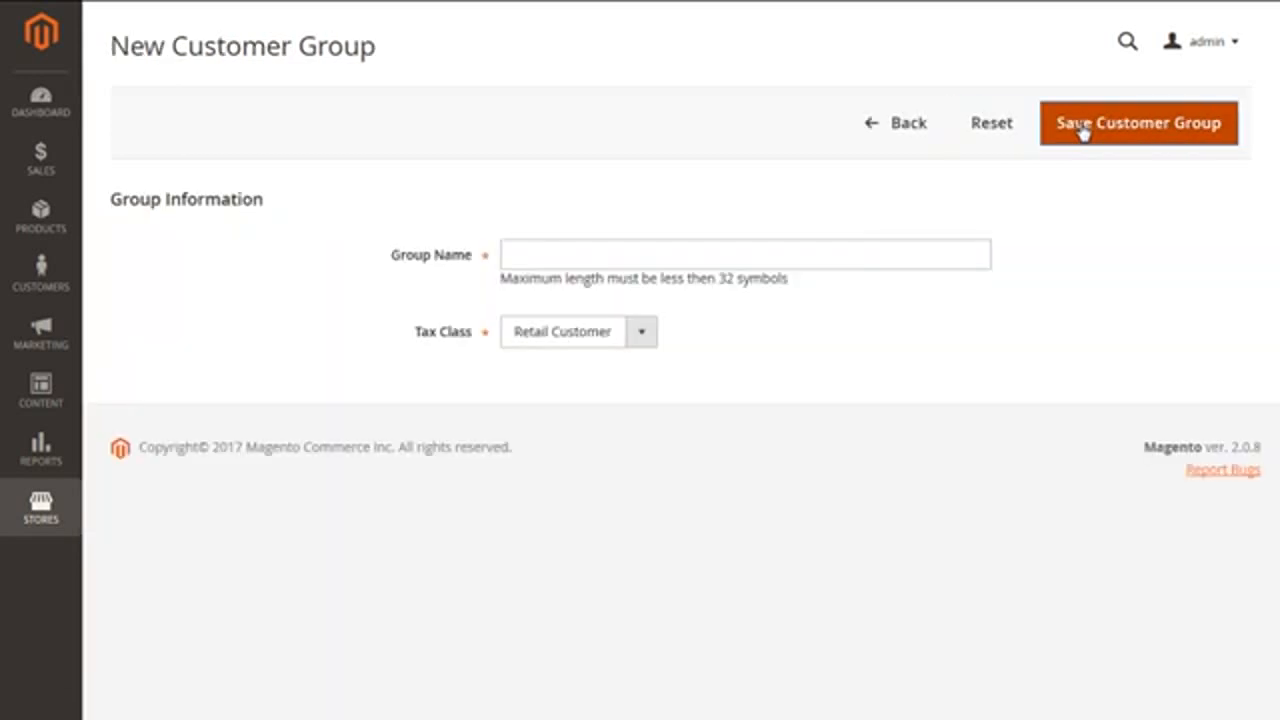
pyautogui.moveTo(417, 227)
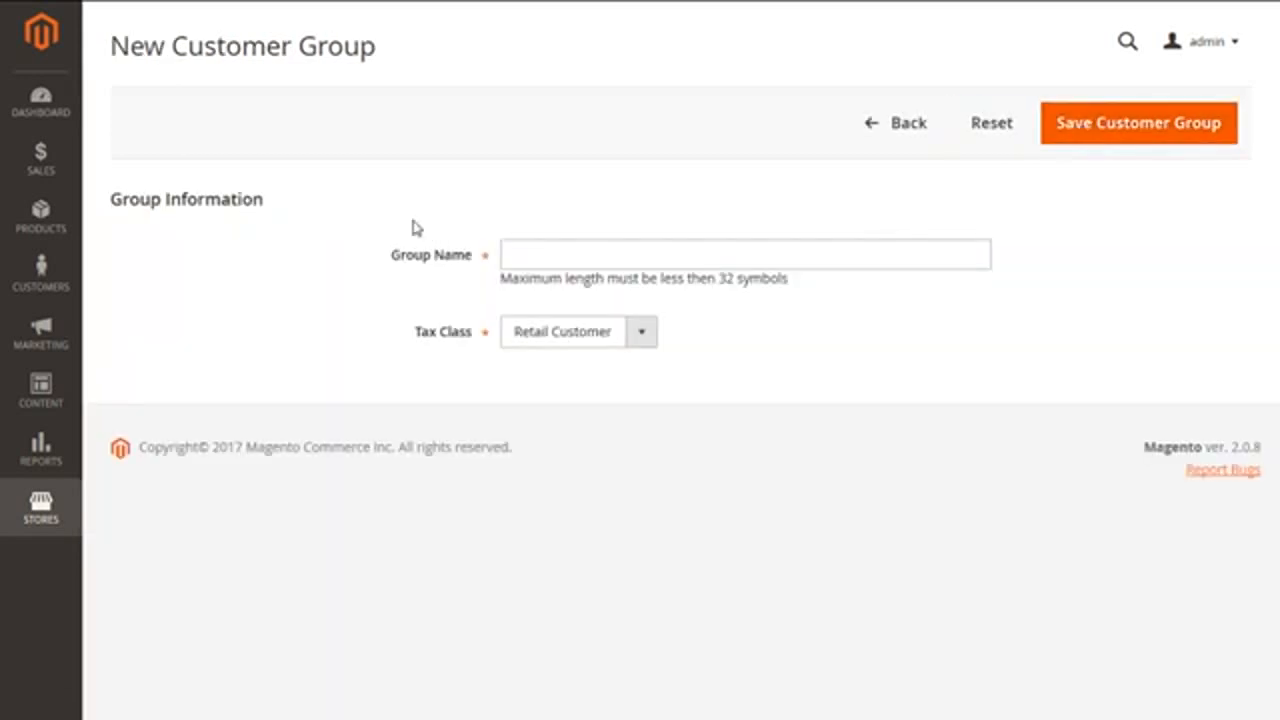
pyautogui.moveTo(125, 182)
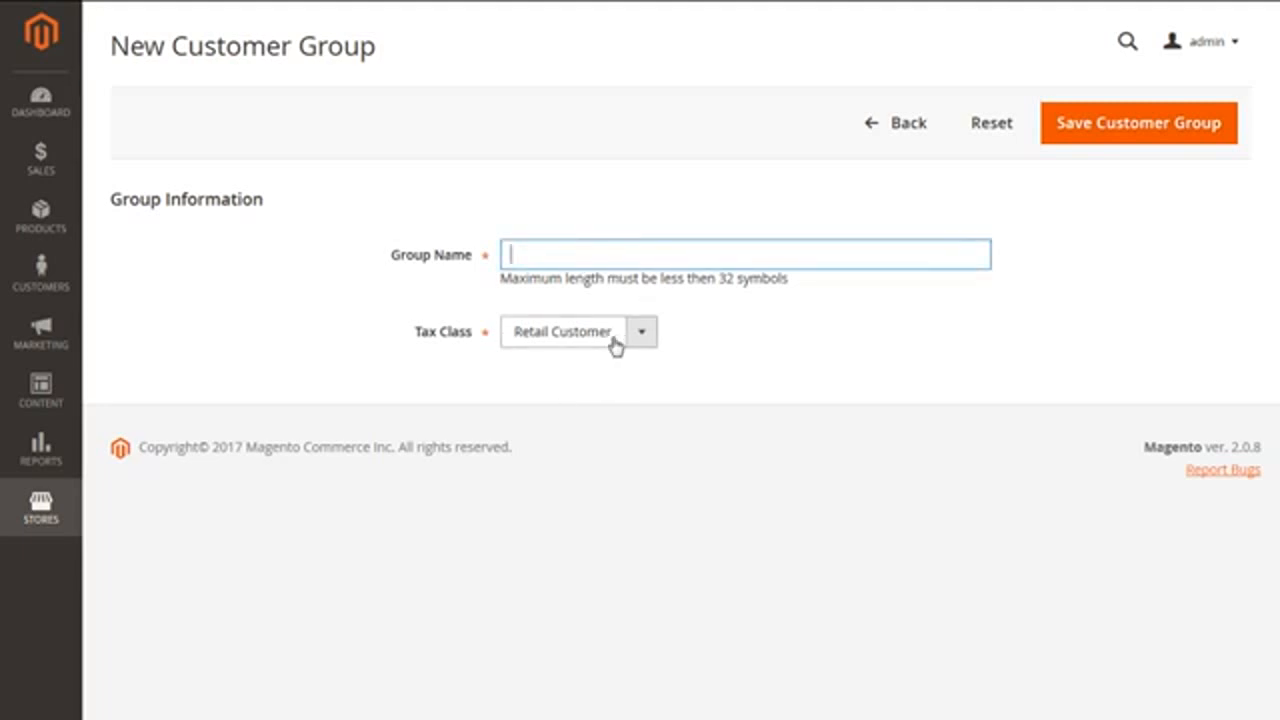
pyautogui.moveTo(631, 267)
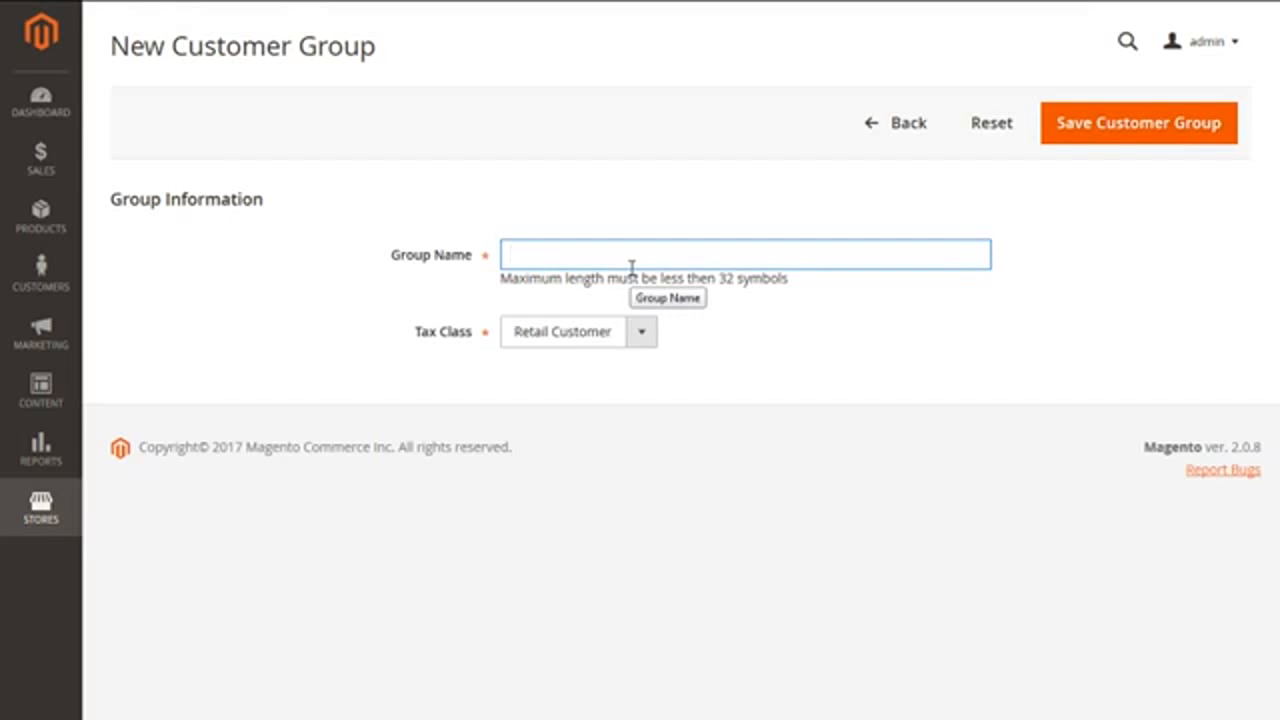
pyautogui.write('Loyal Customers')
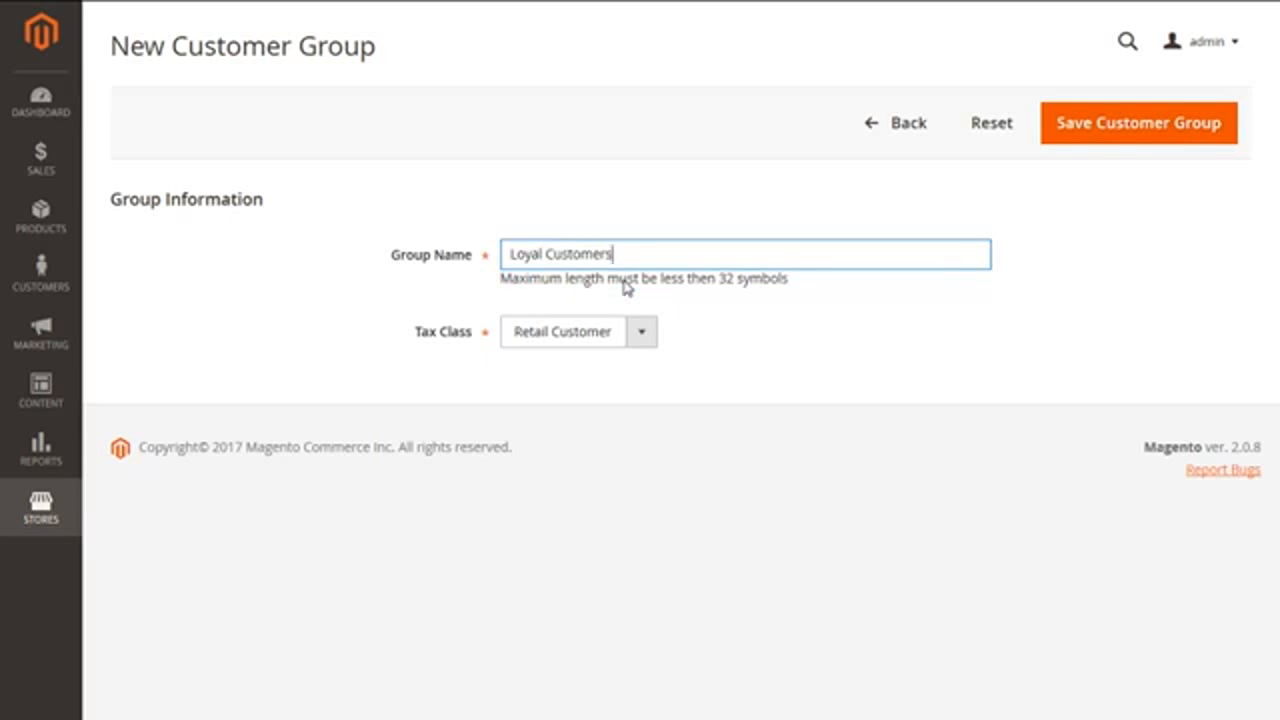
pyautogui.moveTo(1124, 112)
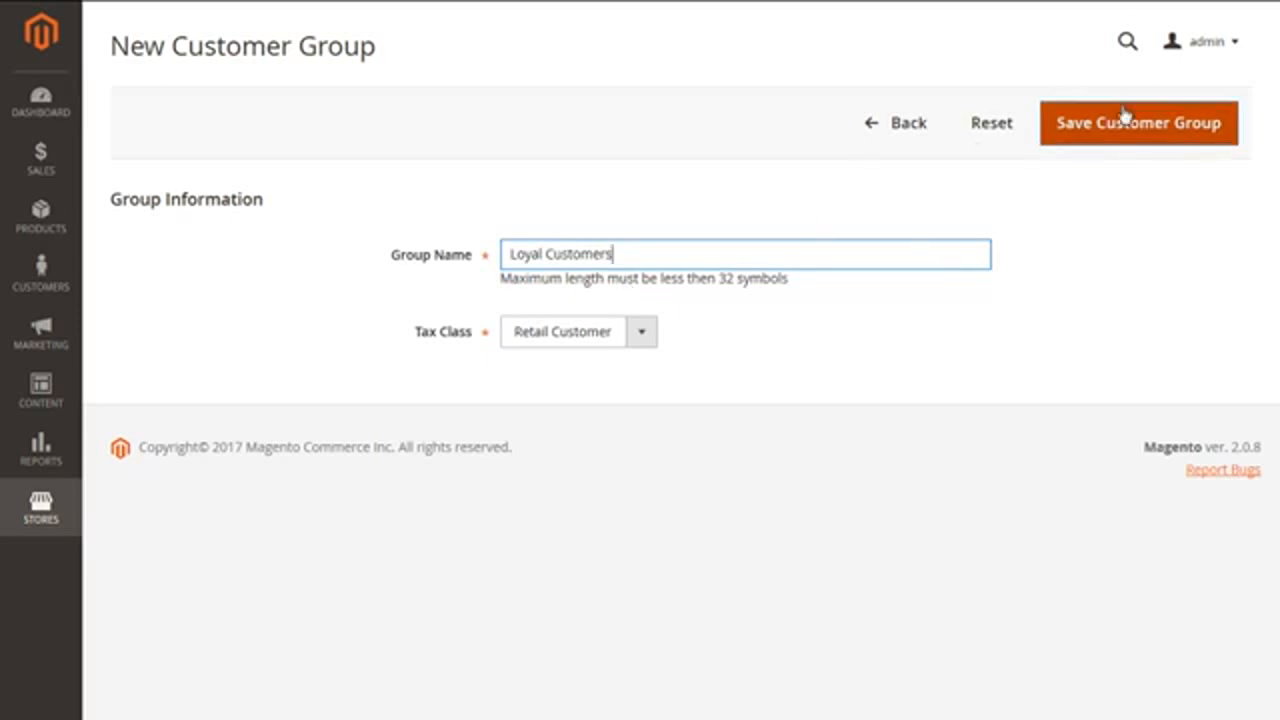
pyautogui.click(1138, 122)
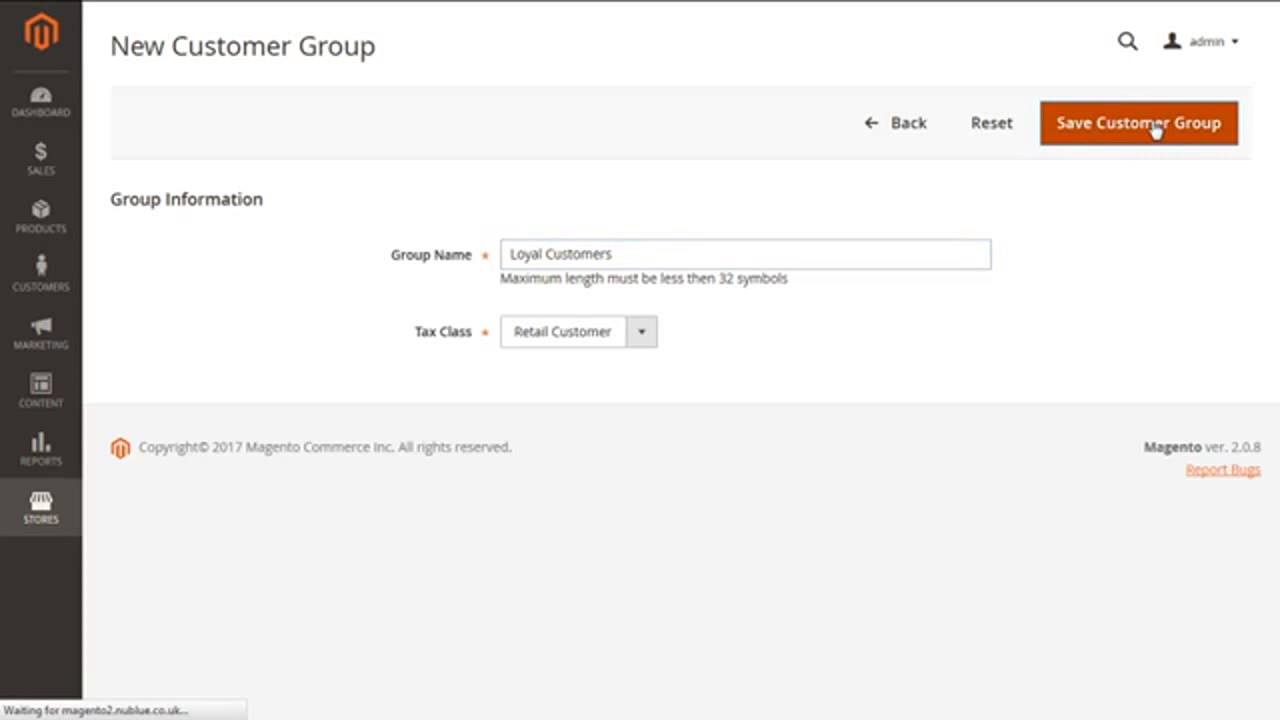
# Save the Loyal Customers group so it shows among the five customer groups
pyautogui.click(1138, 122)
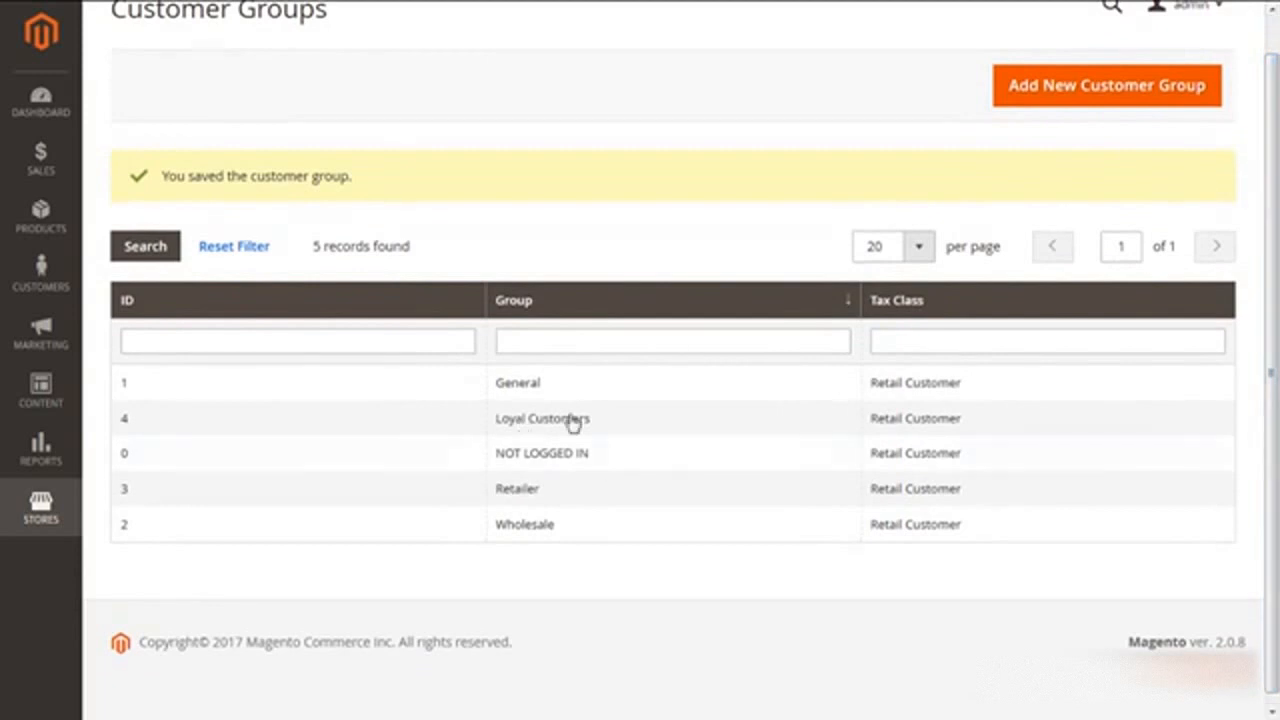
pyautogui.moveTo(583, 435)
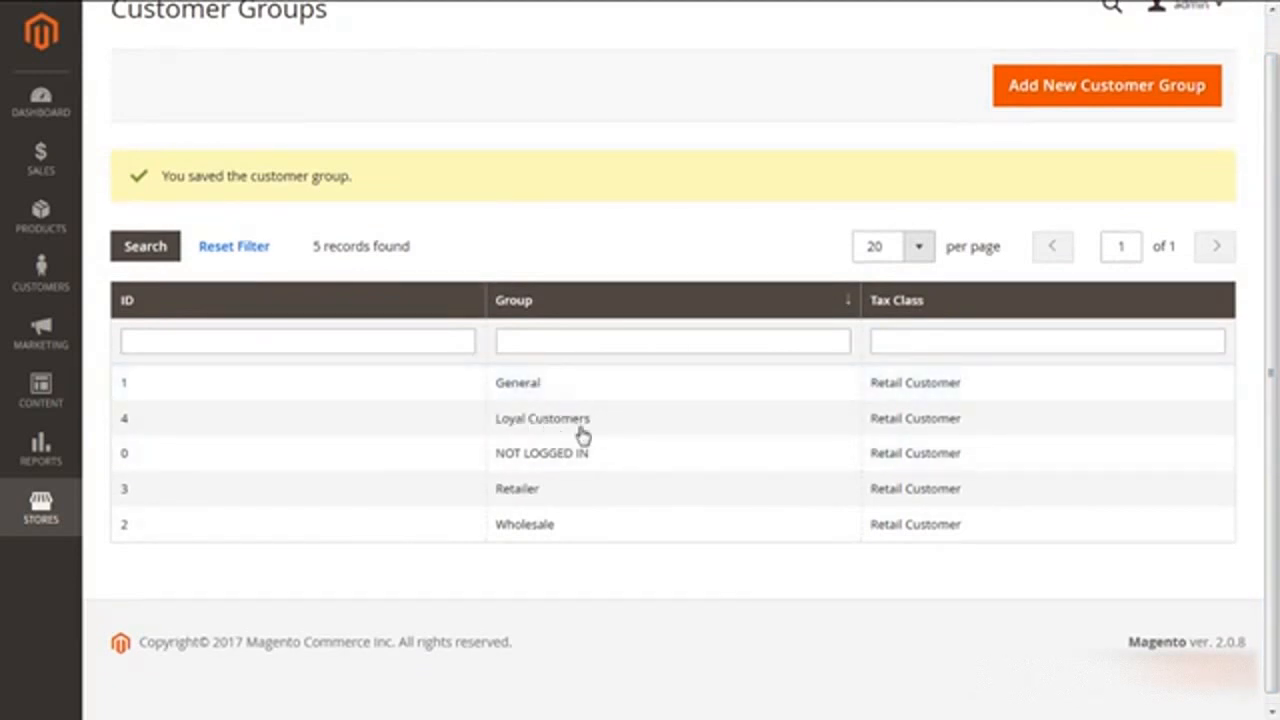
pyautogui.moveTo(693, 465)
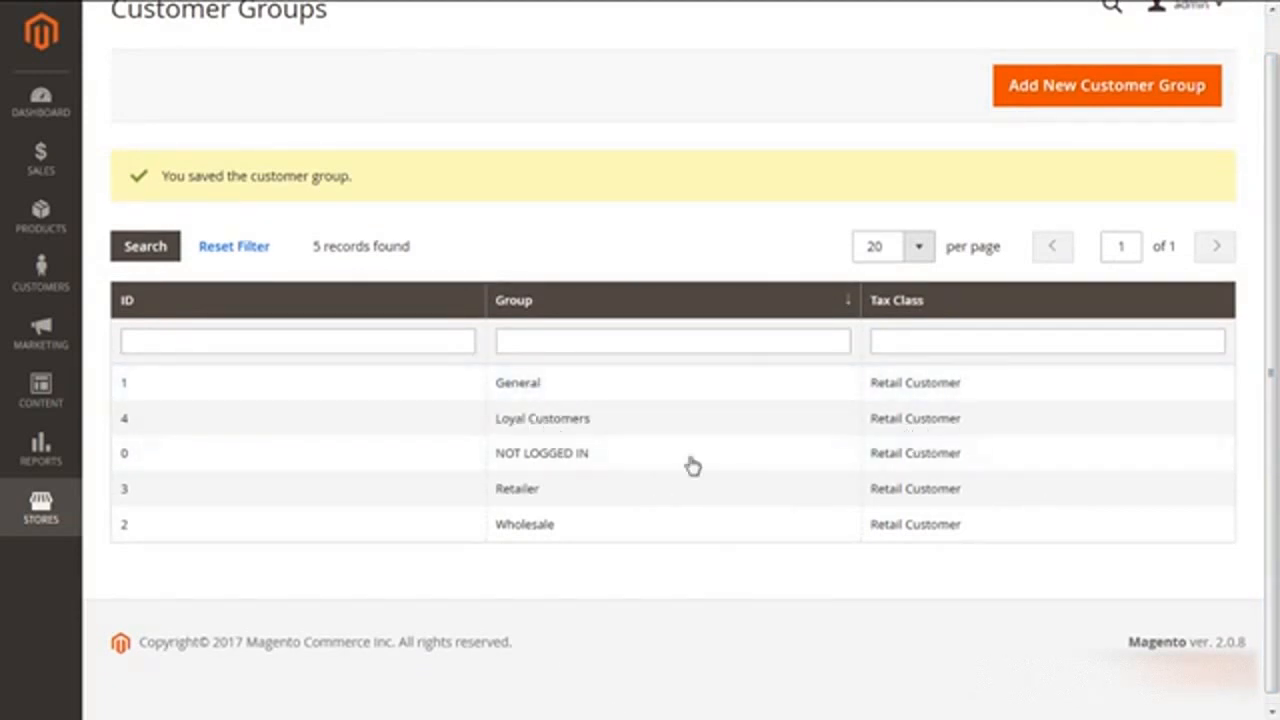
pyautogui.moveTo(855, 467)
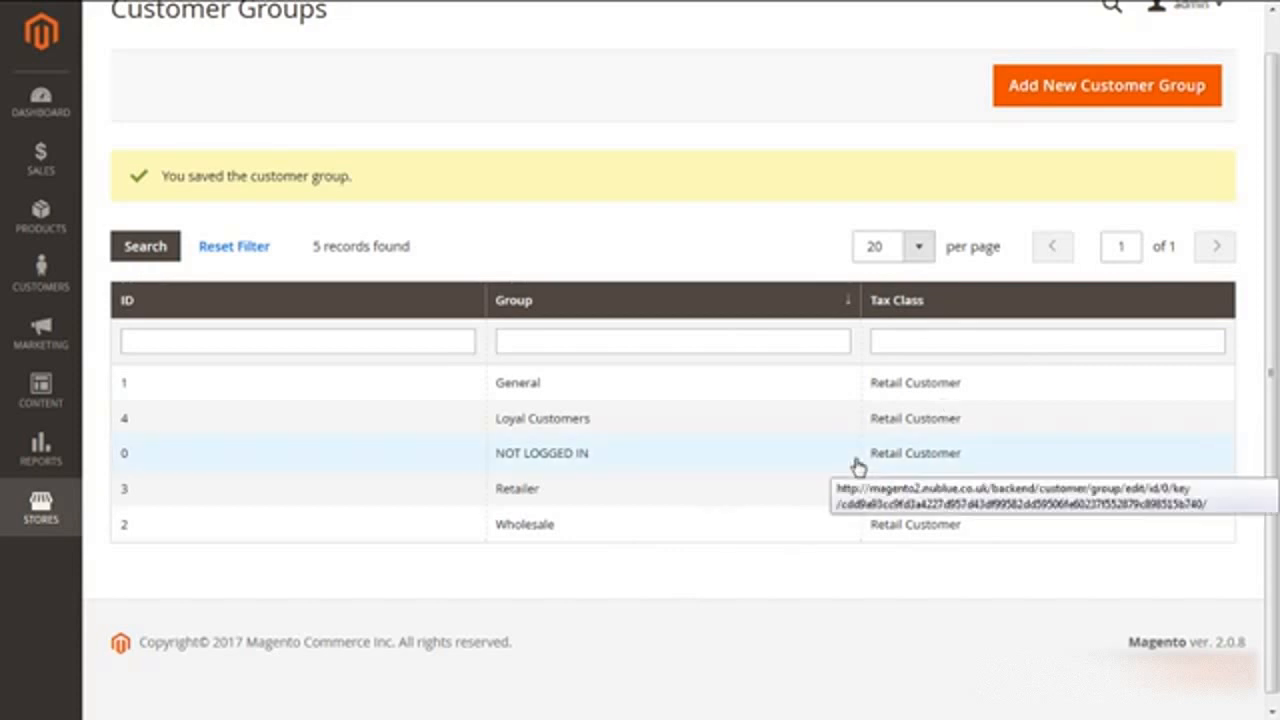